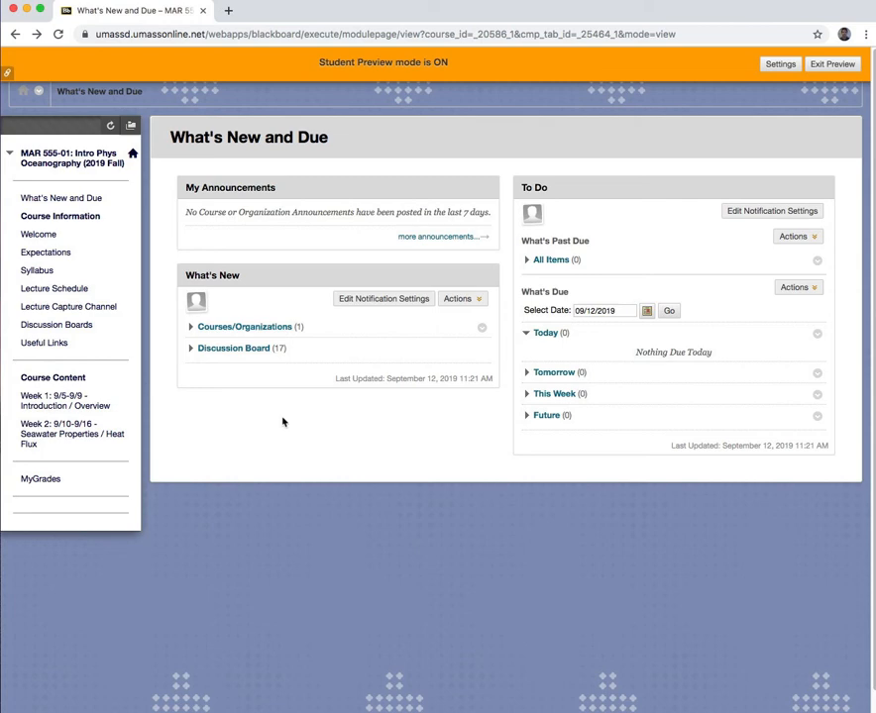
pyautogui.moveTo(228, 402)
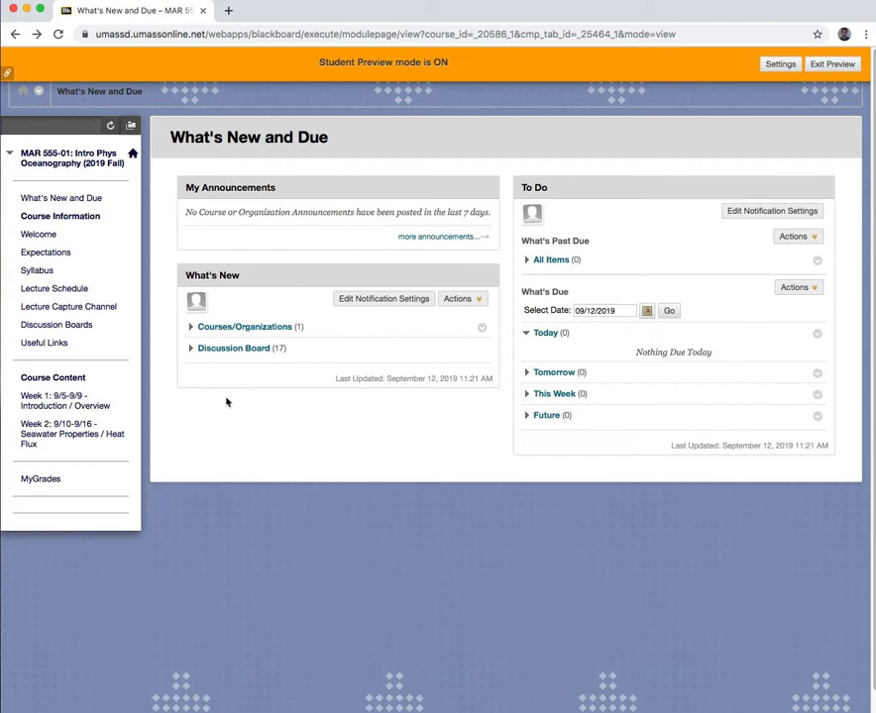
pyautogui.moveTo(220, 404)
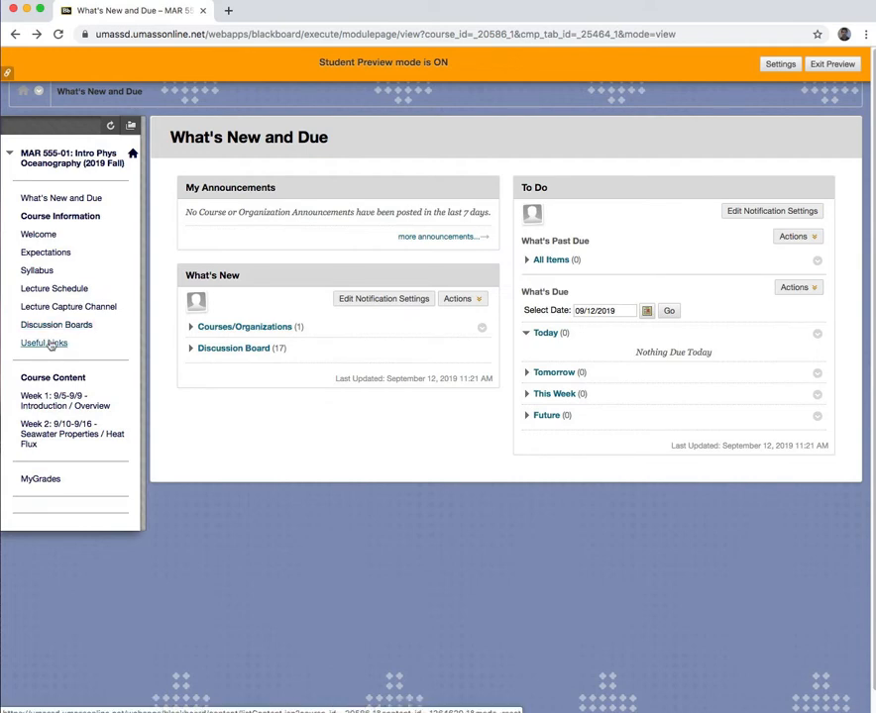
pyautogui.moveTo(50, 343)
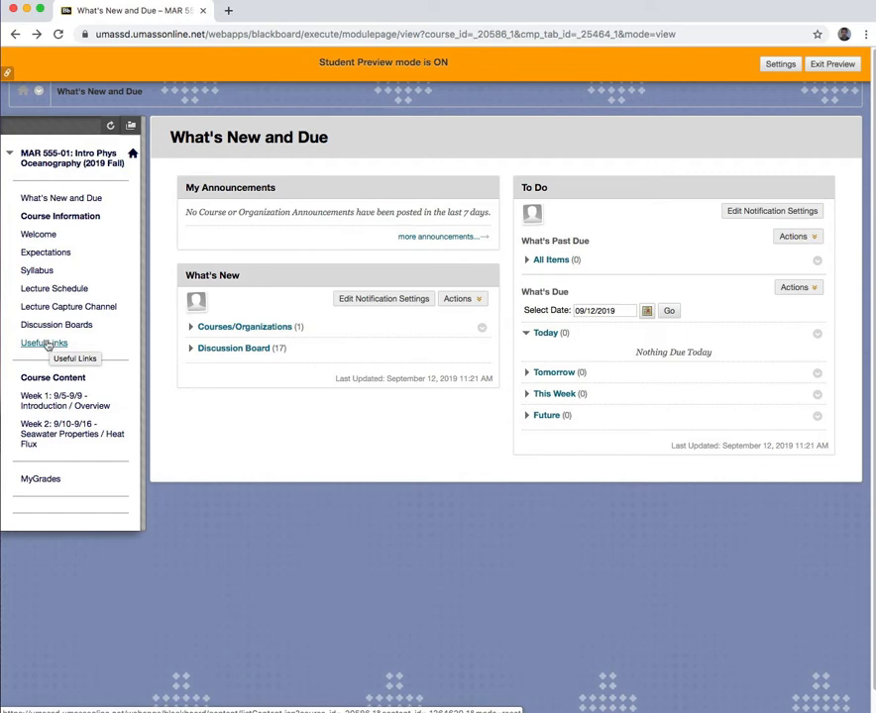
pyautogui.moveTo(52, 344)
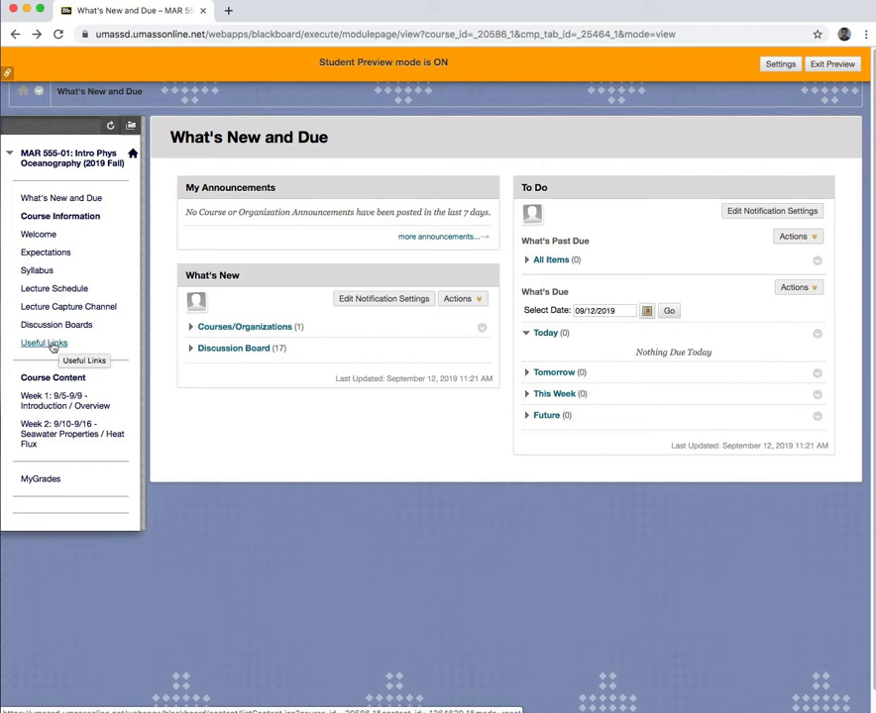
# Step: Show the course's Useful Links page from the Blackboard course menu
pyautogui.click(44, 343)
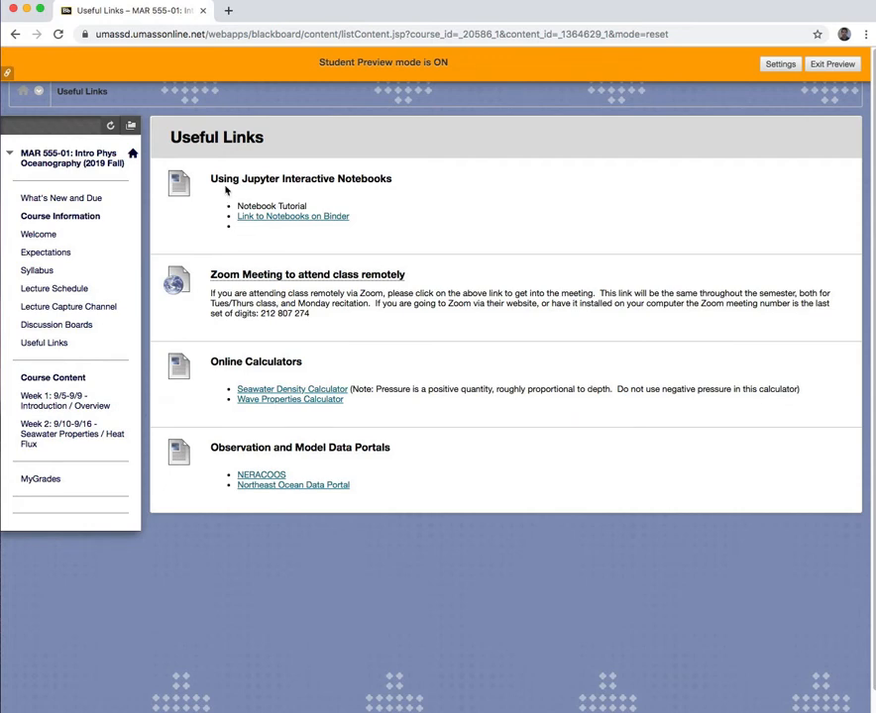
pyautogui.moveTo(266, 186)
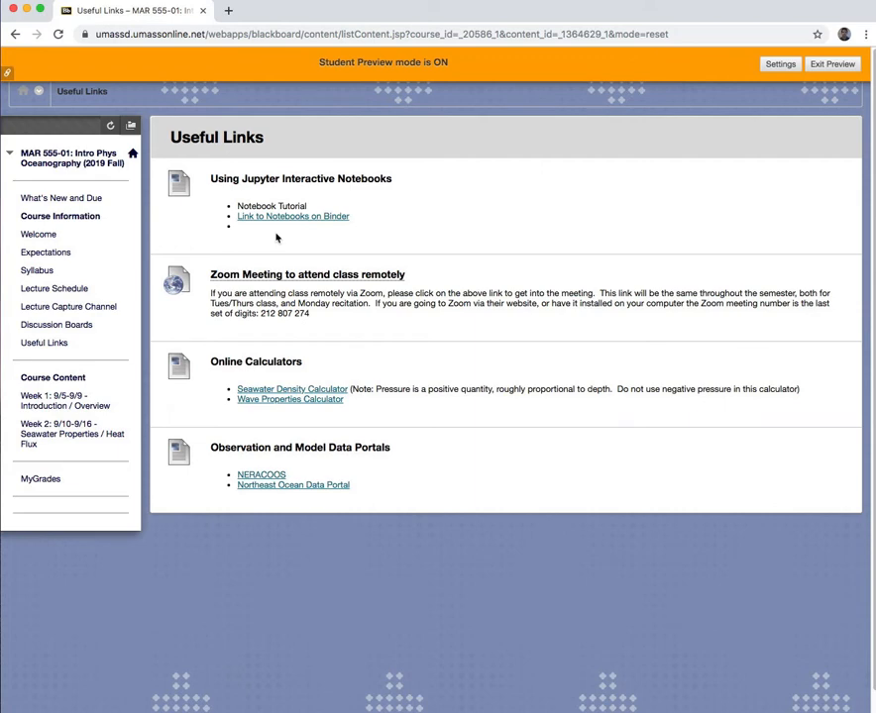
pyautogui.moveTo(313, 222)
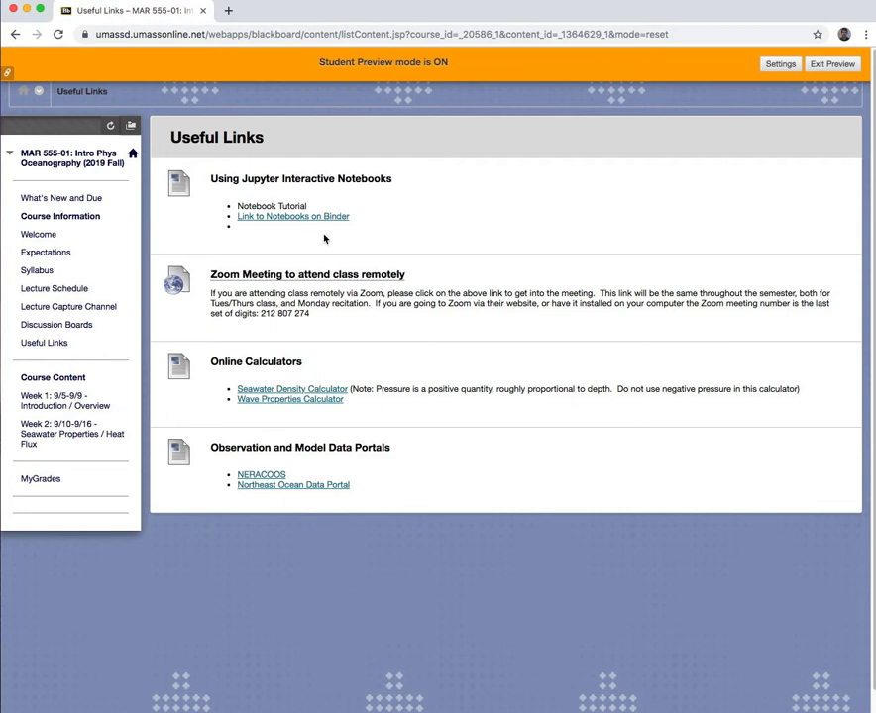
pyautogui.moveTo(317, 220)
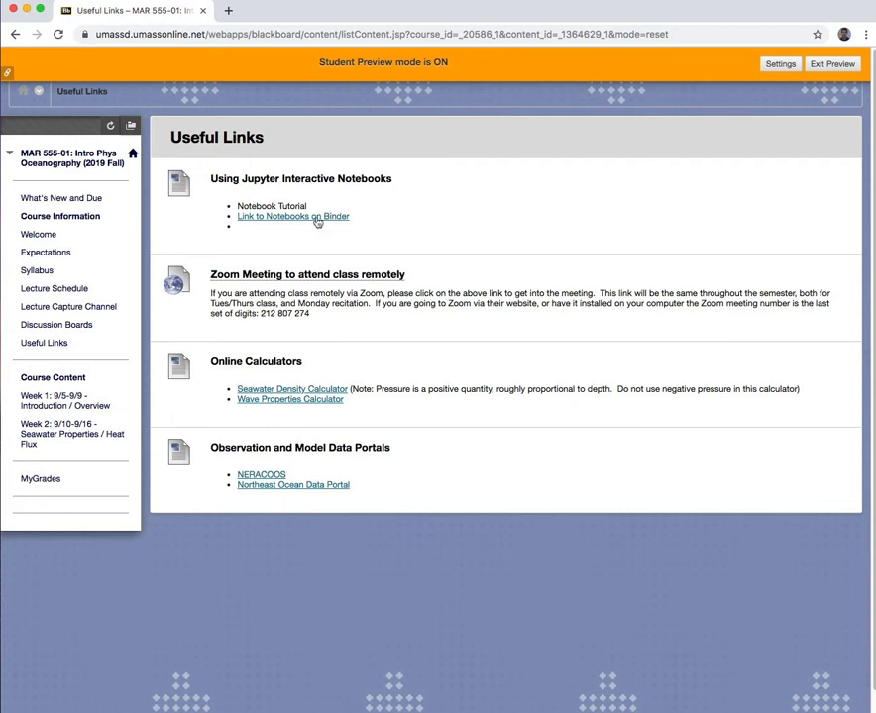
pyautogui.moveTo(317, 220)
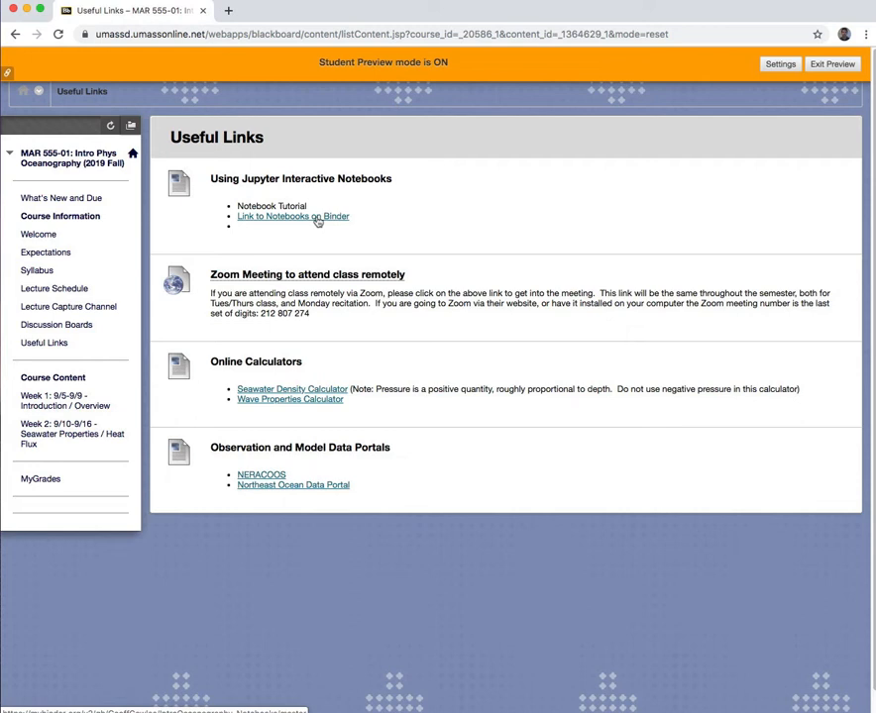
pyautogui.moveTo(309, 236)
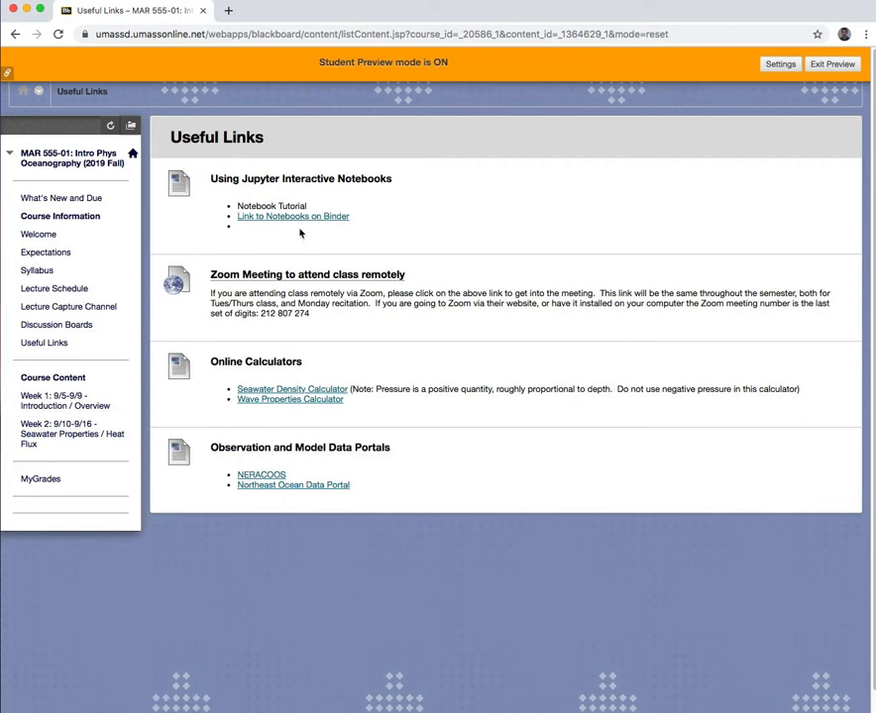
pyautogui.moveTo(301, 234)
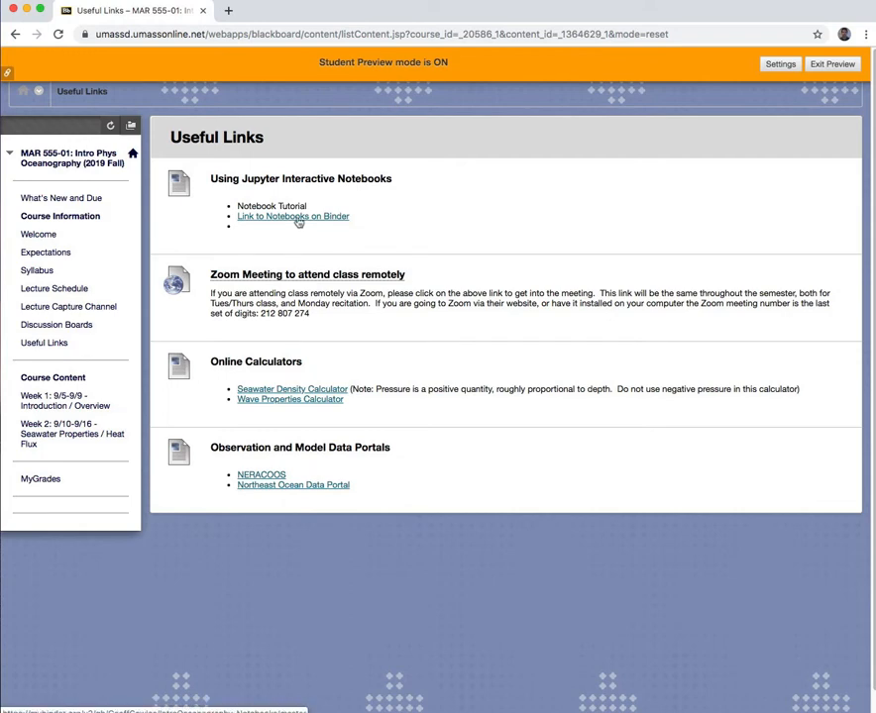
# Step: Launch the course notebooks on Binder via 'Link to Notebooks on Binder'
pyautogui.click(293, 216)
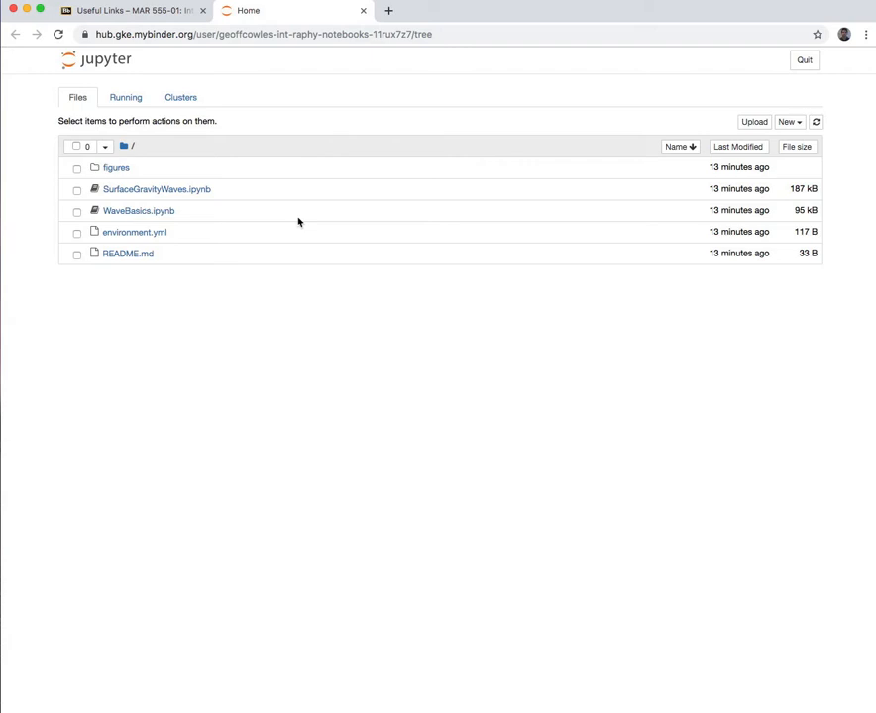
pyautogui.moveTo(151, 161)
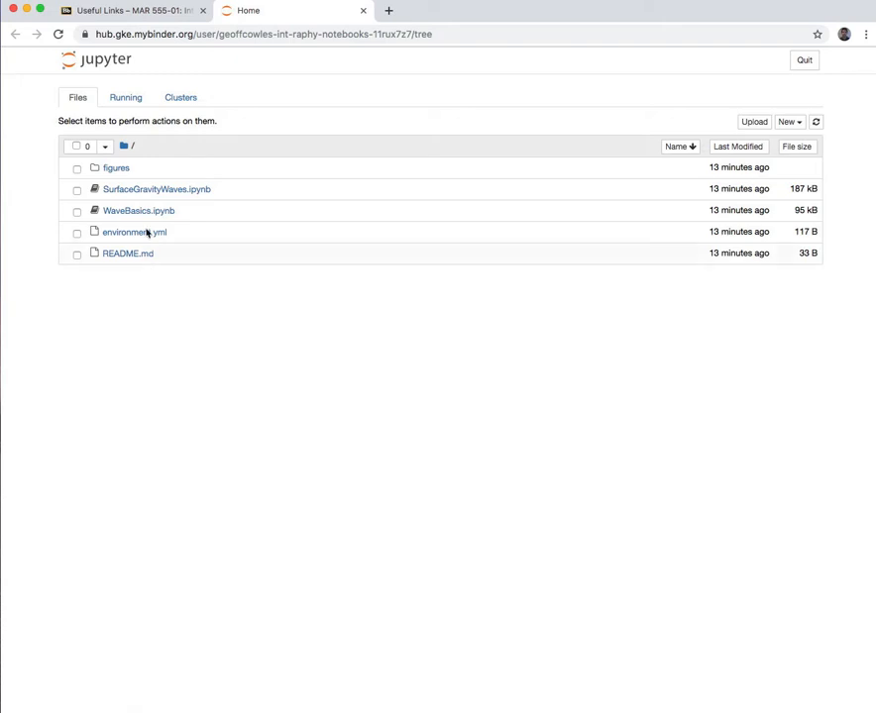
pyautogui.moveTo(123, 210)
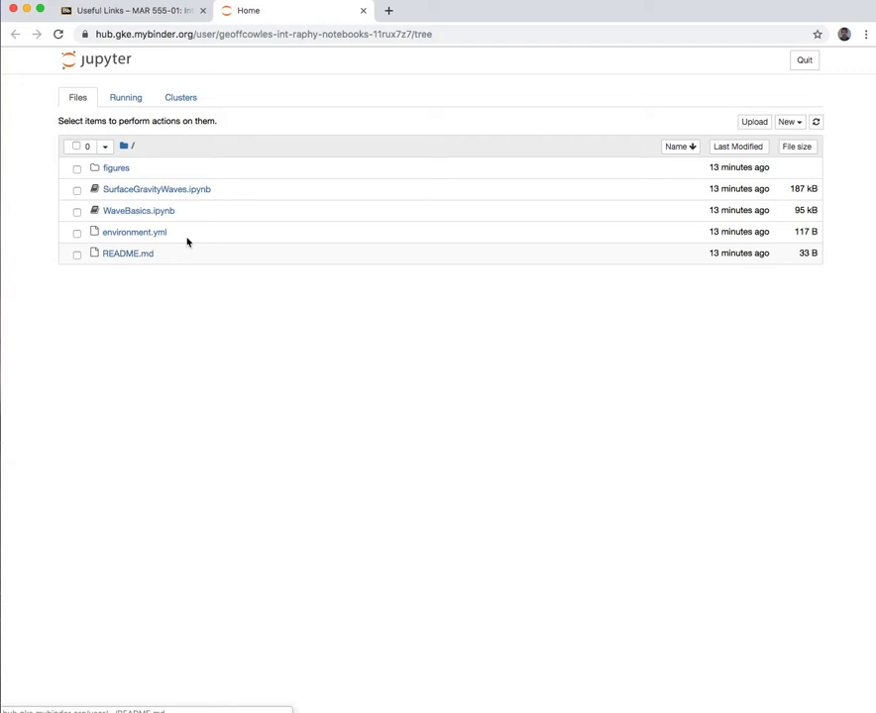
pyautogui.moveTo(129, 234)
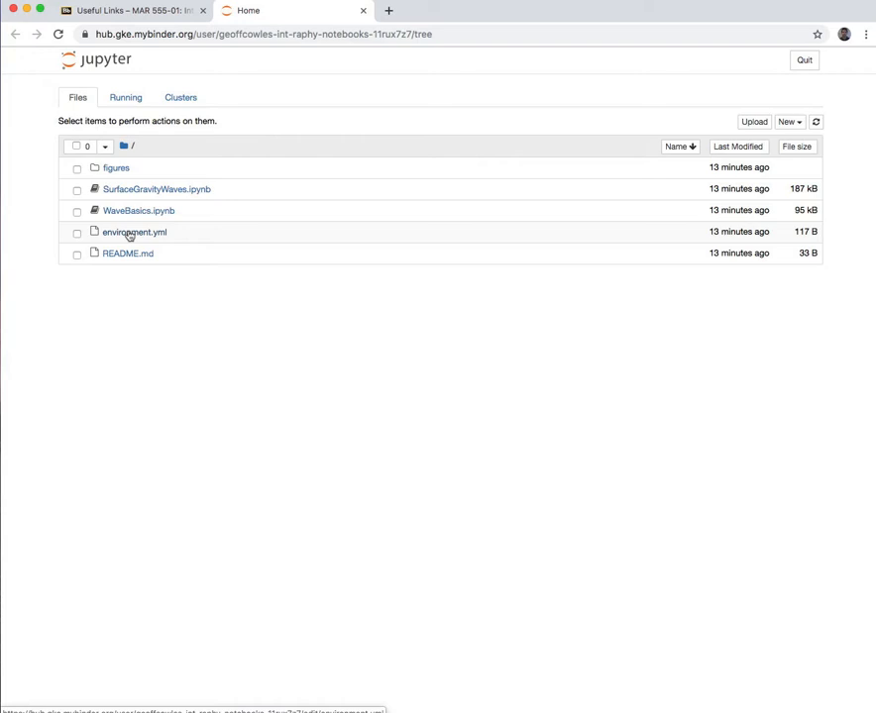
pyautogui.moveTo(135, 216)
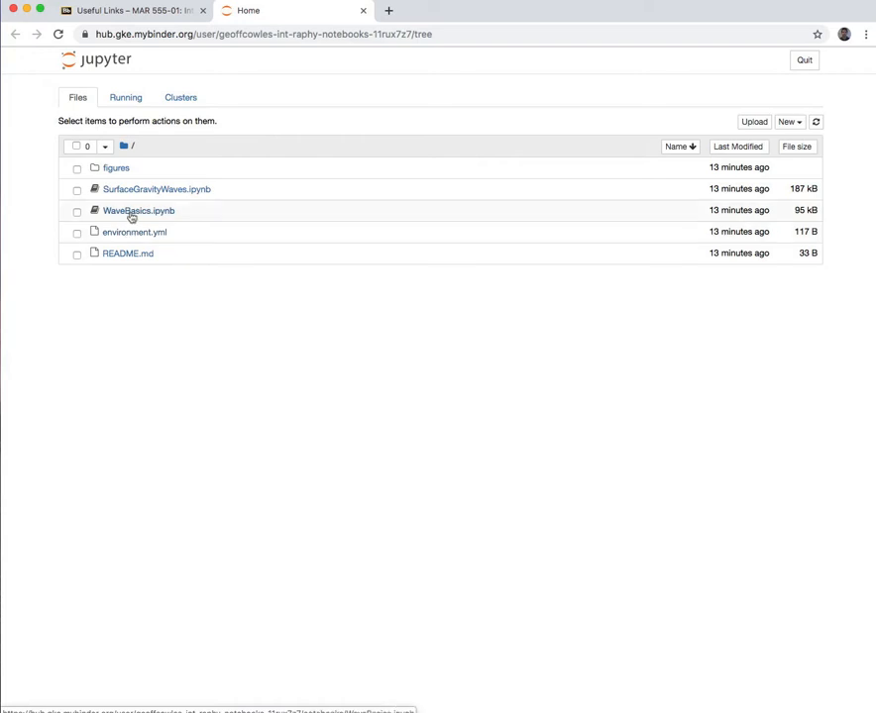
pyautogui.moveTo(150, 194)
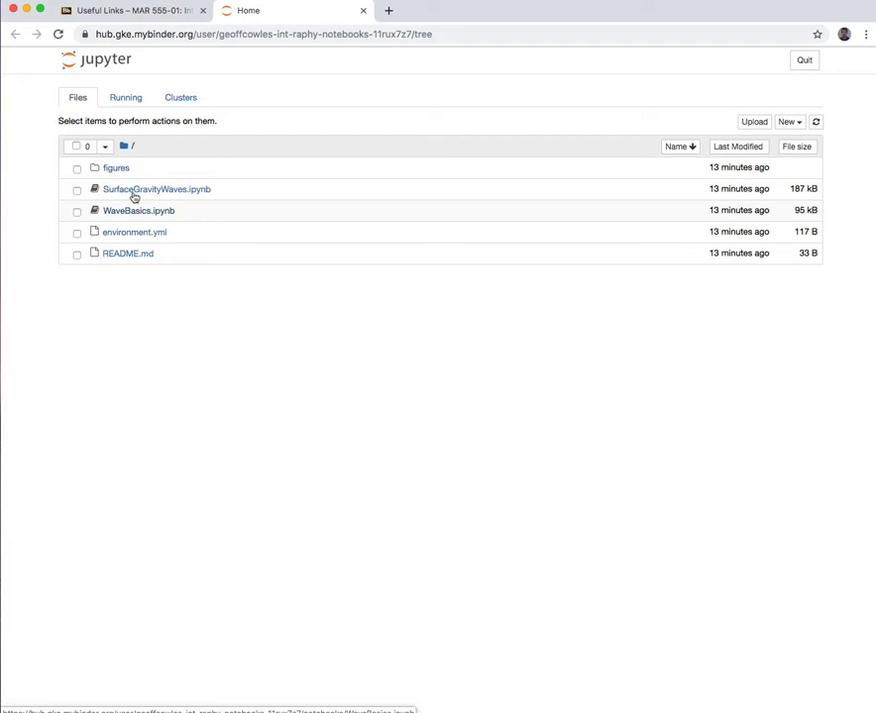
pyautogui.moveTo(135, 216)
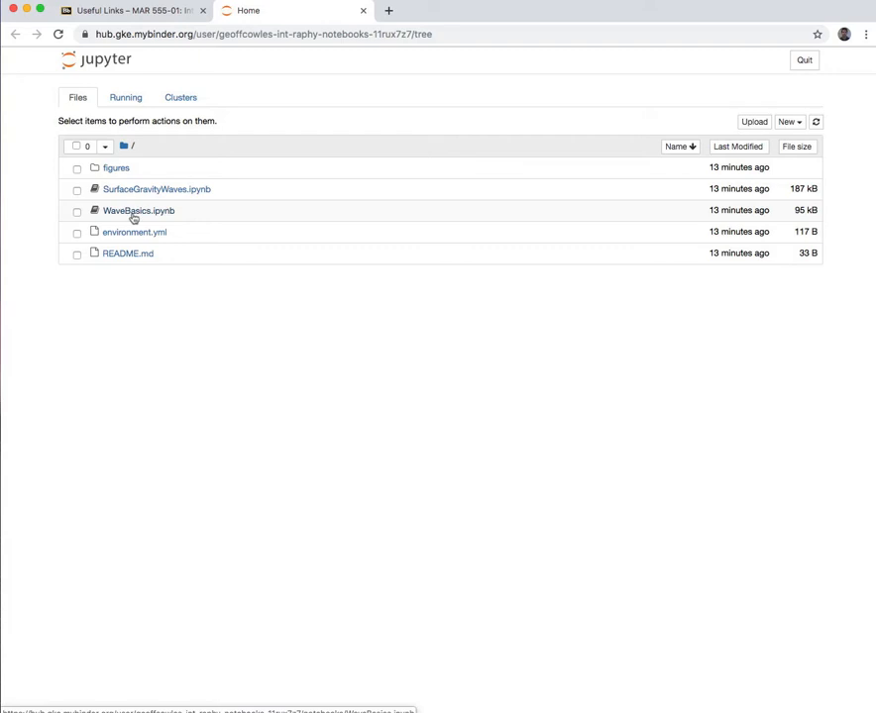
pyautogui.moveTo(131, 214)
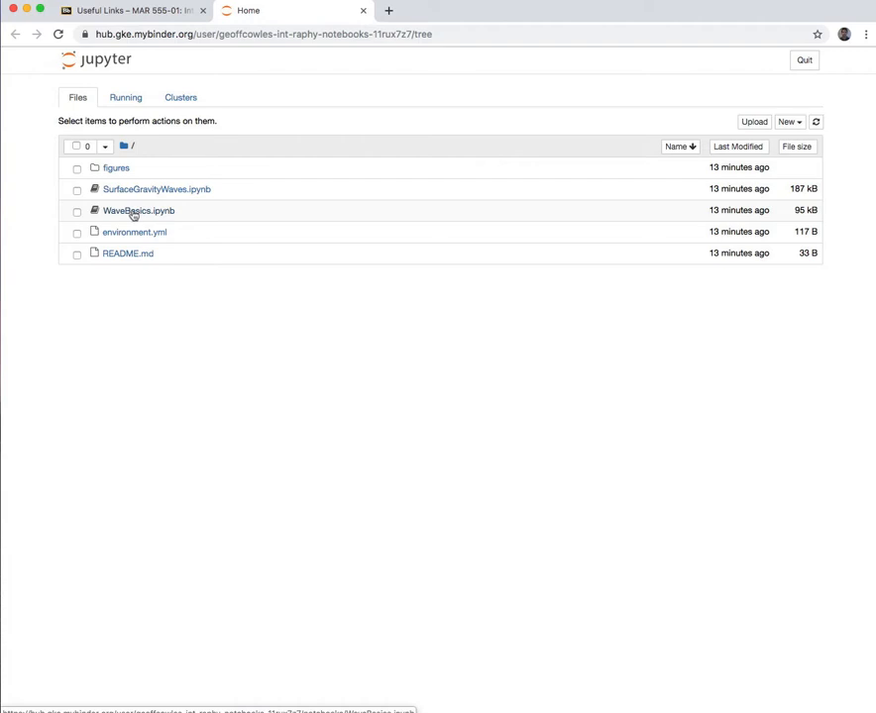
pyautogui.moveTo(160, 218)
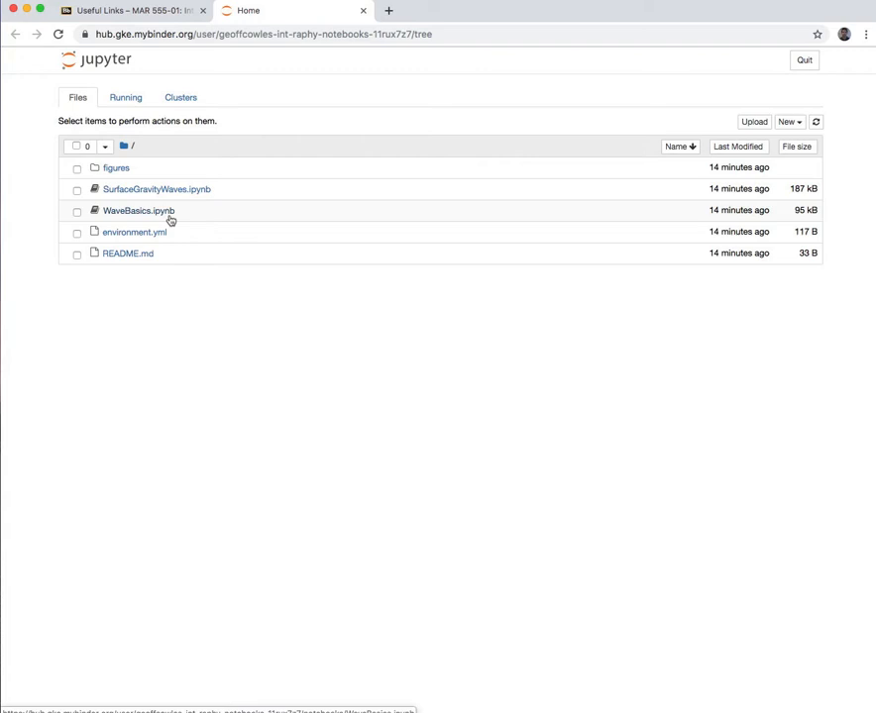
pyautogui.moveTo(135, 216)
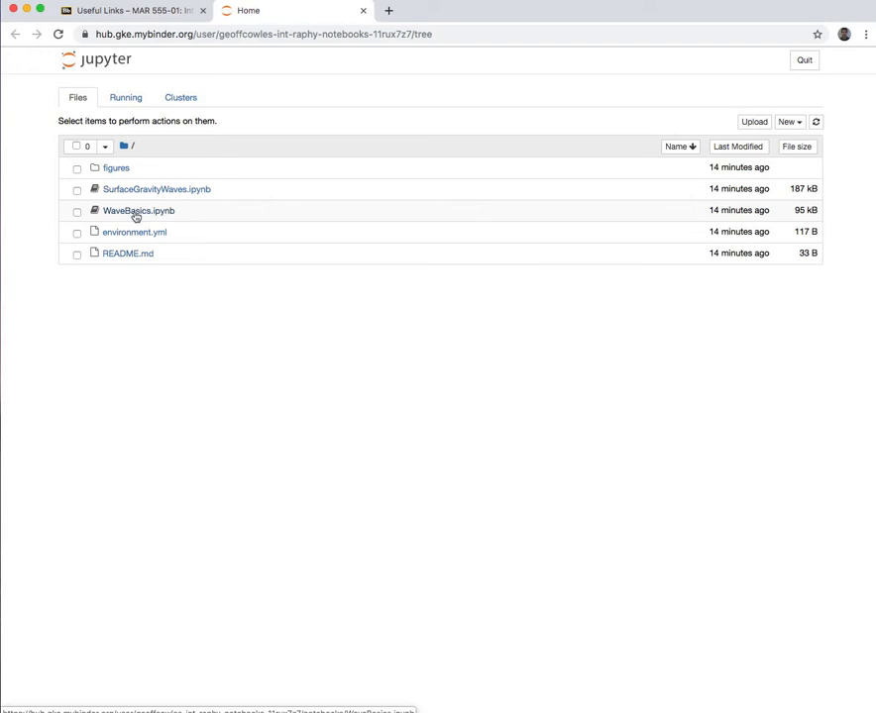
pyautogui.moveTo(134, 215)
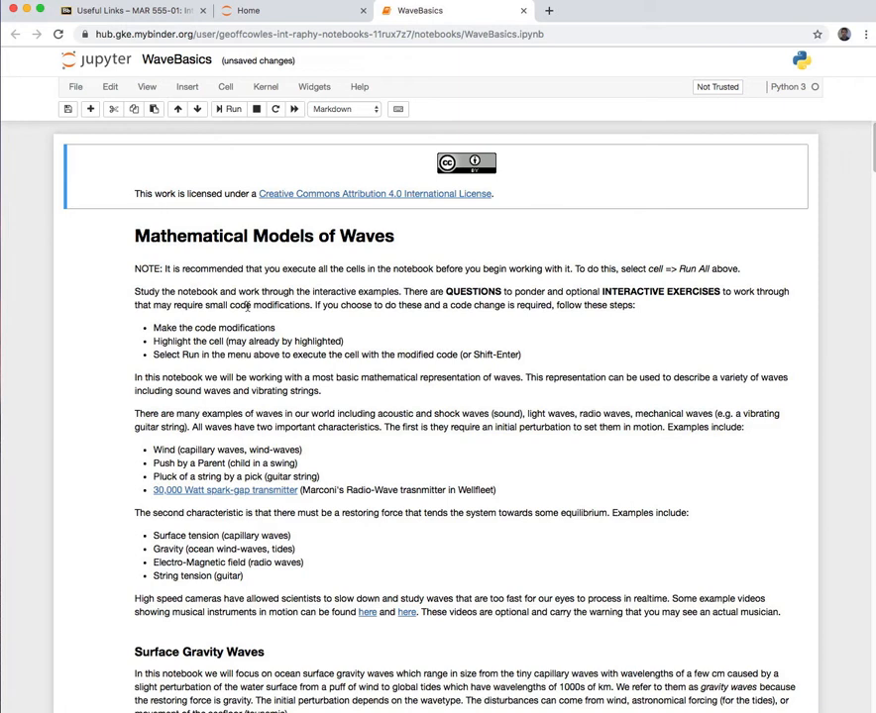
pyautogui.moveTo(226, 285)
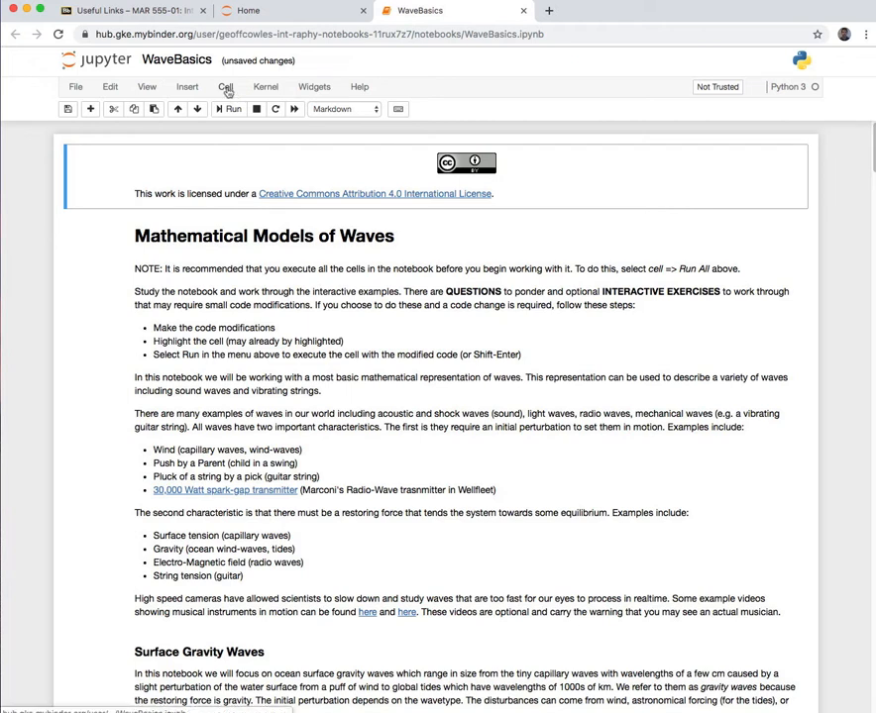
pyautogui.click(233, 87)
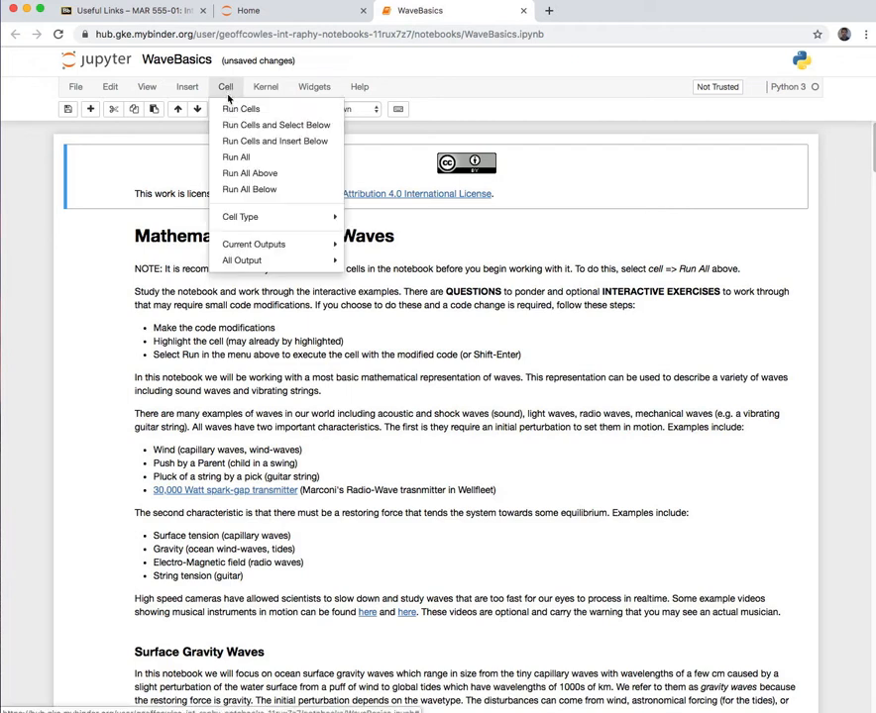
pyautogui.moveTo(234, 157)
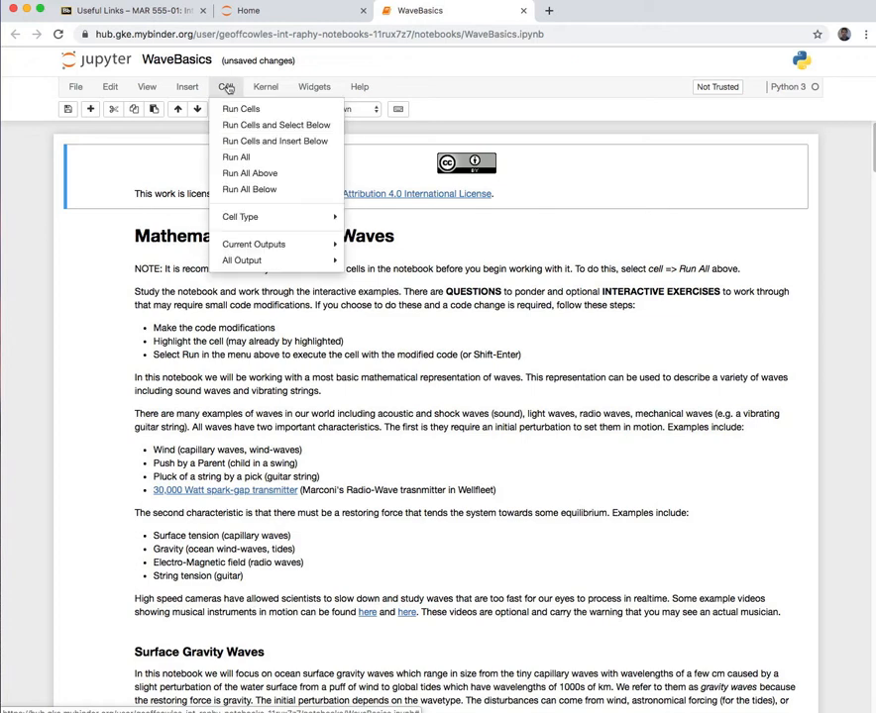
pyautogui.moveTo(236, 157)
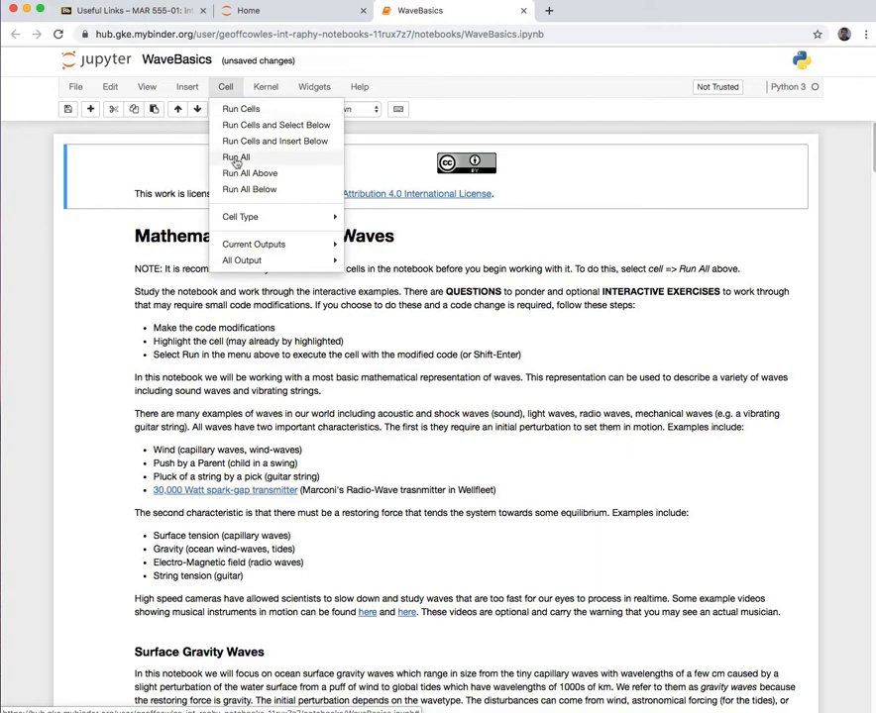
pyautogui.click(236, 158)
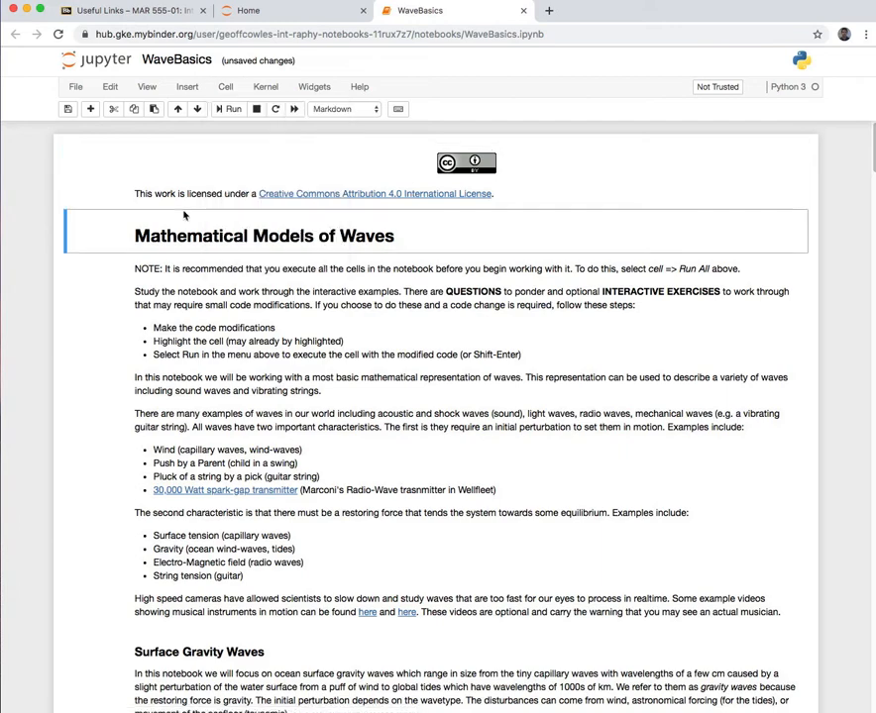
pyautogui.scroll(-3)
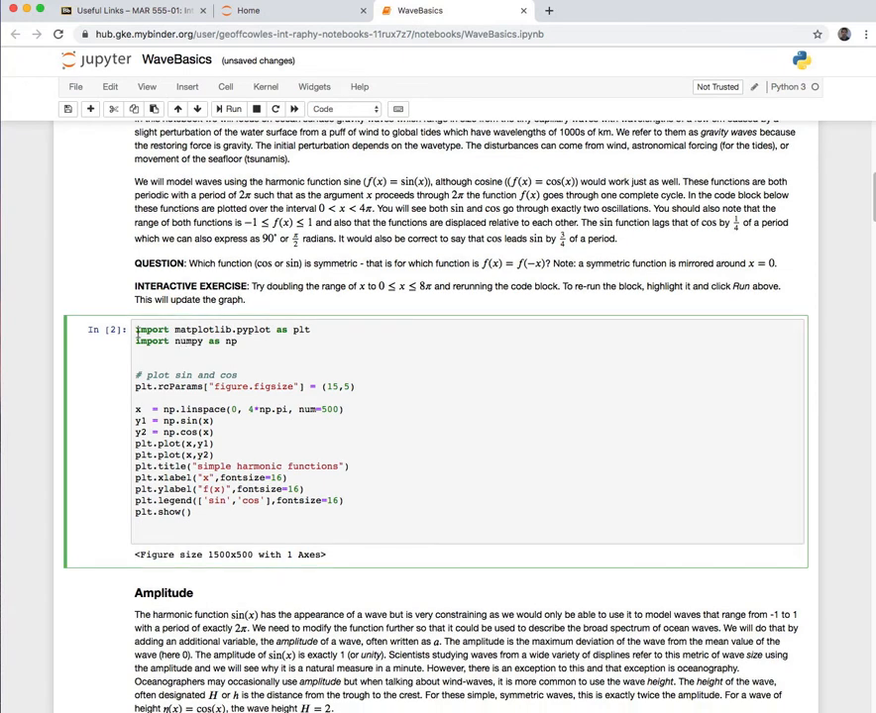
pyautogui.tripleClick(238, 436)
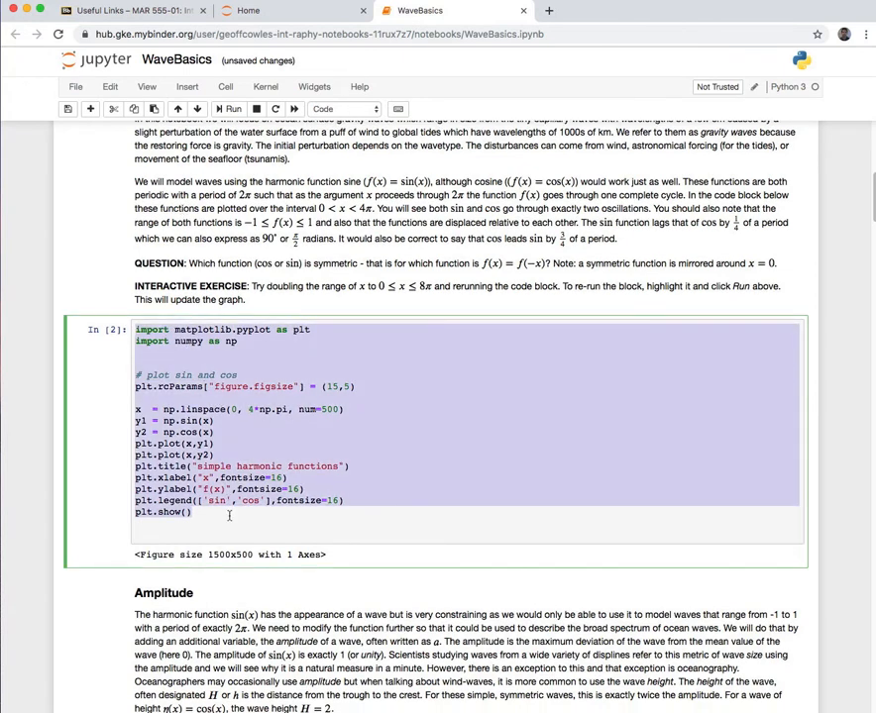
pyautogui.click(138, 329)
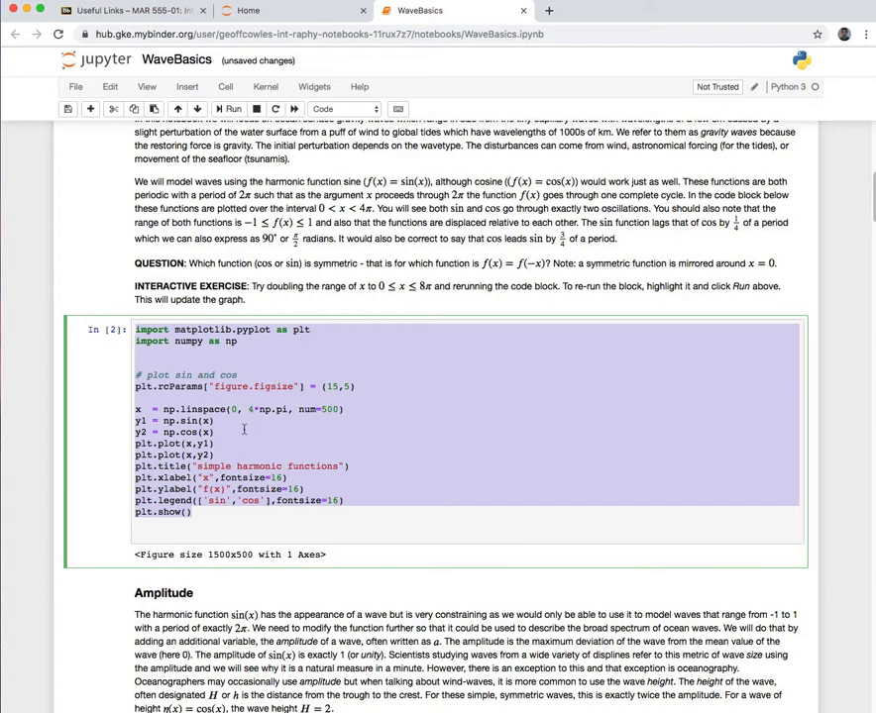
pyautogui.scroll(3)
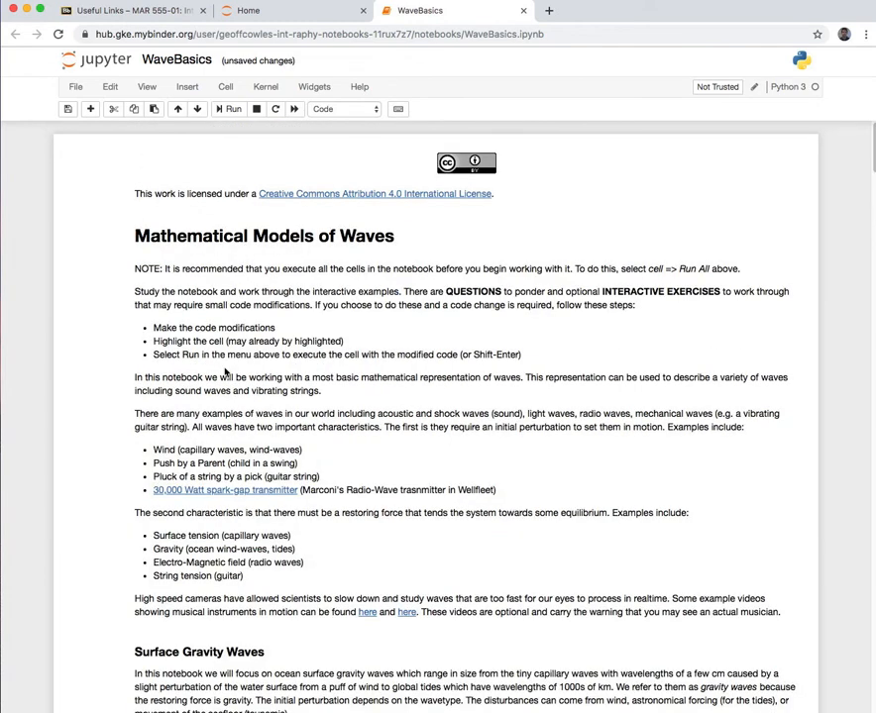
pyautogui.moveTo(182, 297)
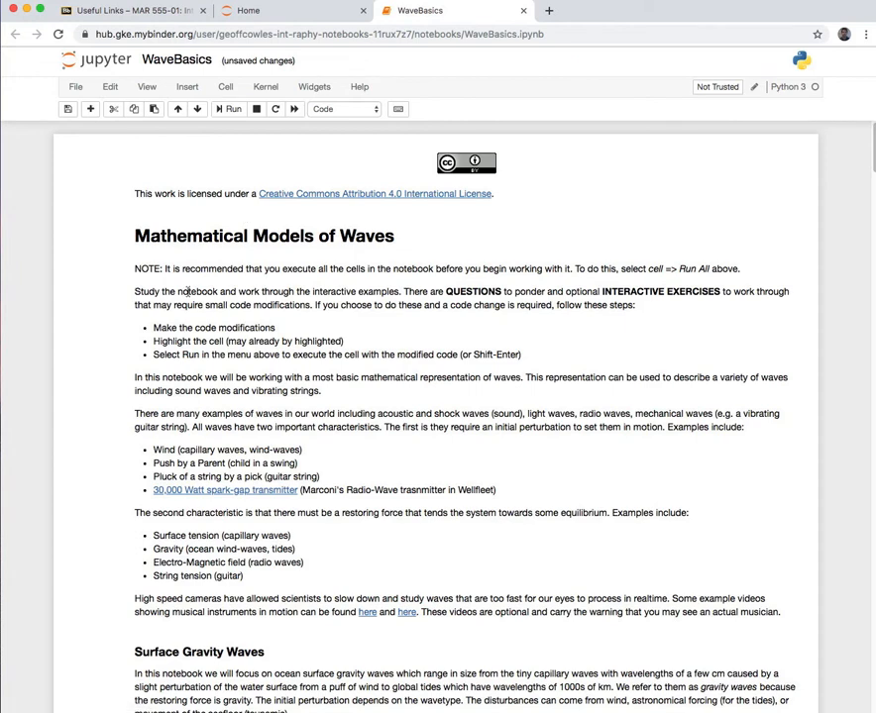
pyautogui.scroll(-3)
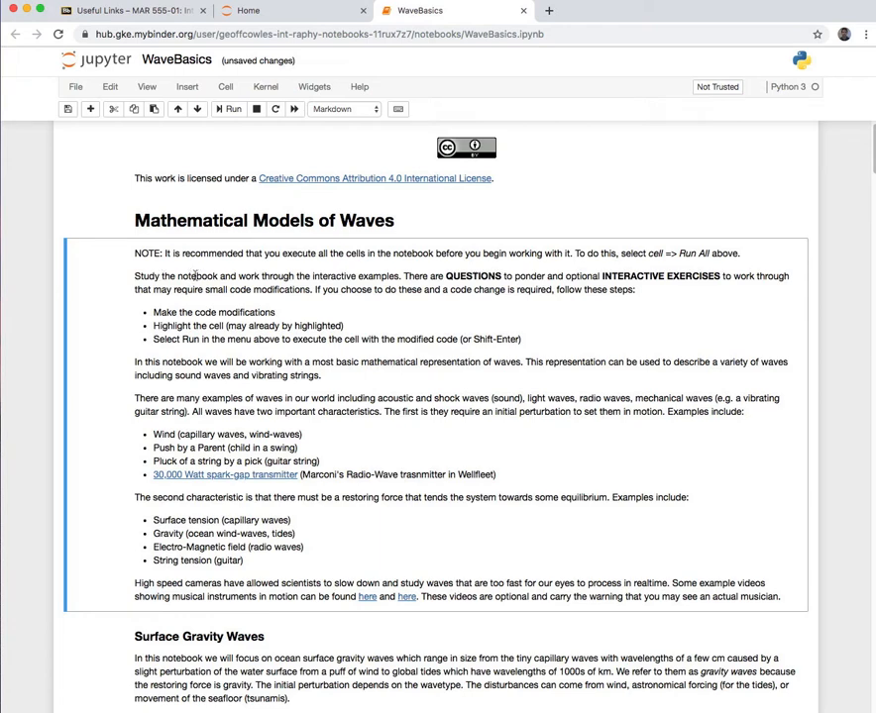
pyautogui.scroll(-3)
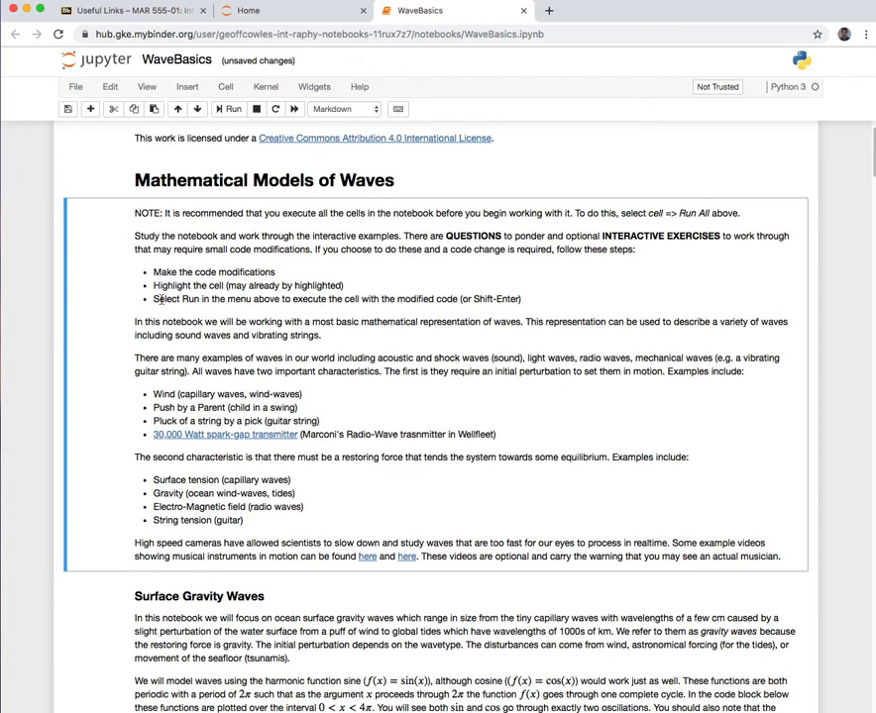
pyautogui.scroll(-3)
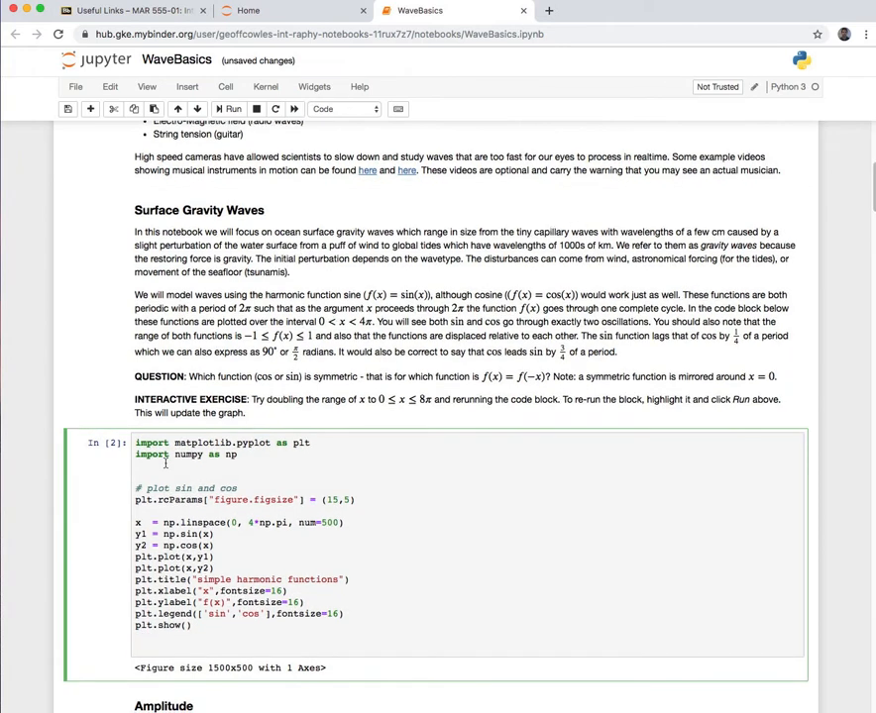
pyautogui.scroll(-3)
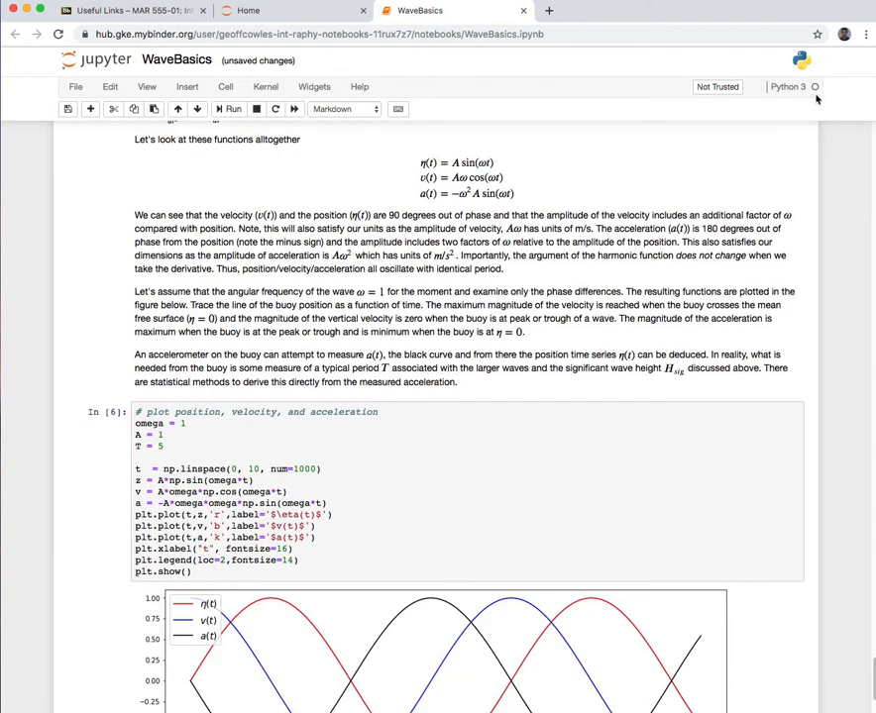
pyautogui.moveTo(820, 91)
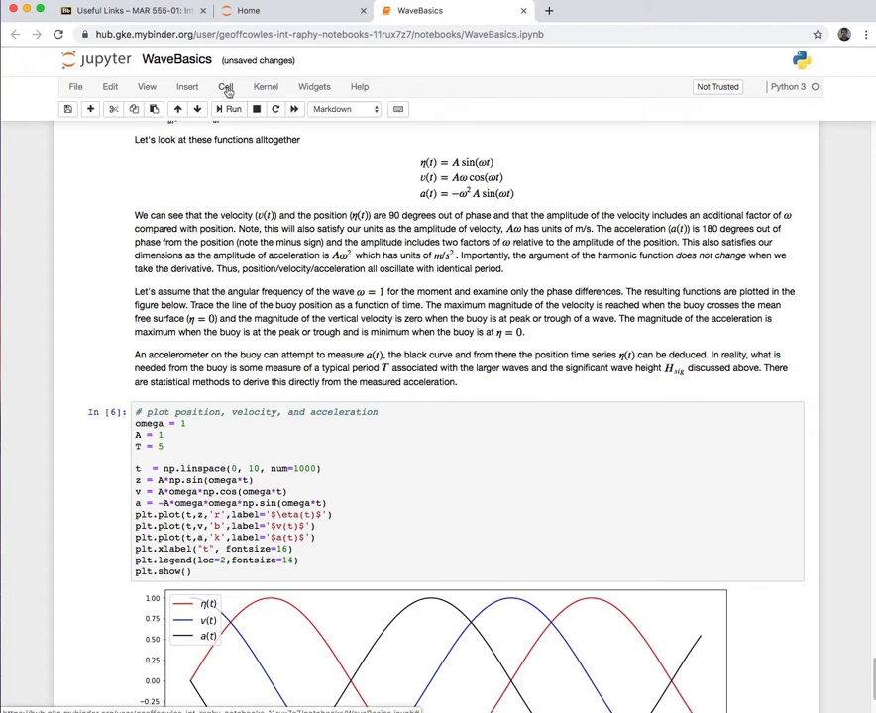
# Step: Run all cells and rerun the position, velocity and acceleration plot cell
pyautogui.click(220, 87)
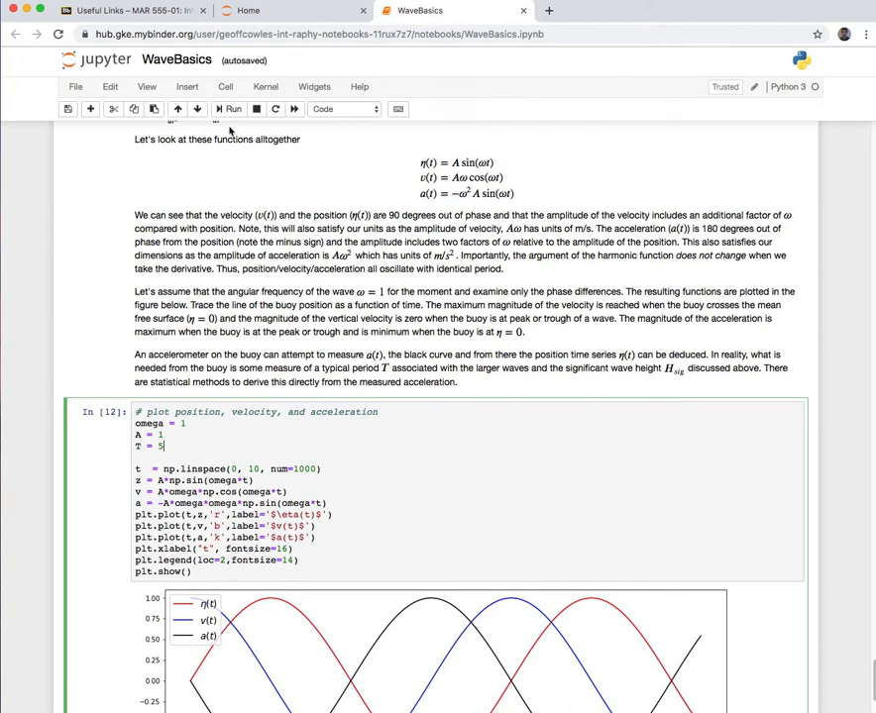
pyautogui.click(226, 109)
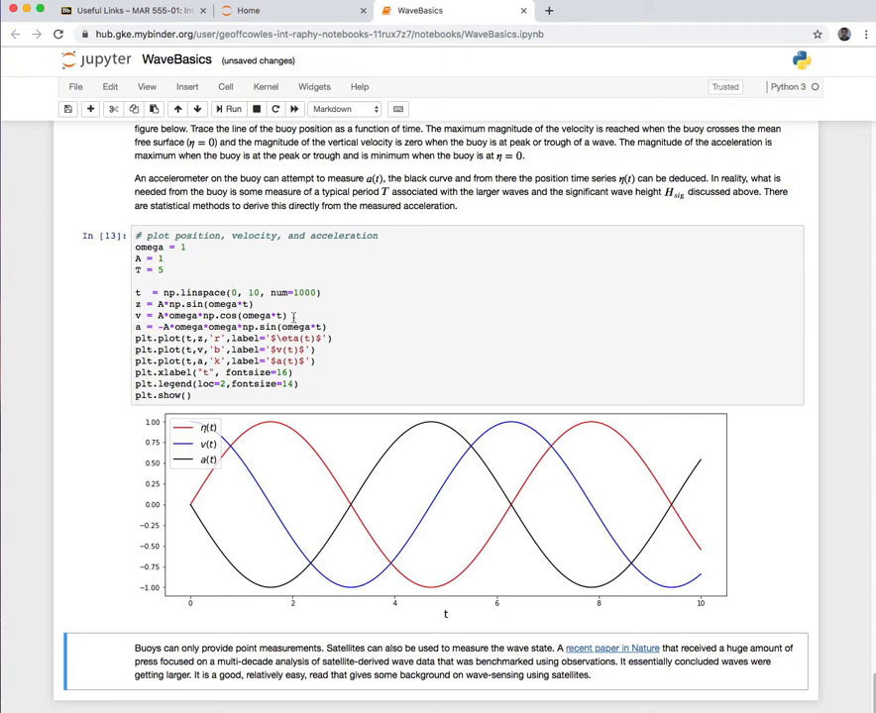
pyautogui.scroll(3)
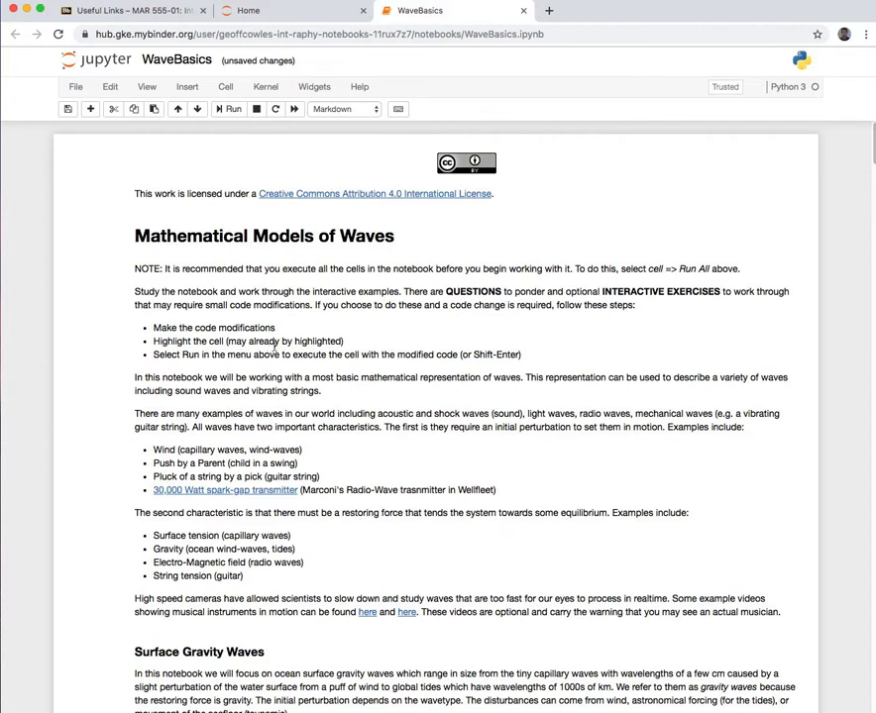
pyautogui.moveTo(301, 333)
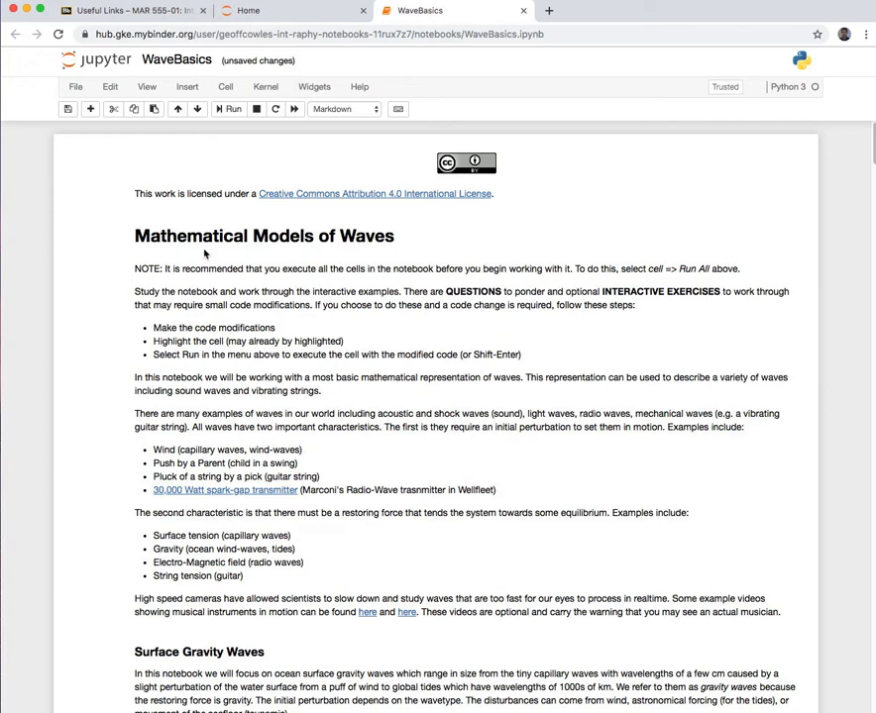
pyautogui.moveTo(269, 346)
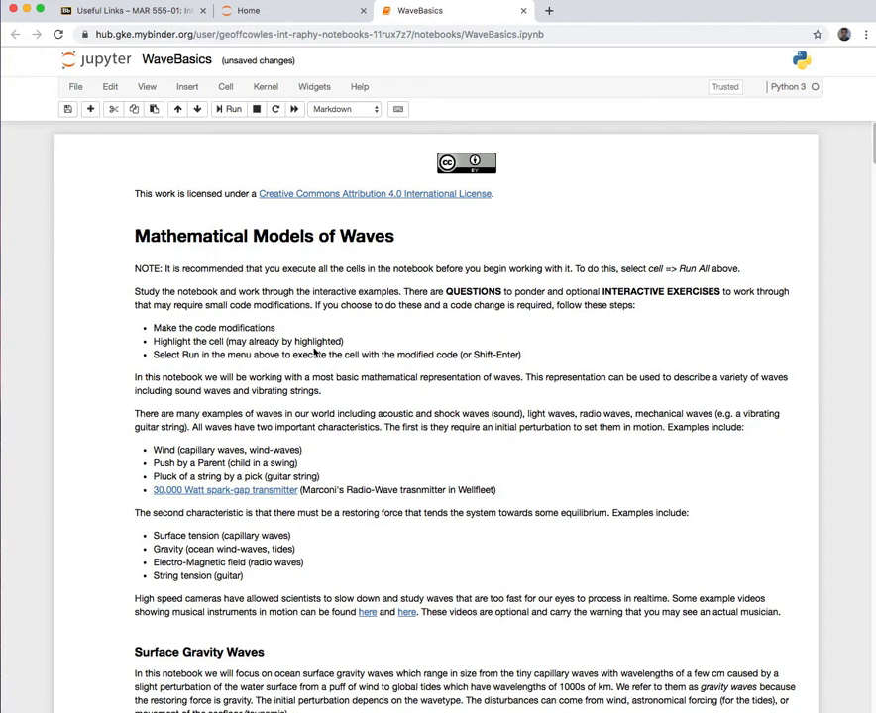
pyautogui.moveTo(281, 365)
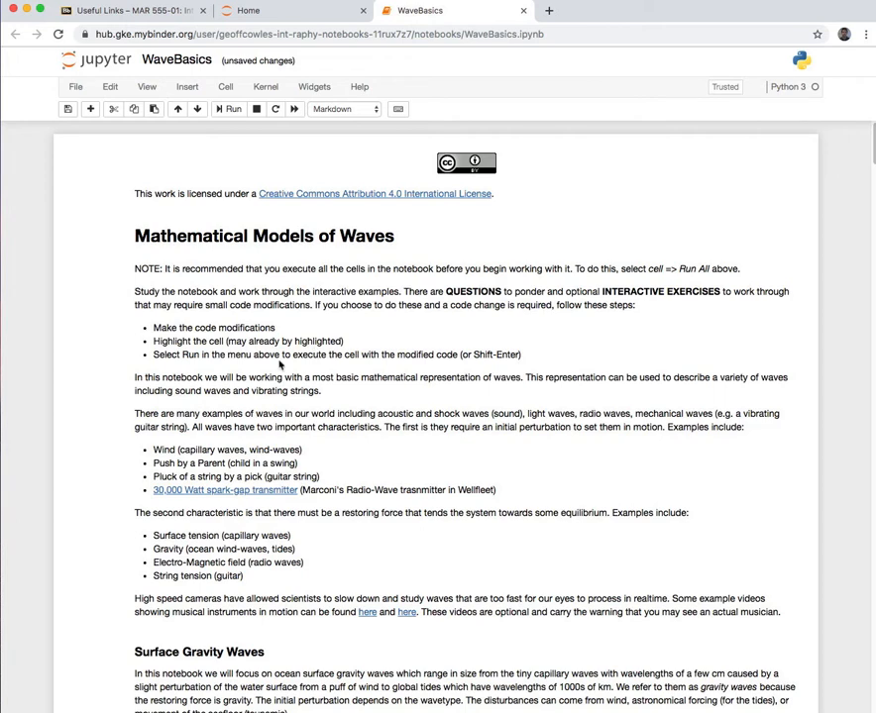
# Step: Follow the '30,000 Watt spark-gap transmitter' hyperlink in the introduction
pyautogui.scroll(-3)
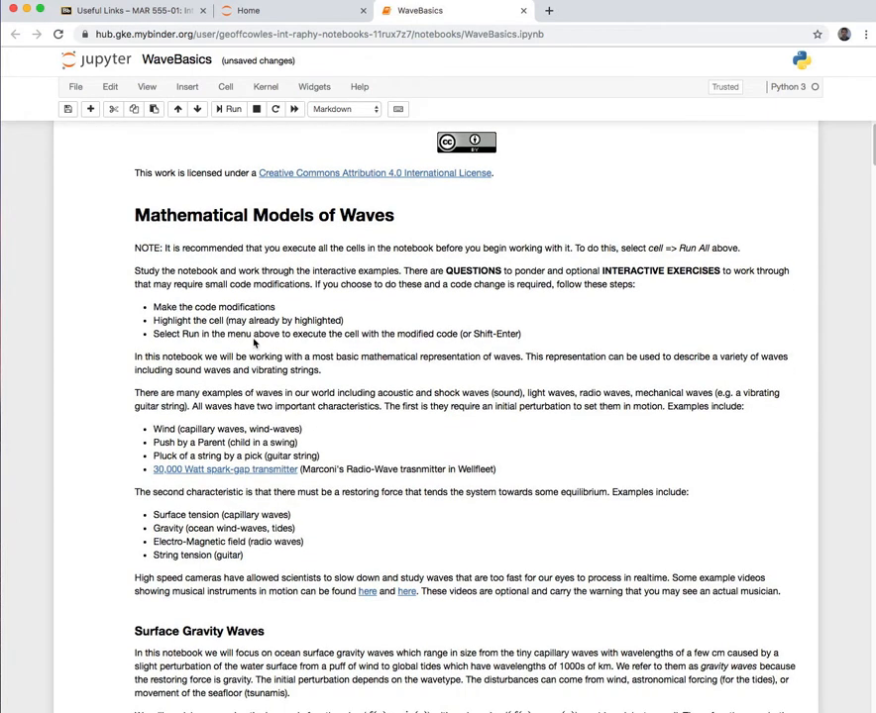
pyautogui.moveTo(298, 345)
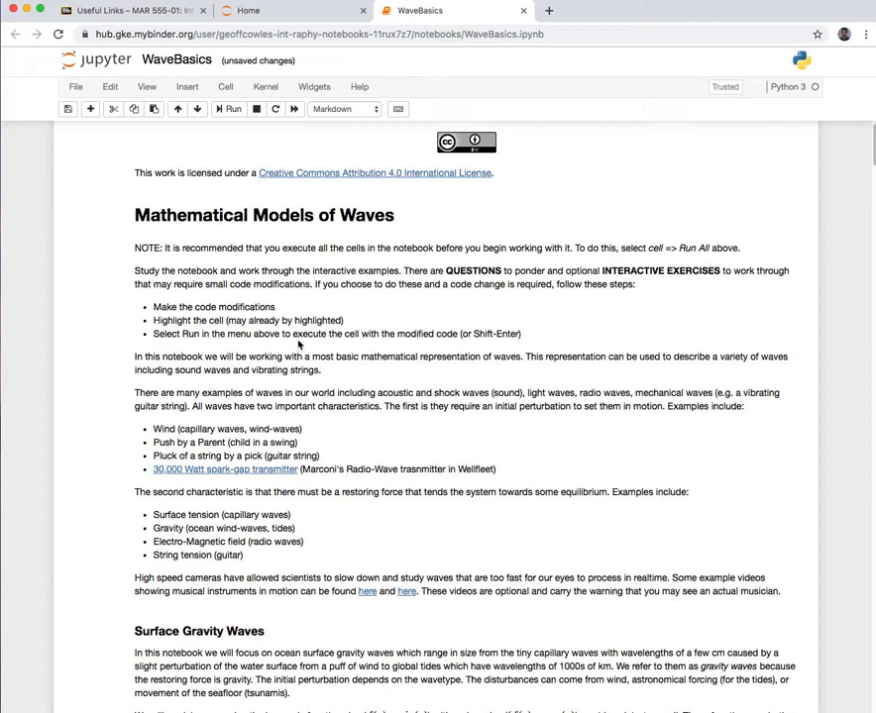
pyautogui.moveTo(286, 357)
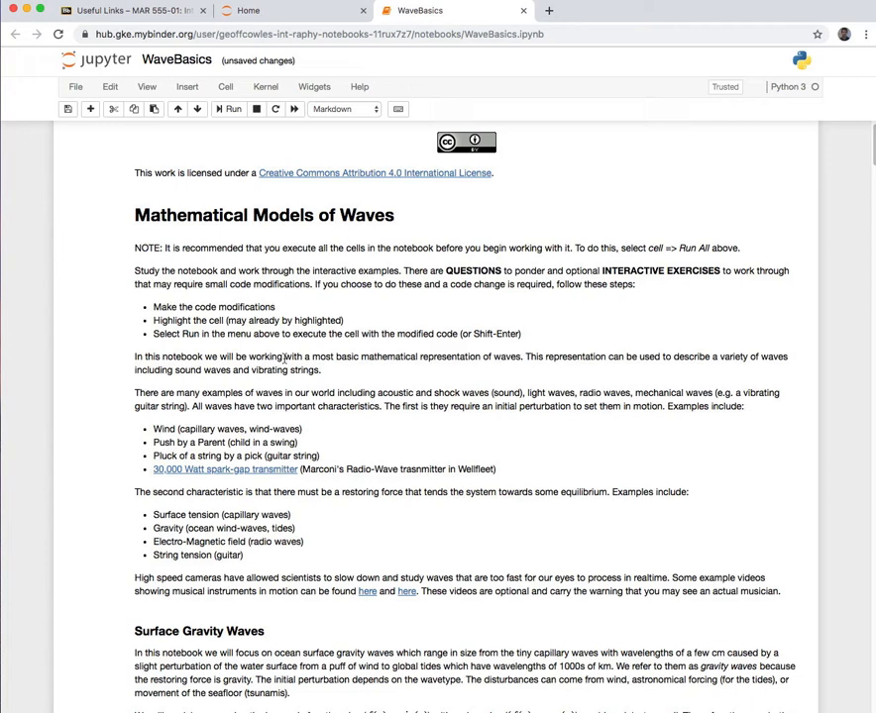
pyautogui.moveTo(254, 555)
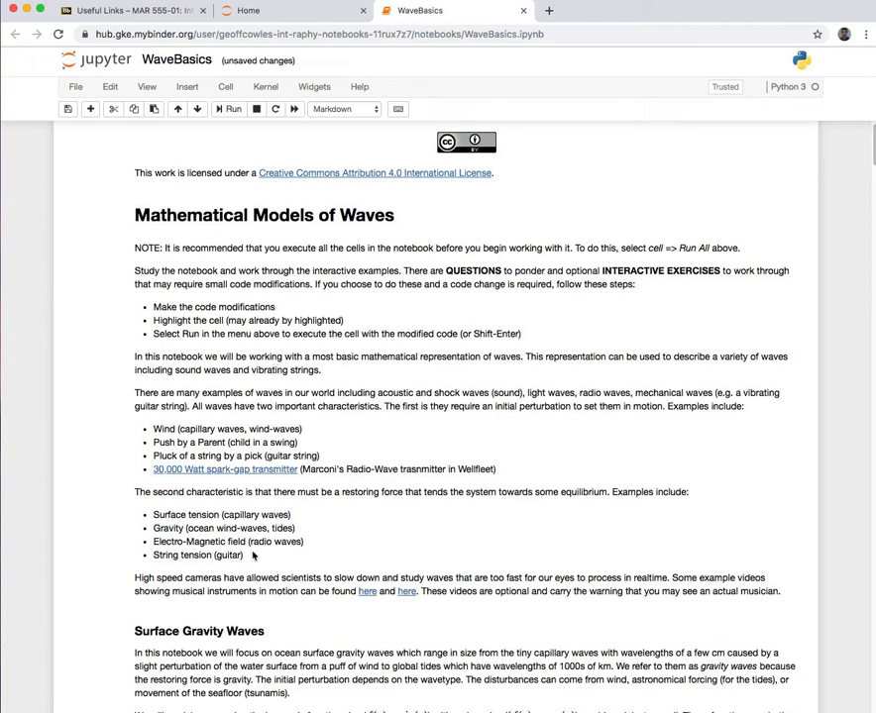
pyautogui.scroll(-3)
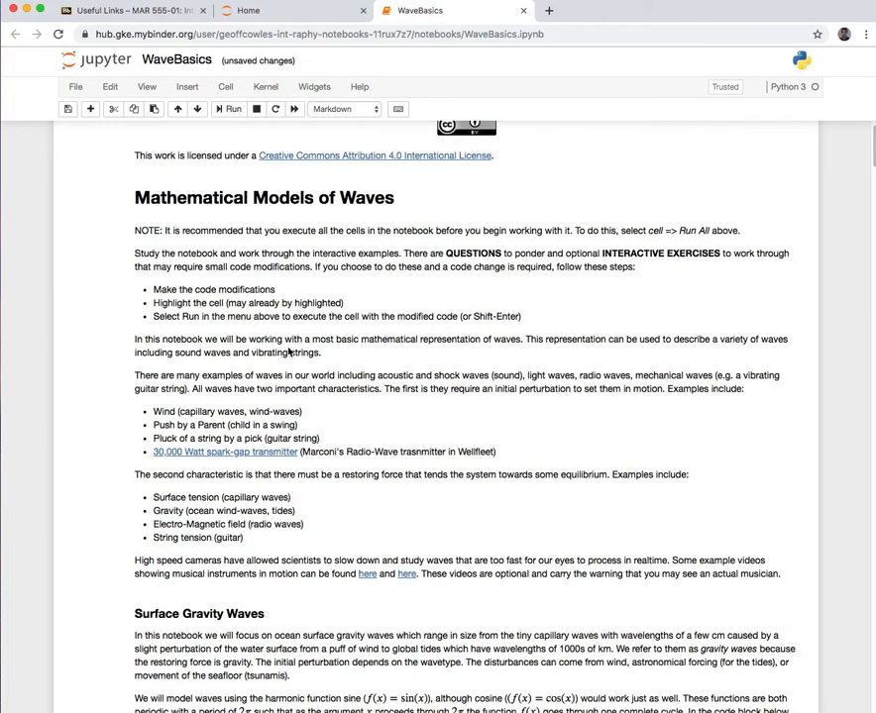
pyautogui.scroll(-3)
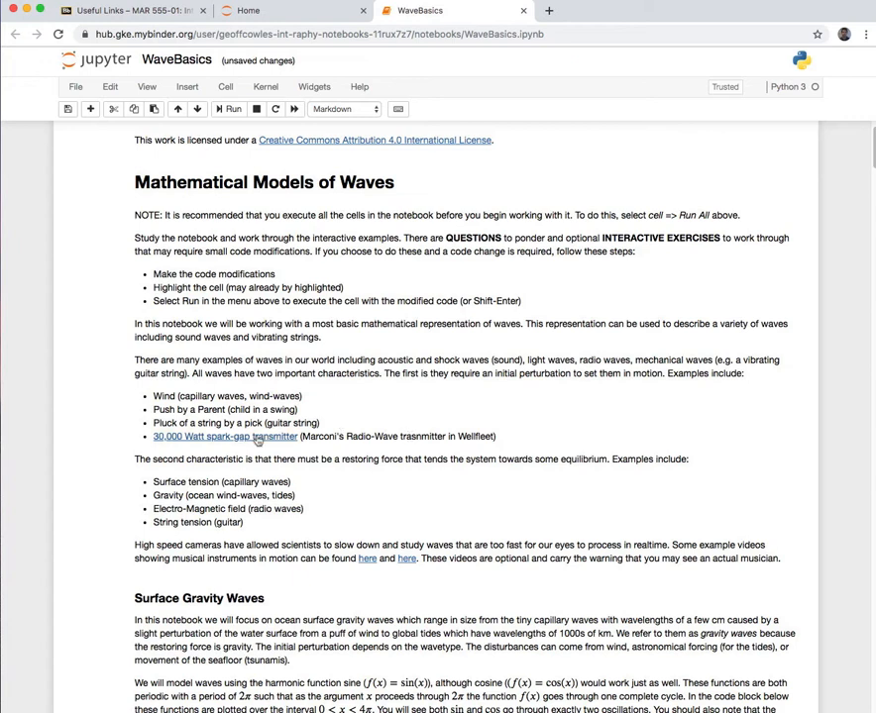
pyautogui.click(222, 436)
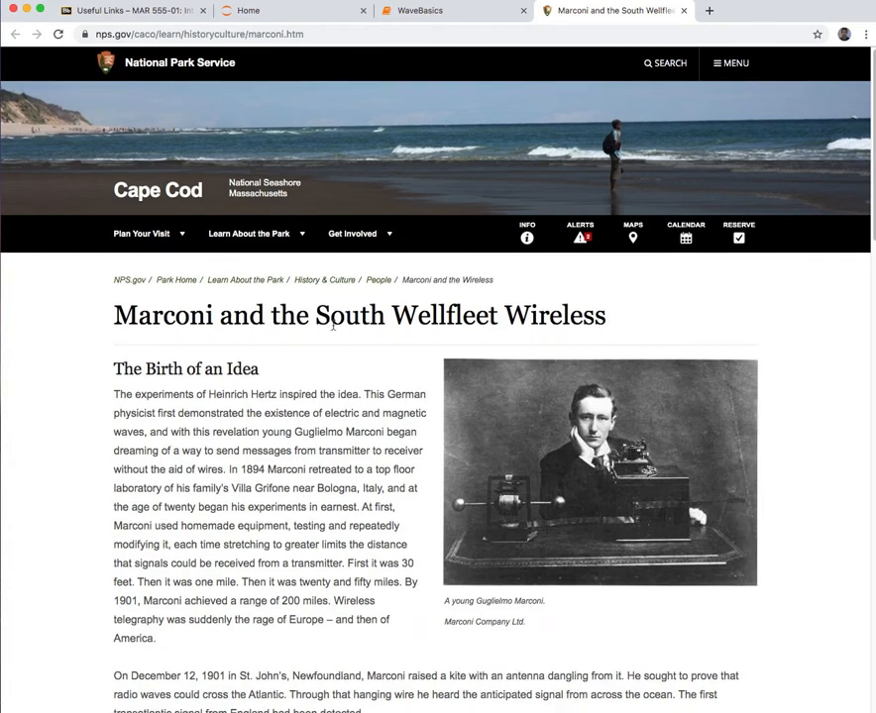
# Step: Read the NPS Marconi article, then return to the WaveBasics notebook tab
pyautogui.scroll(-3)
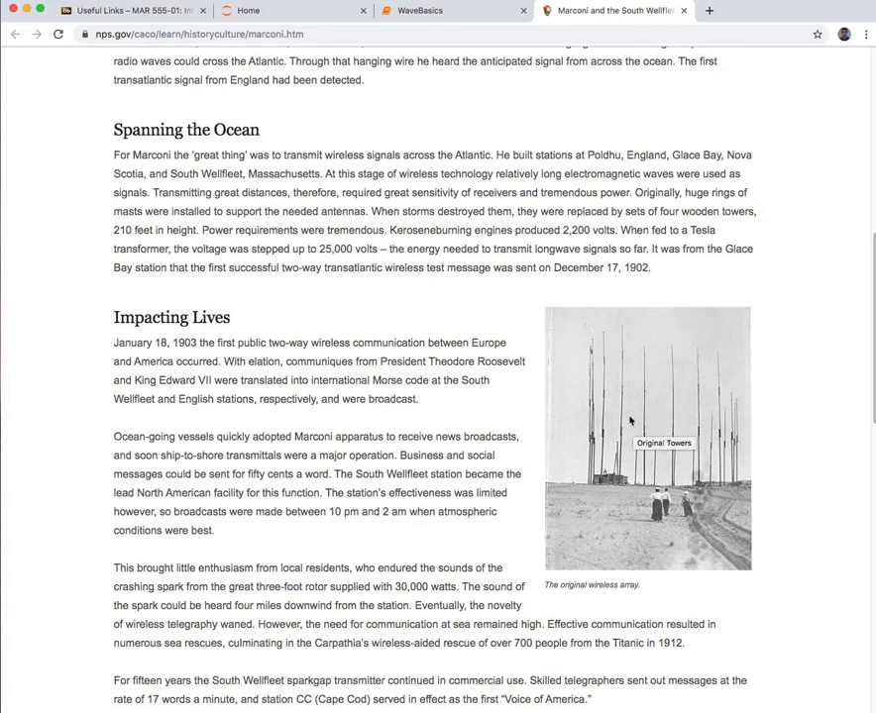
pyautogui.moveTo(604, 345)
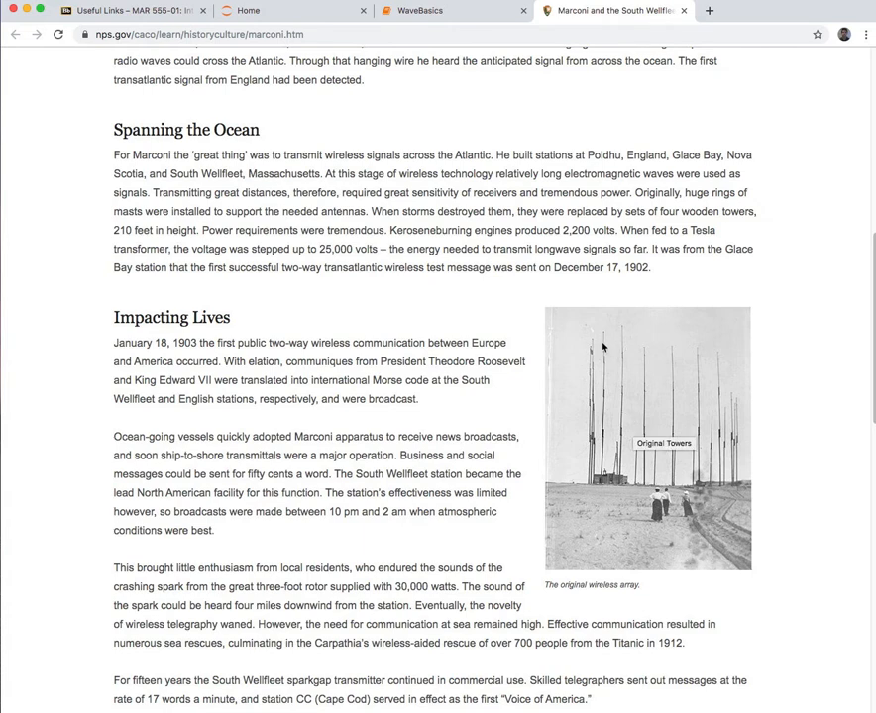
pyautogui.moveTo(444, 273)
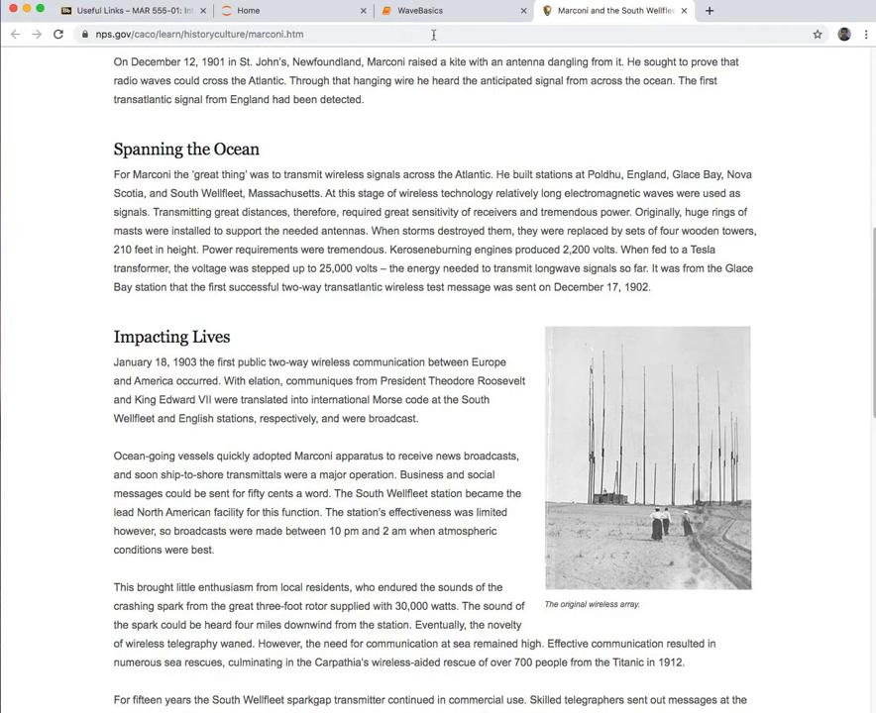
pyautogui.moveTo(424, 12)
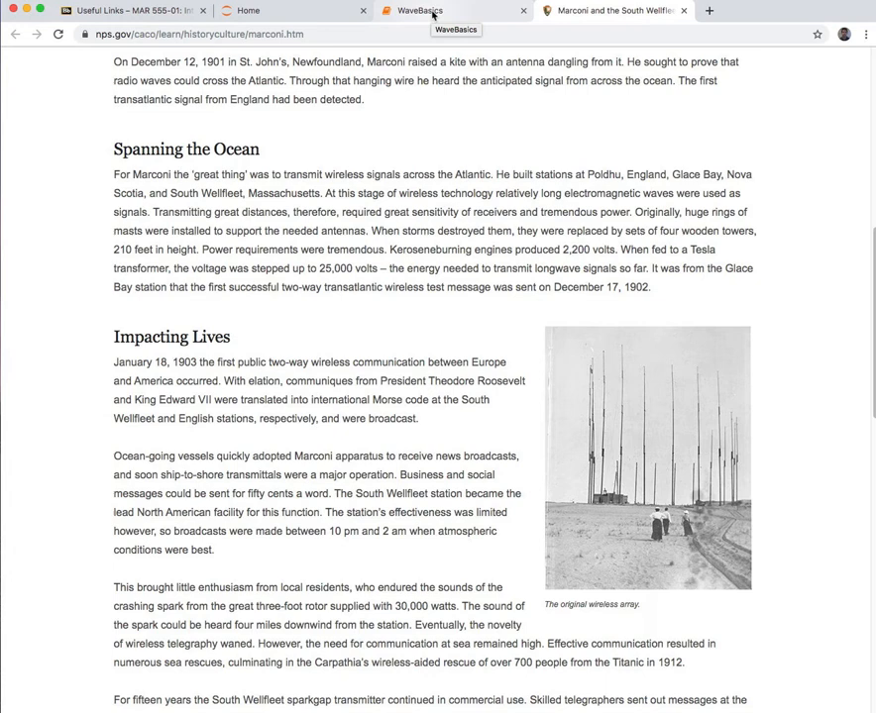
pyautogui.click(444, 18)
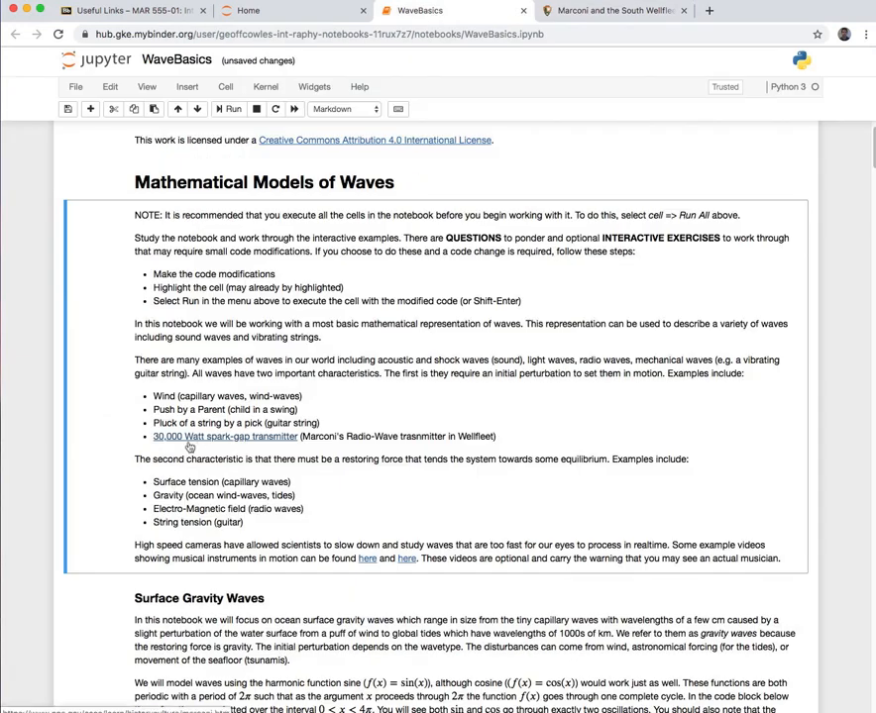
pyautogui.moveTo(266, 476)
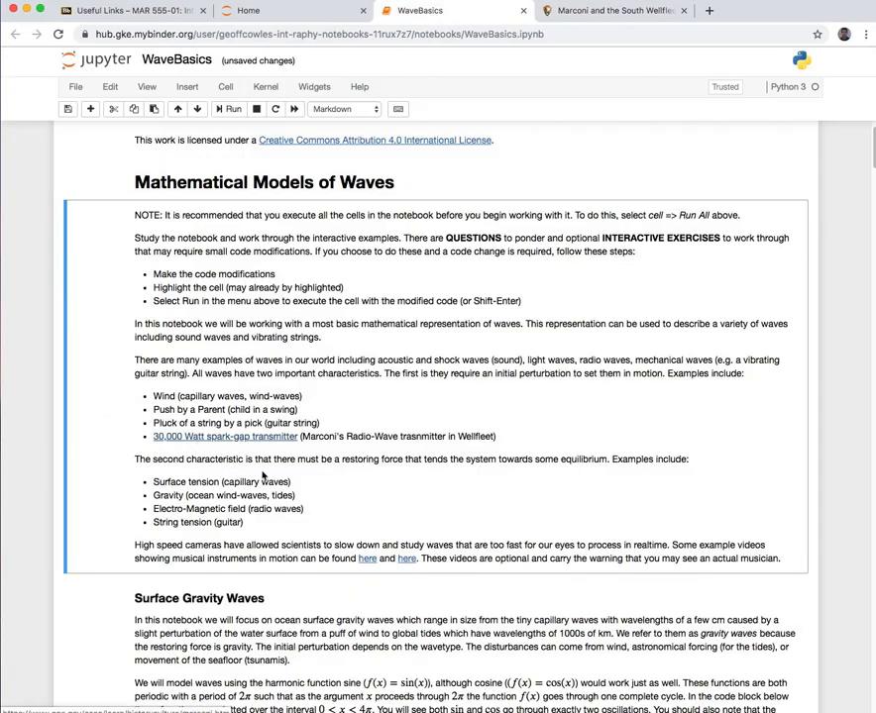
pyautogui.moveTo(412, 567)
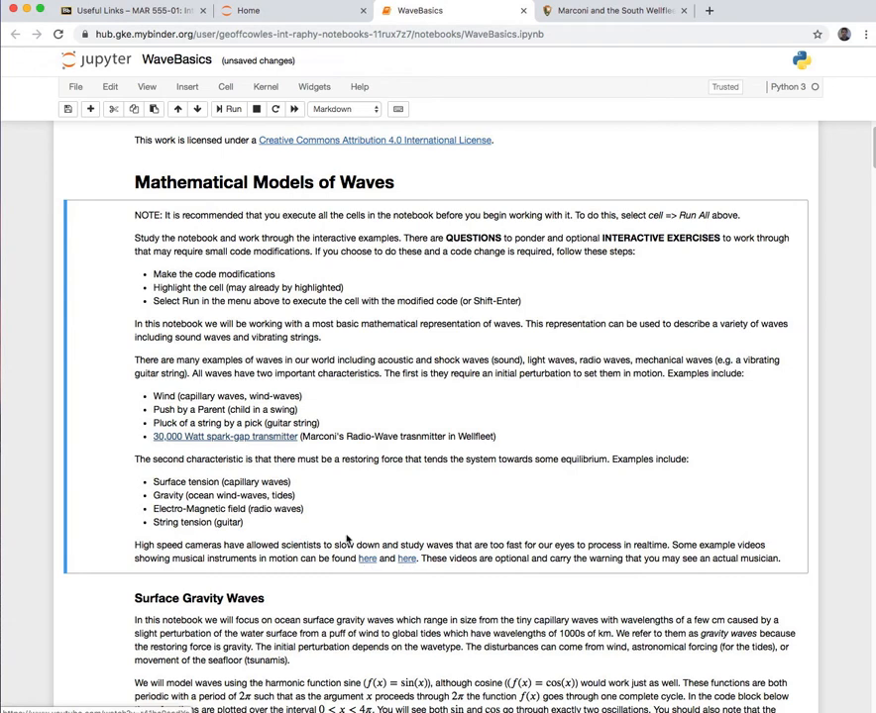
pyautogui.scroll(-3)
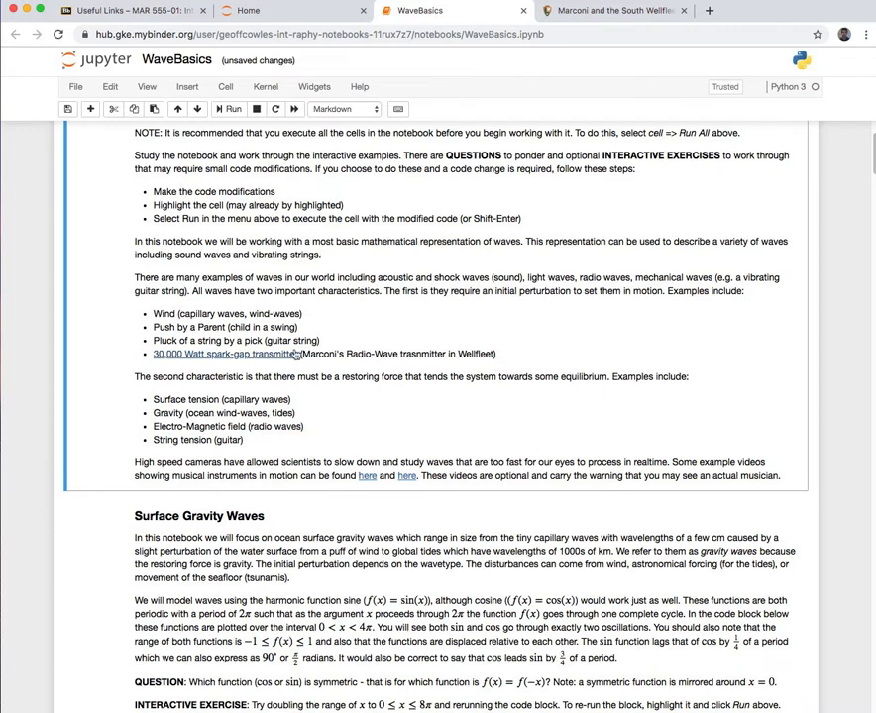
pyautogui.scroll(-3)
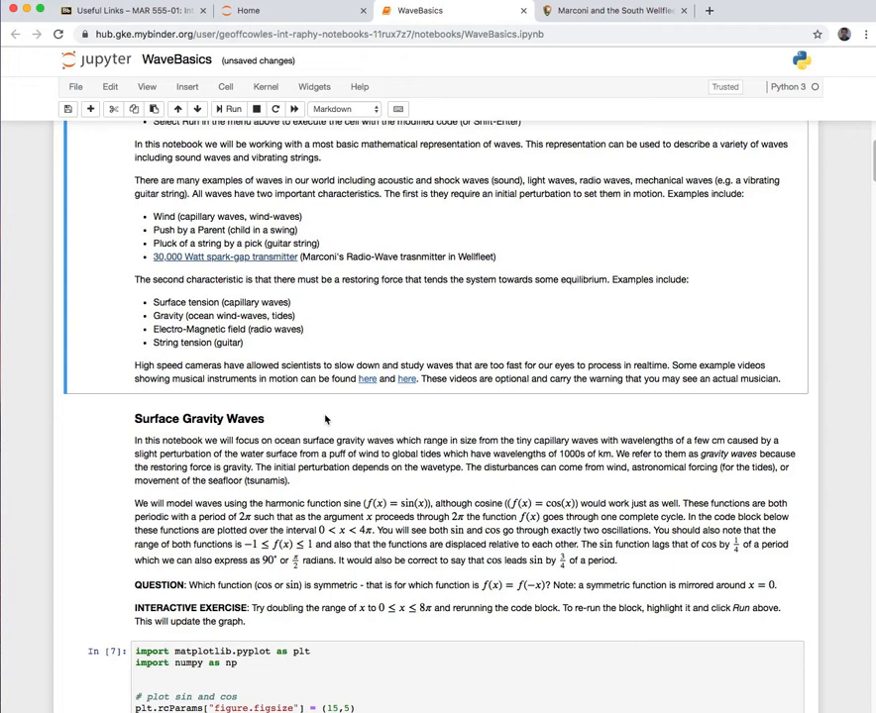
pyautogui.scroll(-3)
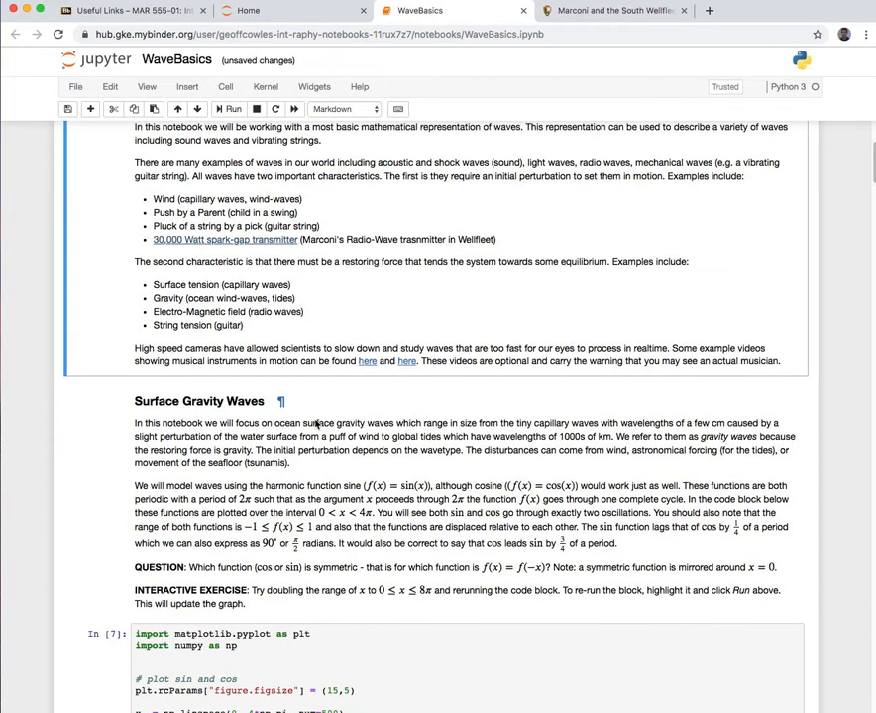
pyautogui.scroll(-3)
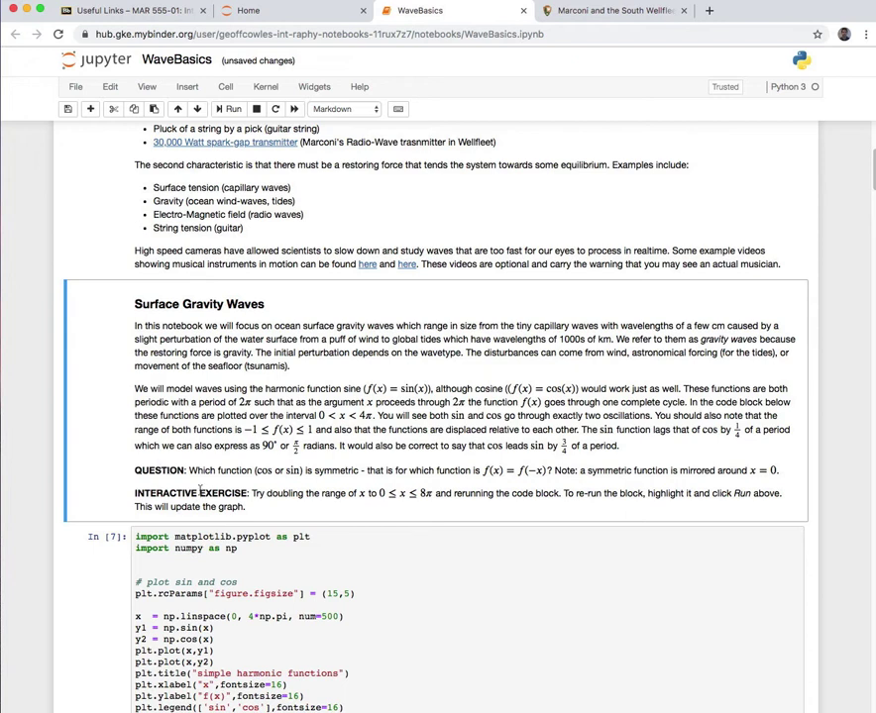
pyautogui.moveTo(178, 491)
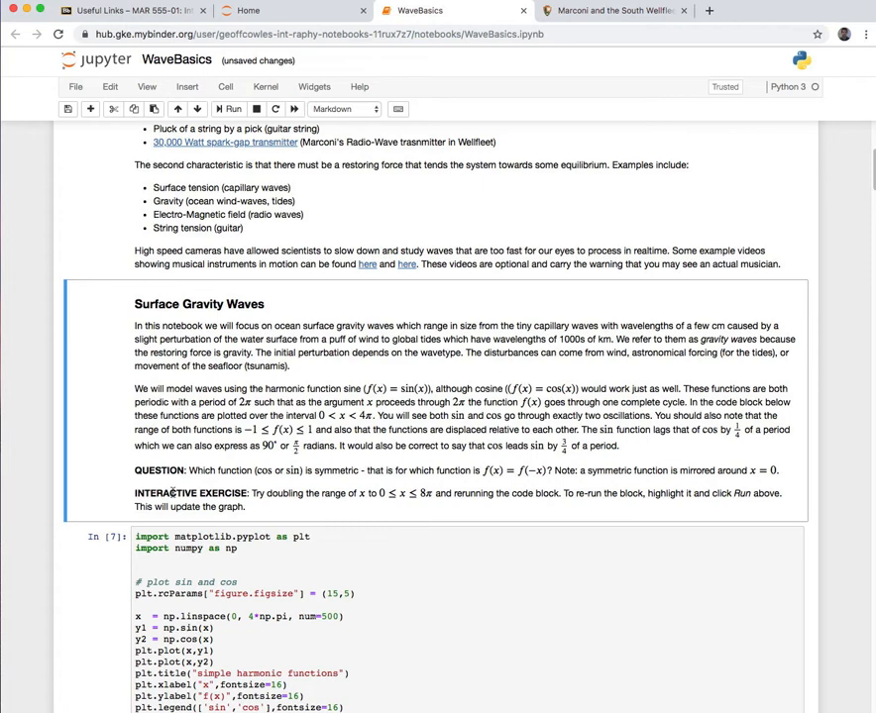
pyautogui.moveTo(176, 483)
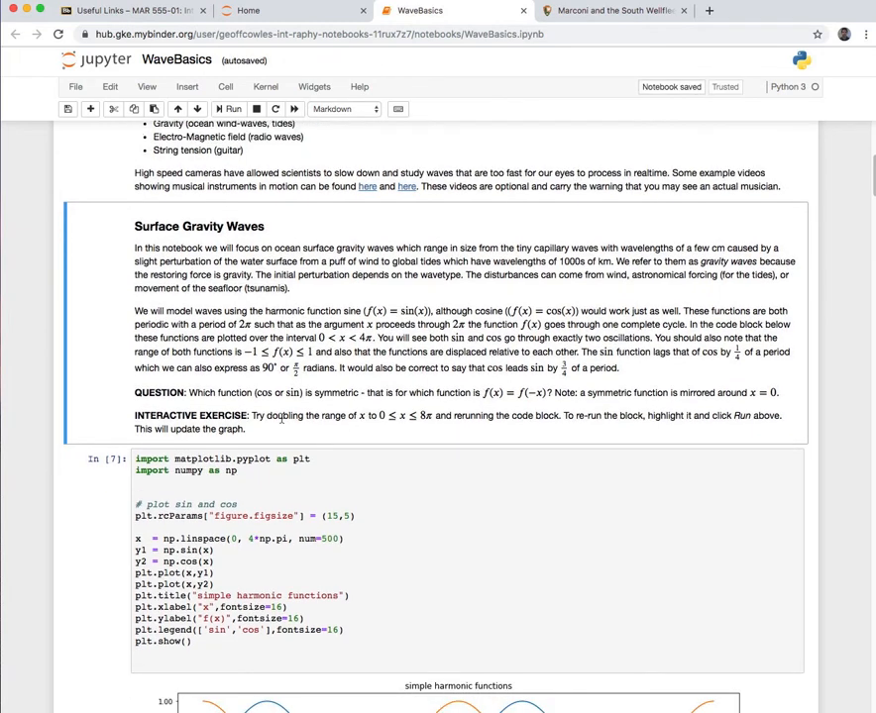
pyautogui.scroll(-3)
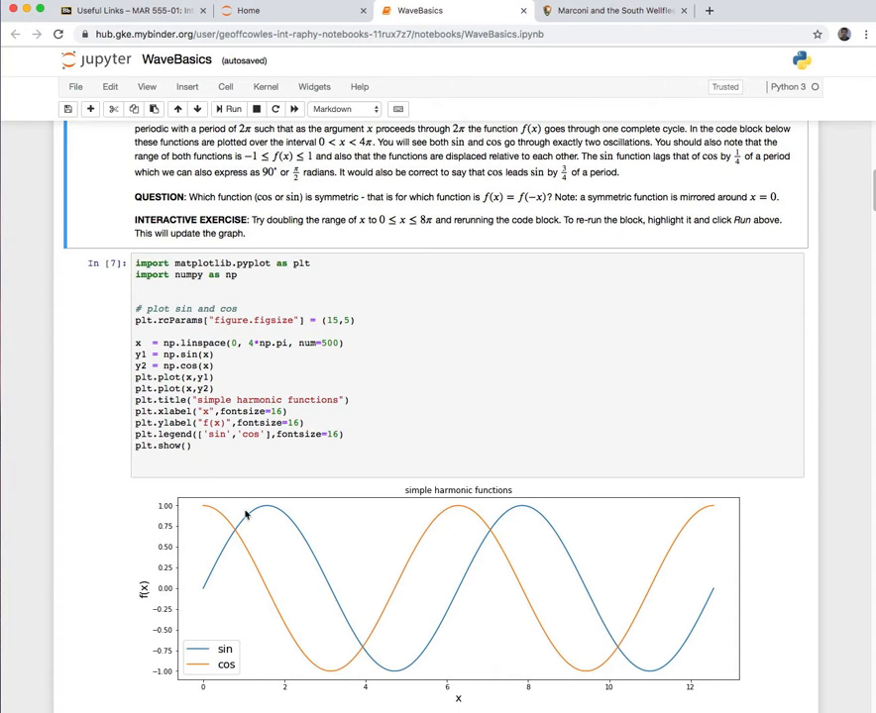
pyautogui.moveTo(290, 590)
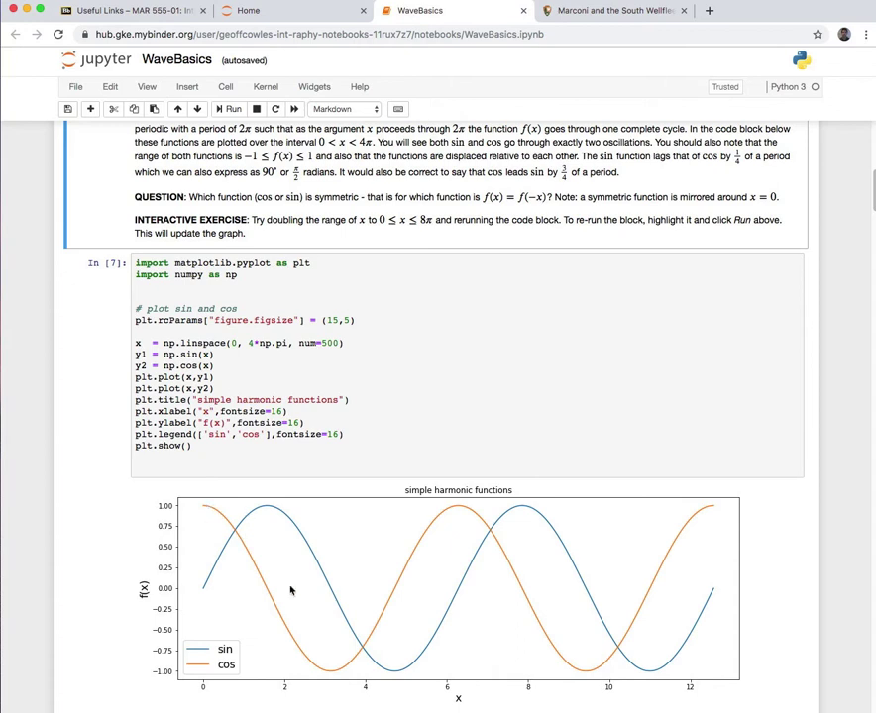
pyautogui.moveTo(289, 475)
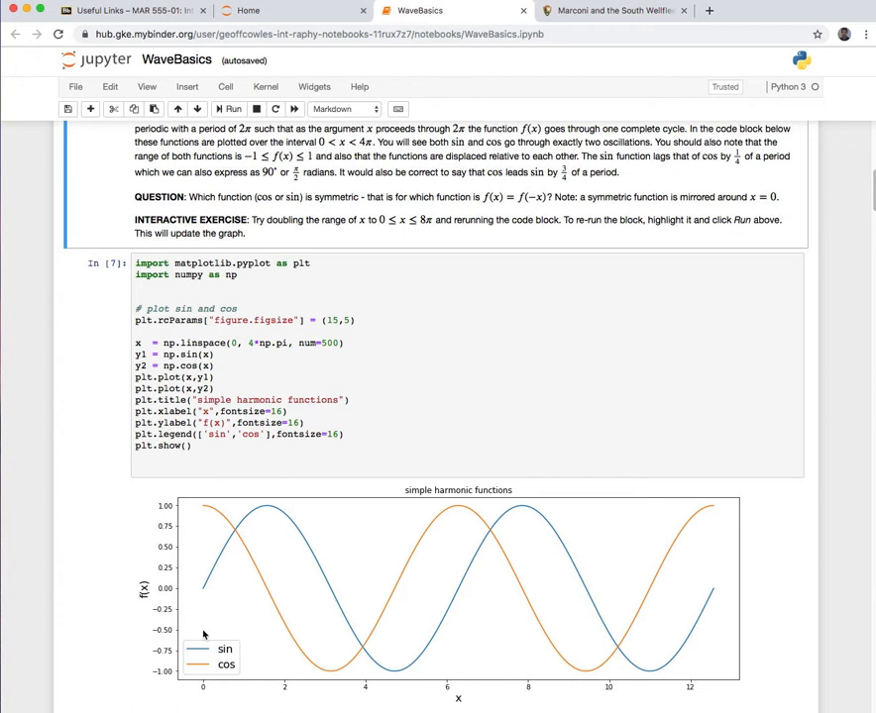
pyautogui.moveTo(745, 707)
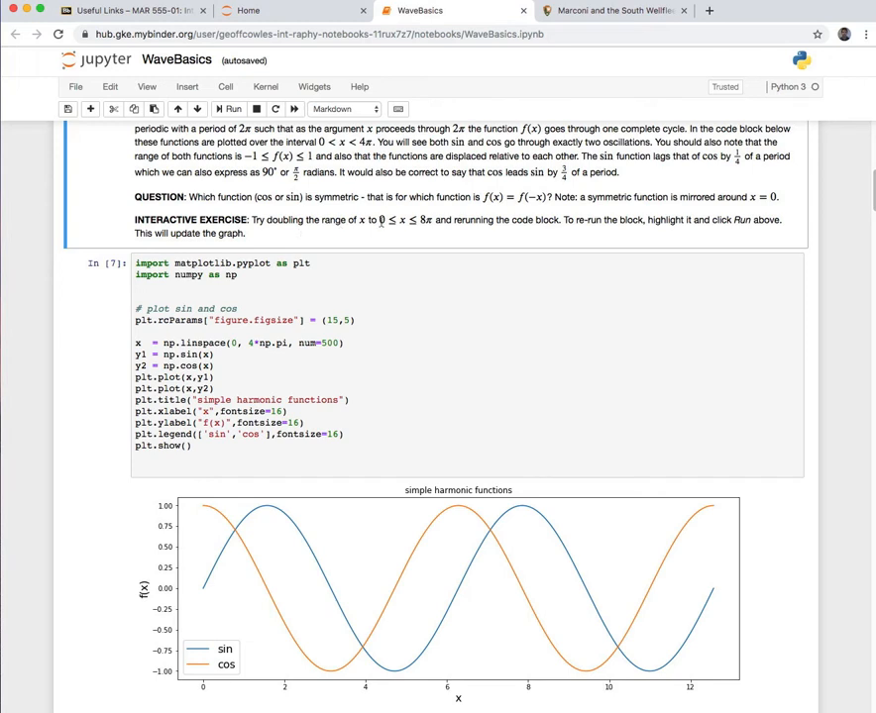
pyautogui.moveTo(426, 226)
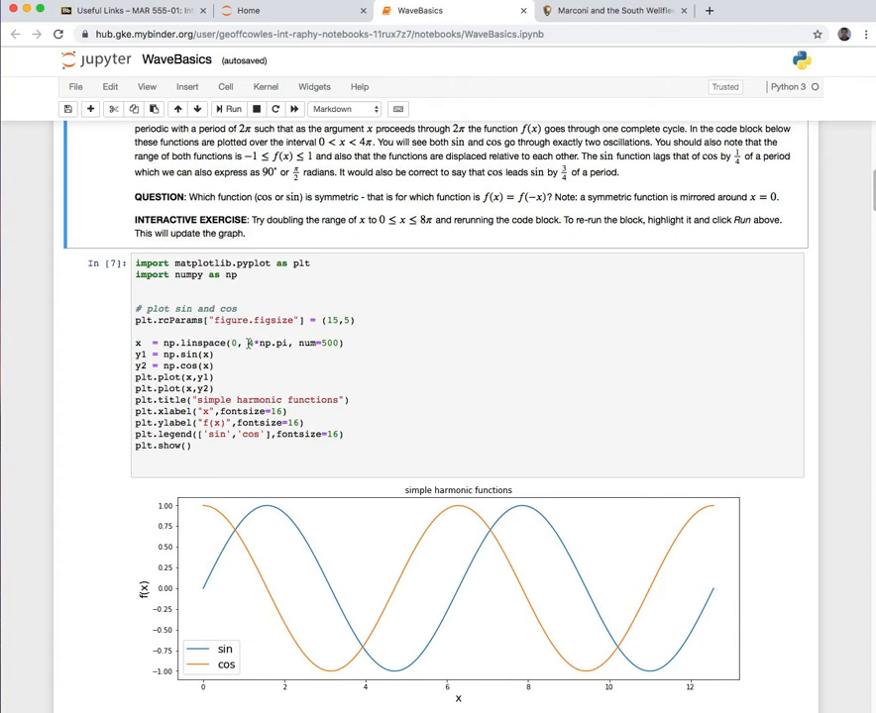
pyautogui.click(250, 343)
pyautogui.write('8')
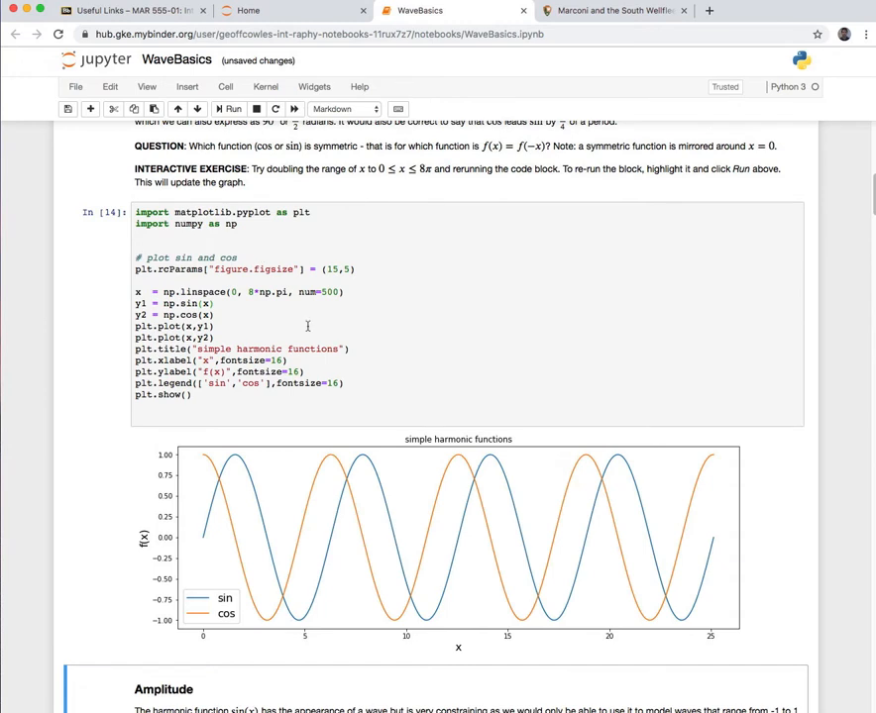
pyautogui.moveTo(293, 446)
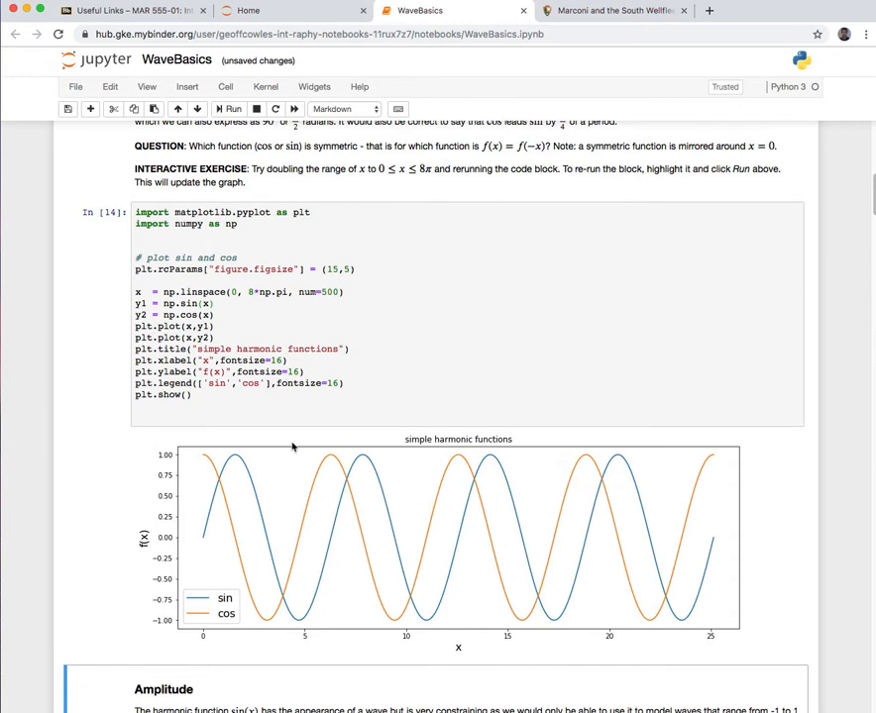
# Step: Restore the sin/cos plot range from 8π to 4π and rerun the cell
pyautogui.click(252, 292)
pyautogui.write('4')
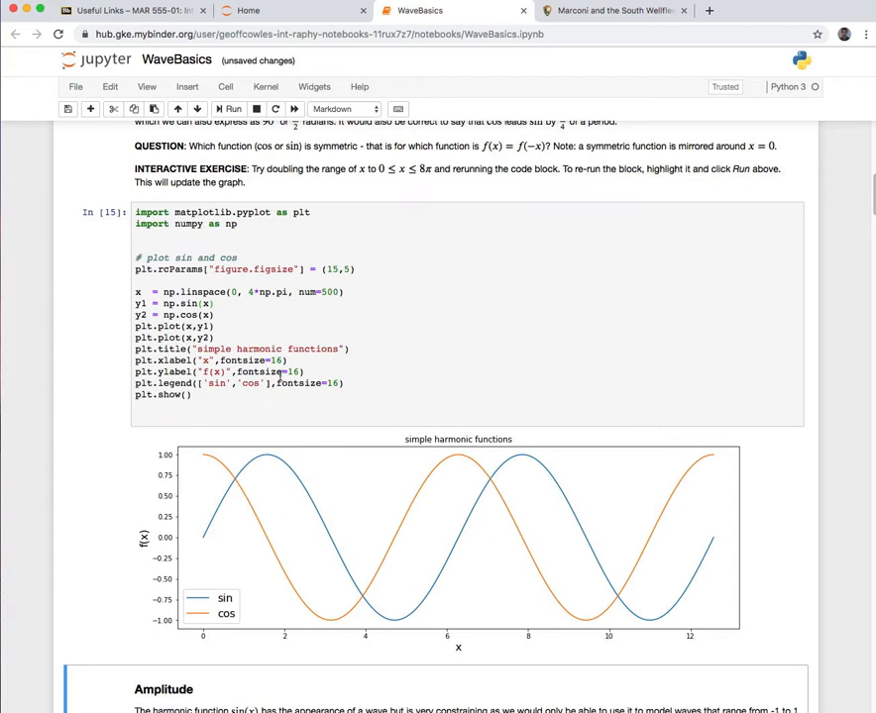
pyautogui.click(251, 311)
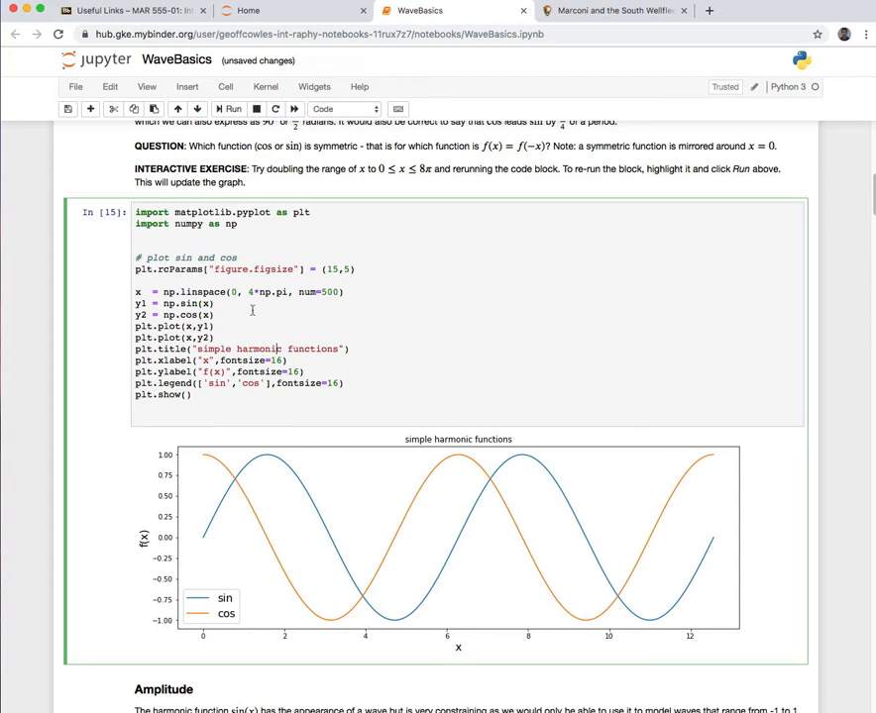
pyautogui.moveTo(238, 325)
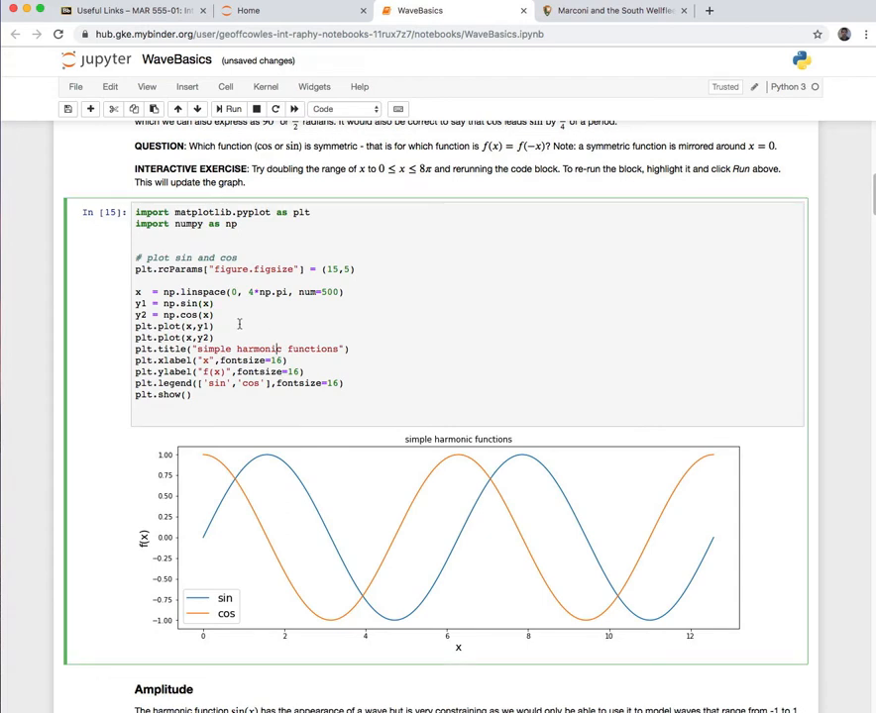
pyautogui.moveTo(228, 313)
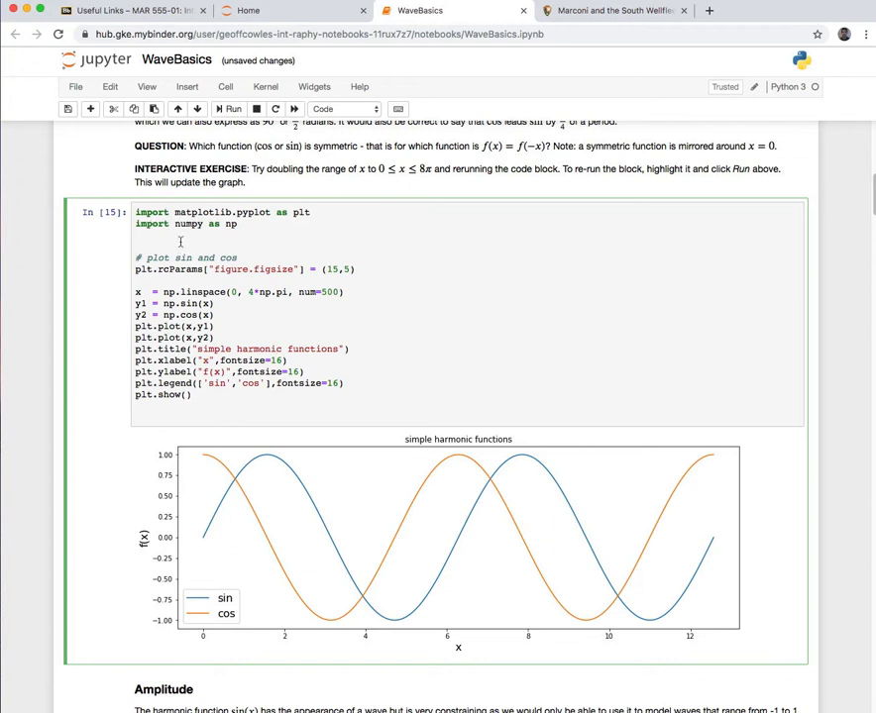
pyautogui.moveTo(179, 245)
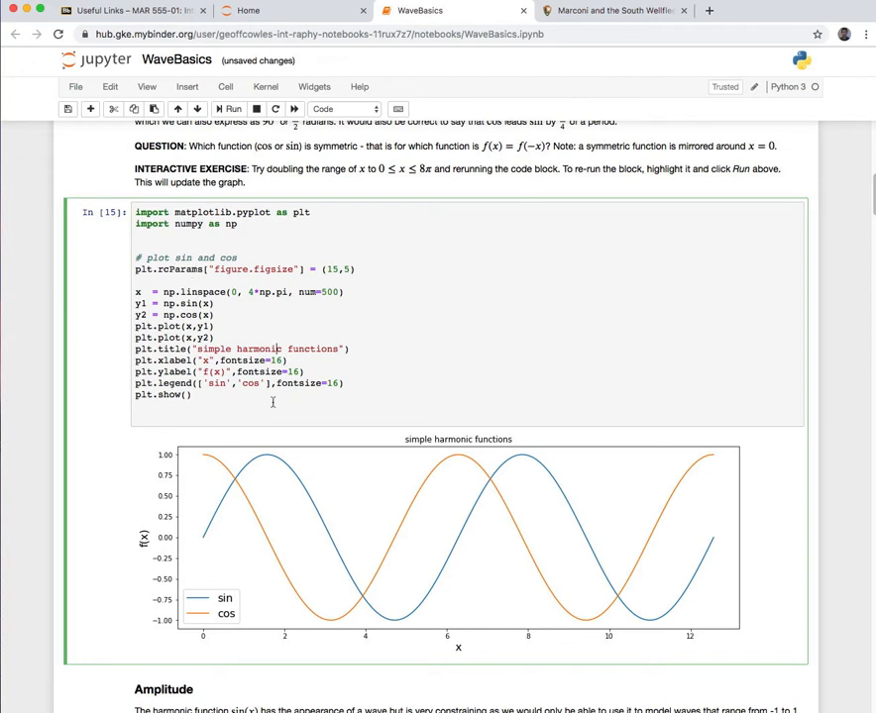
pyautogui.scroll(-3)
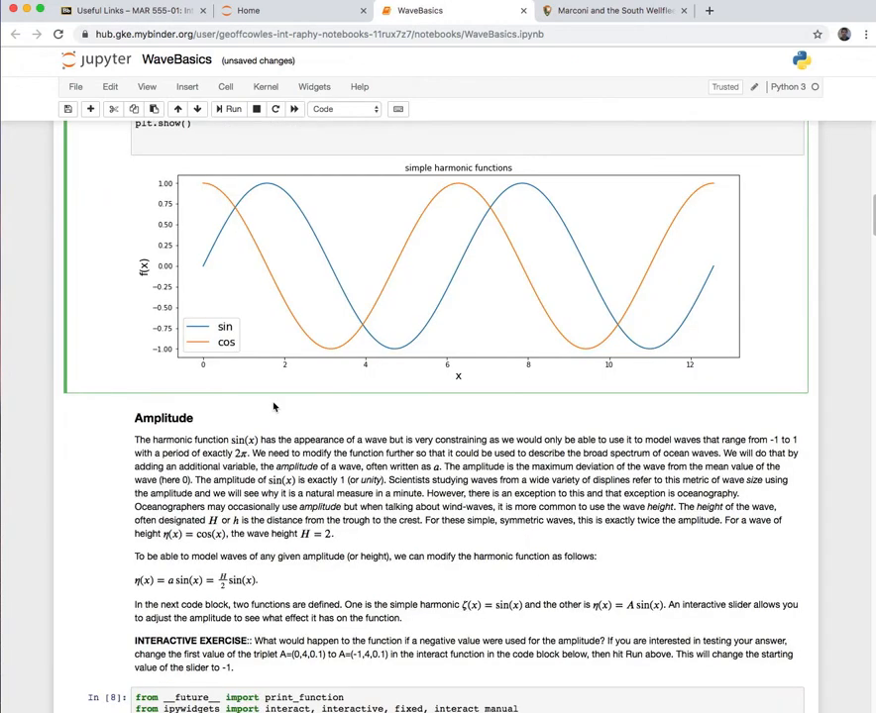
# Step: Drag the amplitude slider through 2.50, 1.40, 1.50 and 3.00, settling on A = 3.80
pyautogui.scroll(-3)
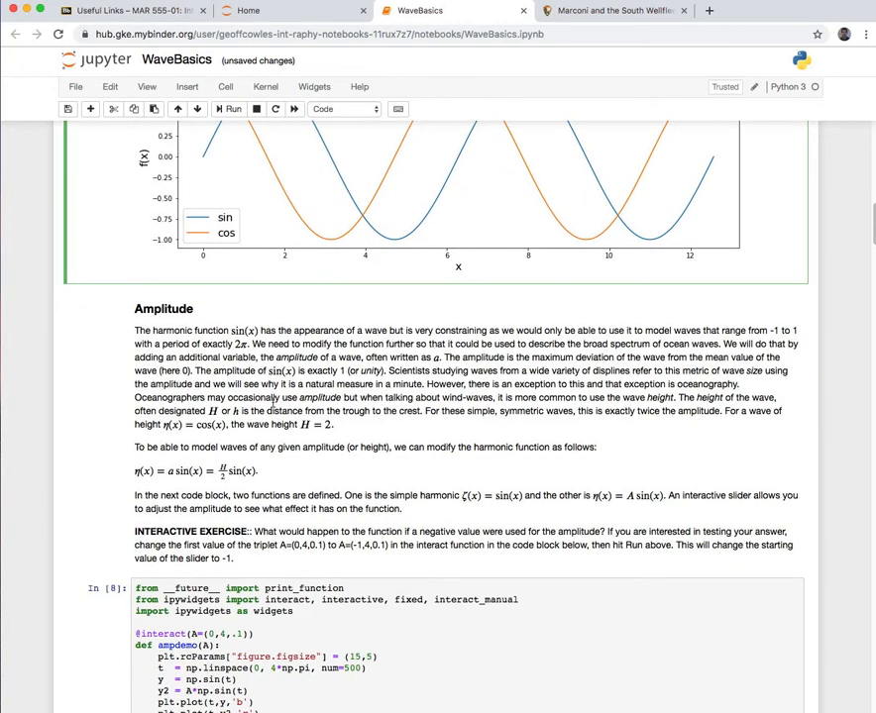
pyautogui.scroll(-3)
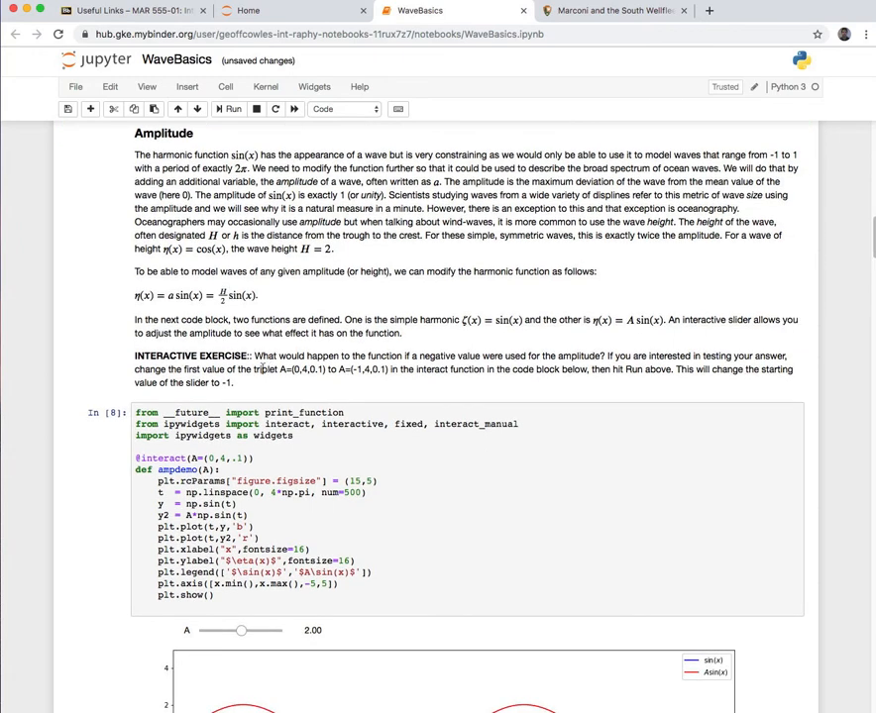
pyautogui.scroll(-3)
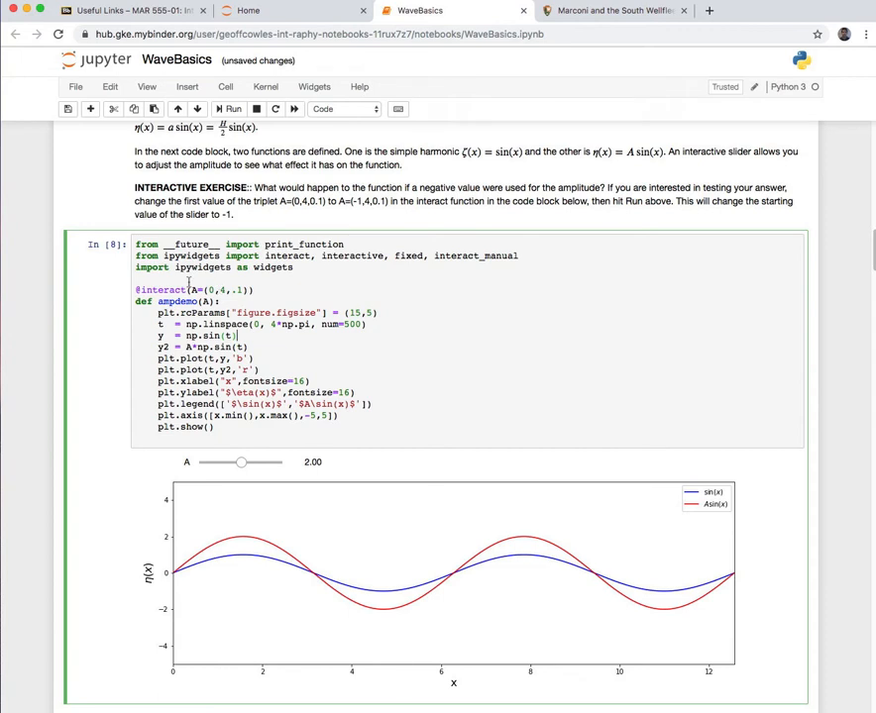
pyautogui.moveTo(255, 301)
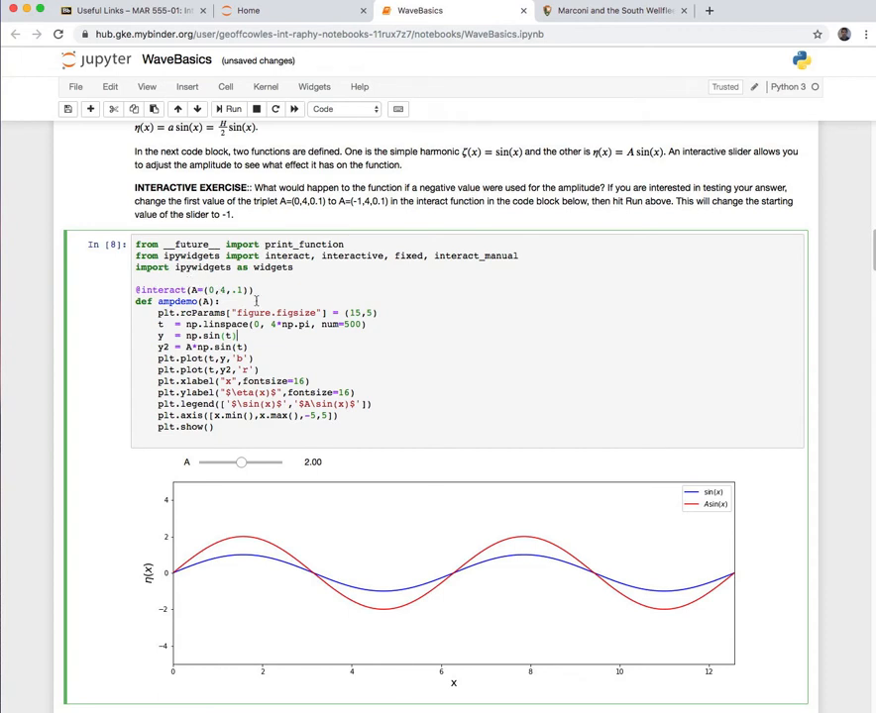
pyautogui.moveTo(293, 458)
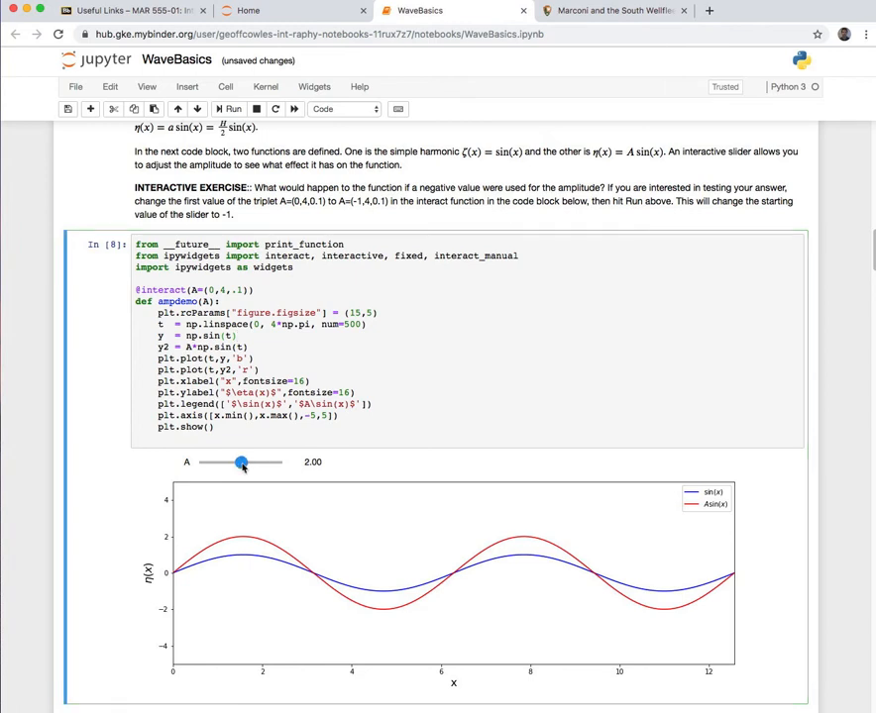
pyautogui.moveTo(242, 464); pyautogui.dragTo(252, 464)
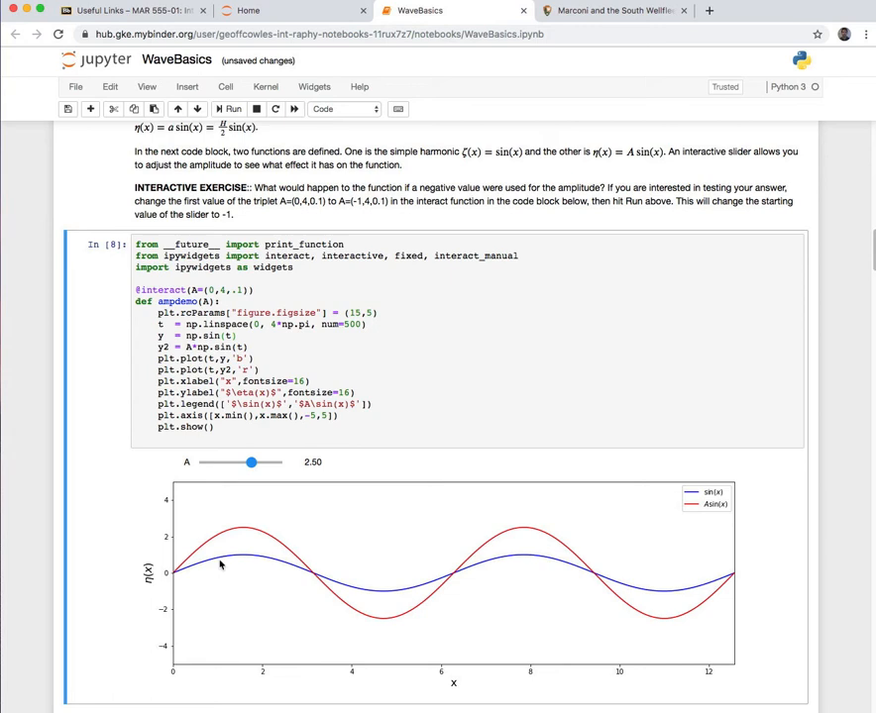
pyautogui.moveTo(381, 566)
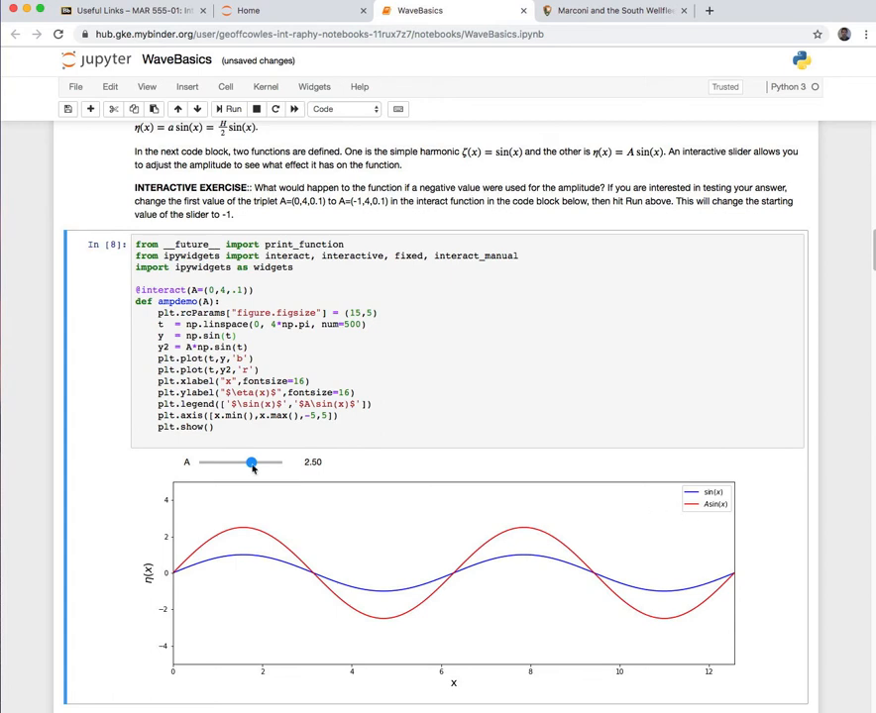
pyautogui.moveTo(249, 464); pyautogui.dragTo(230, 464)
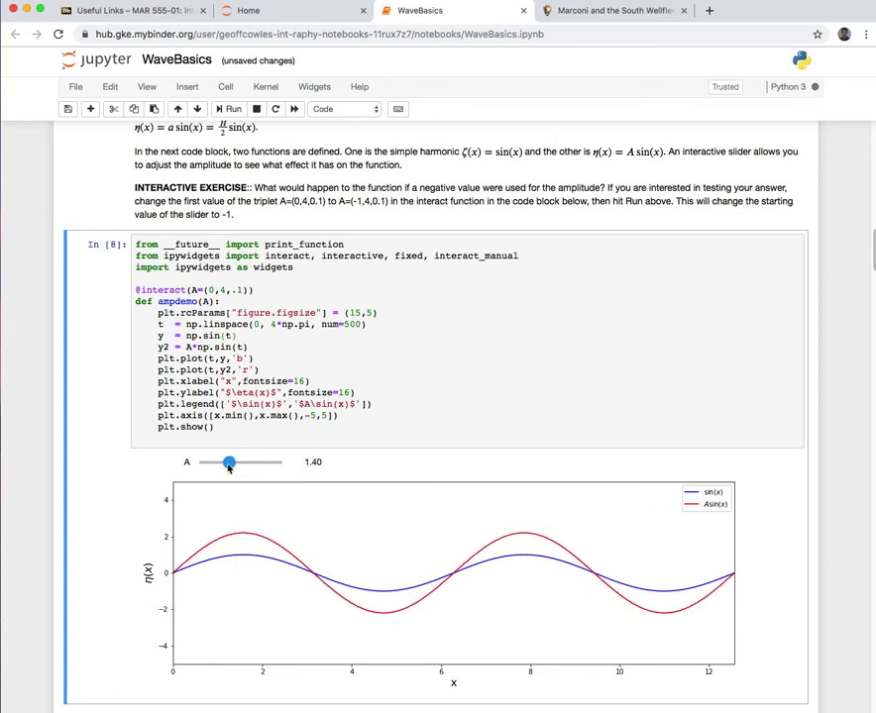
pyautogui.moveTo(228, 462); pyautogui.dragTo(234, 462)
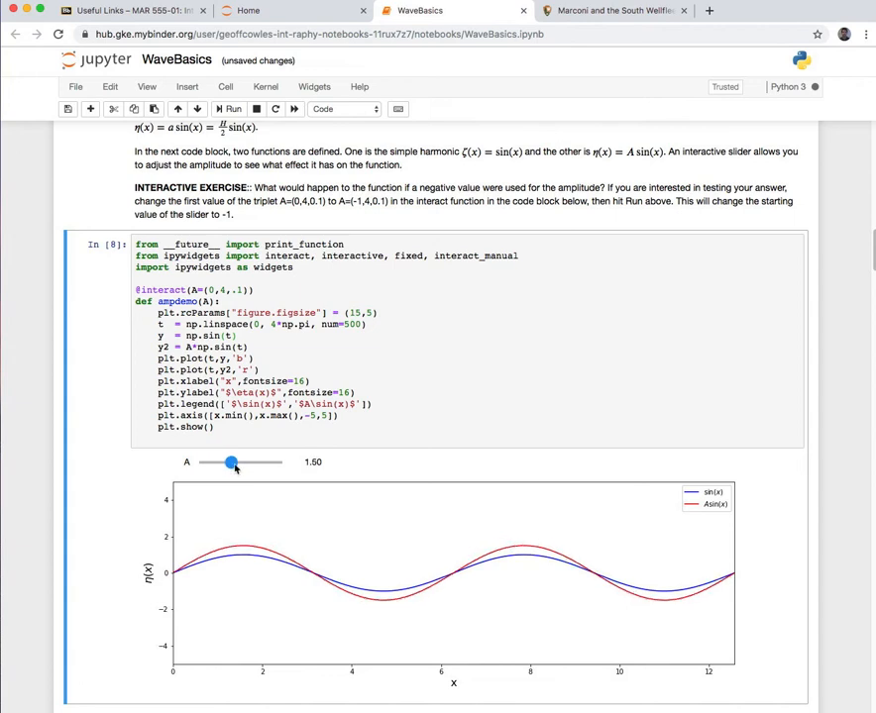
pyautogui.moveTo(230, 464); pyautogui.dragTo(261, 464)
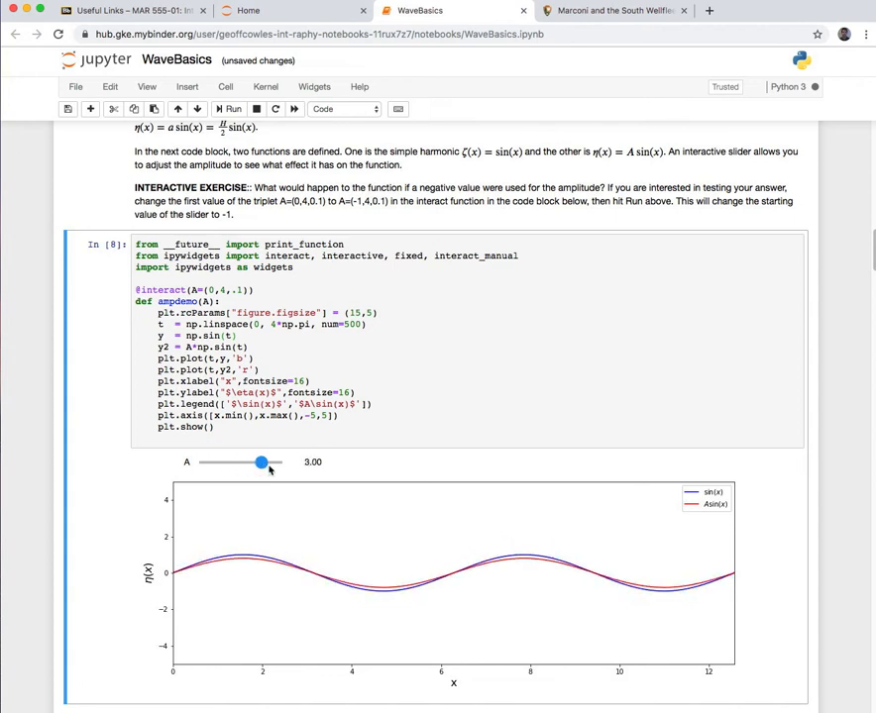
pyautogui.moveTo(261, 463); pyautogui.dragTo(277, 464)
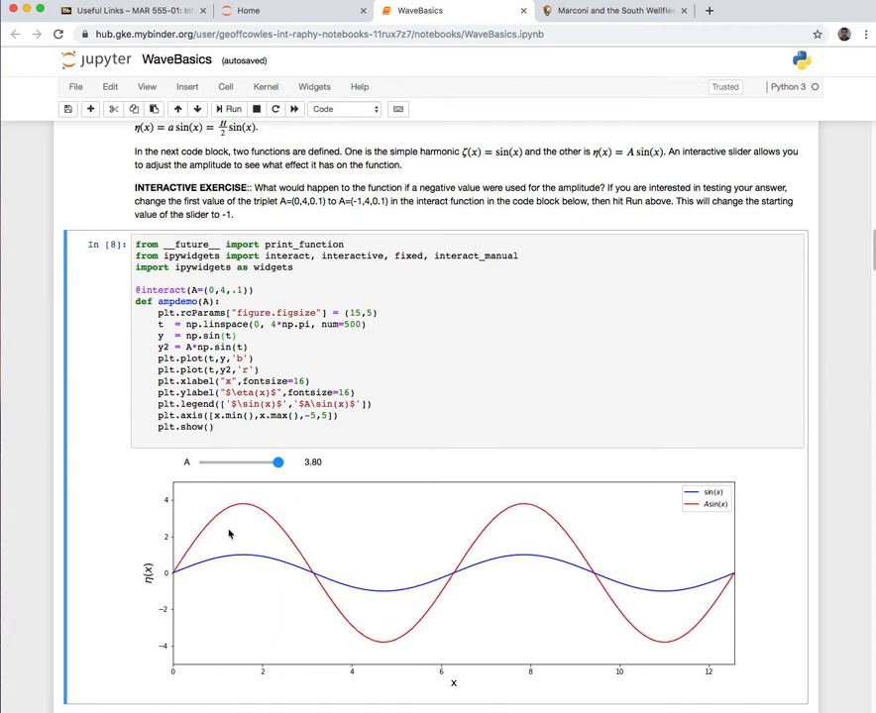
pyautogui.moveTo(367, 638)
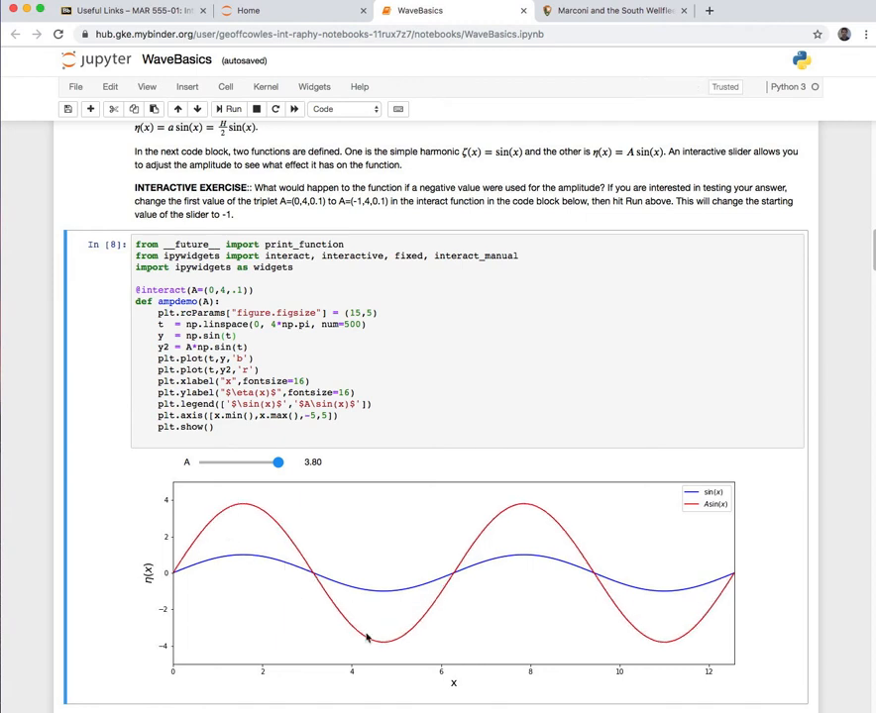
pyautogui.moveTo(190, 577)
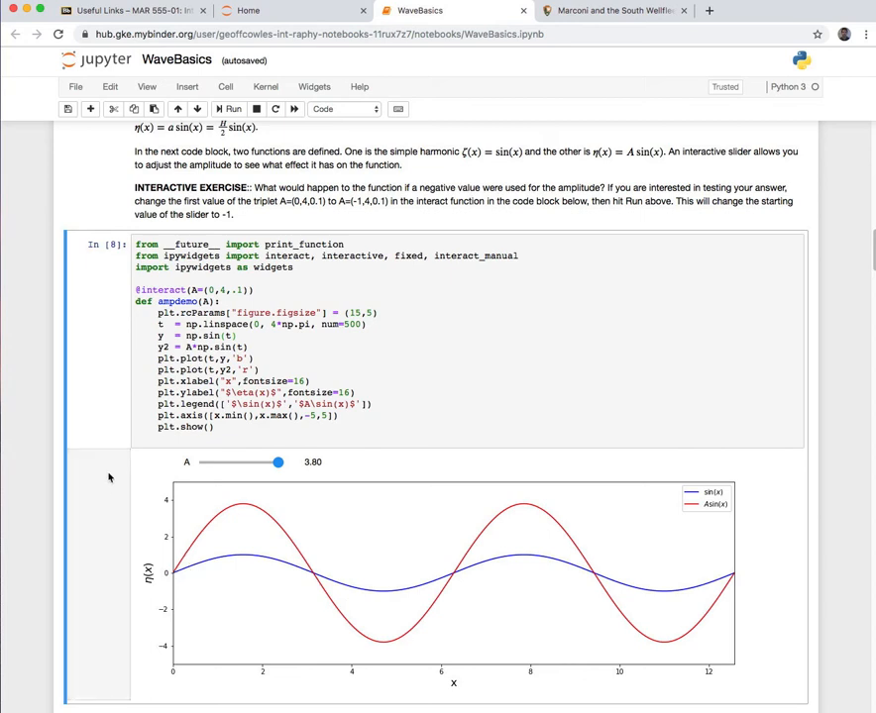
# Step: Scroll past the wavelength, period and energy-spectrum sections to the travelling-wave plot cell
pyautogui.scroll(-3)
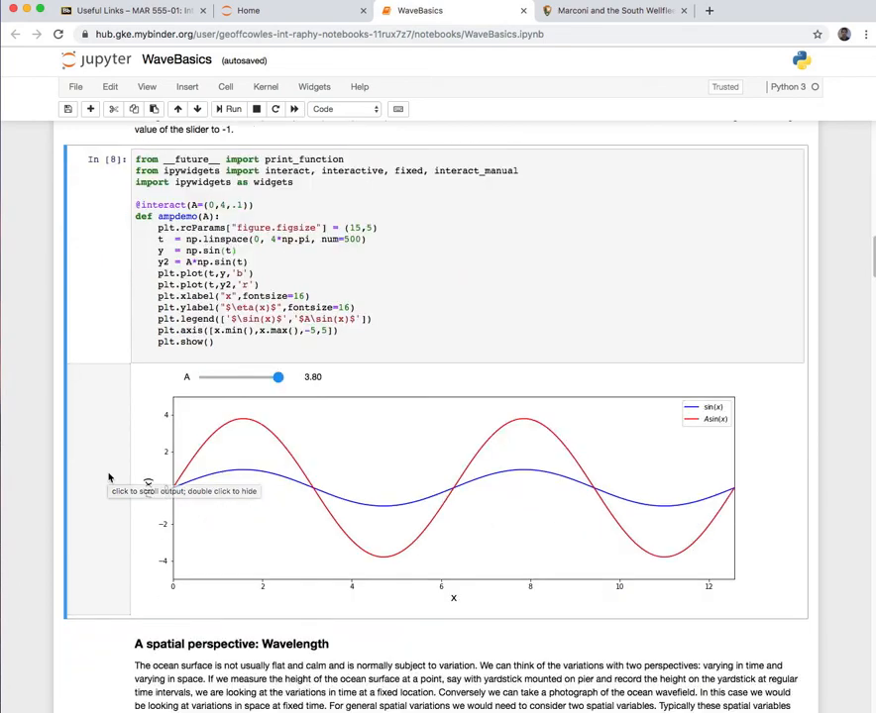
pyautogui.scroll(-3)
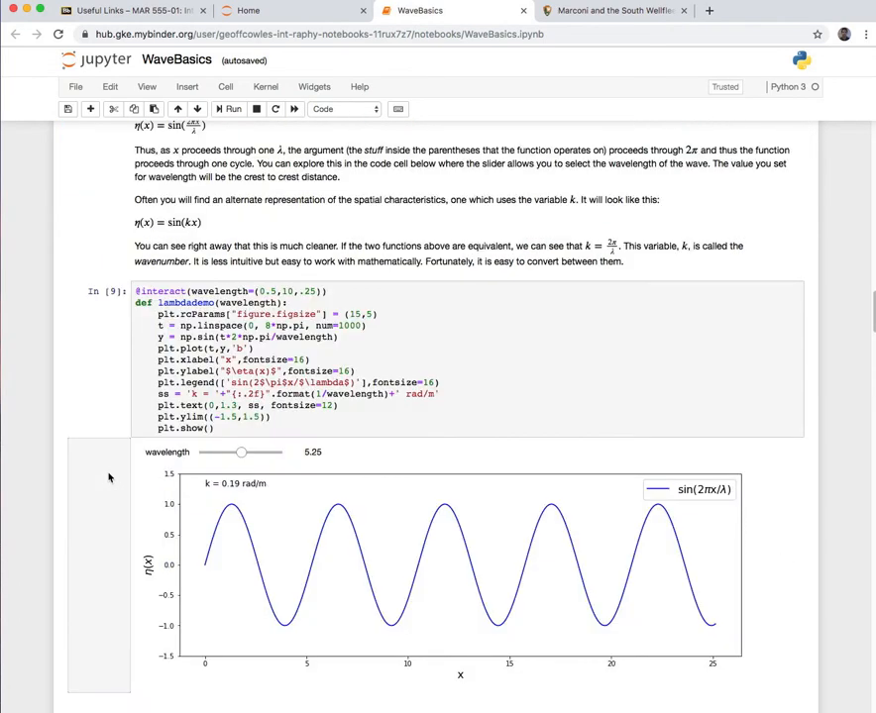
pyautogui.scroll(-3)
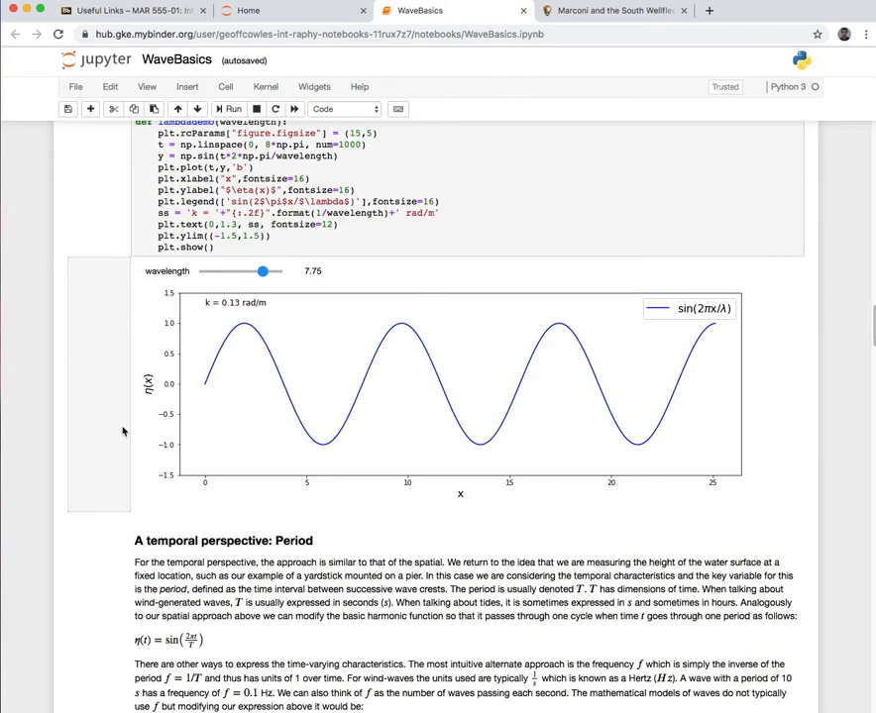
pyautogui.scroll(-3)
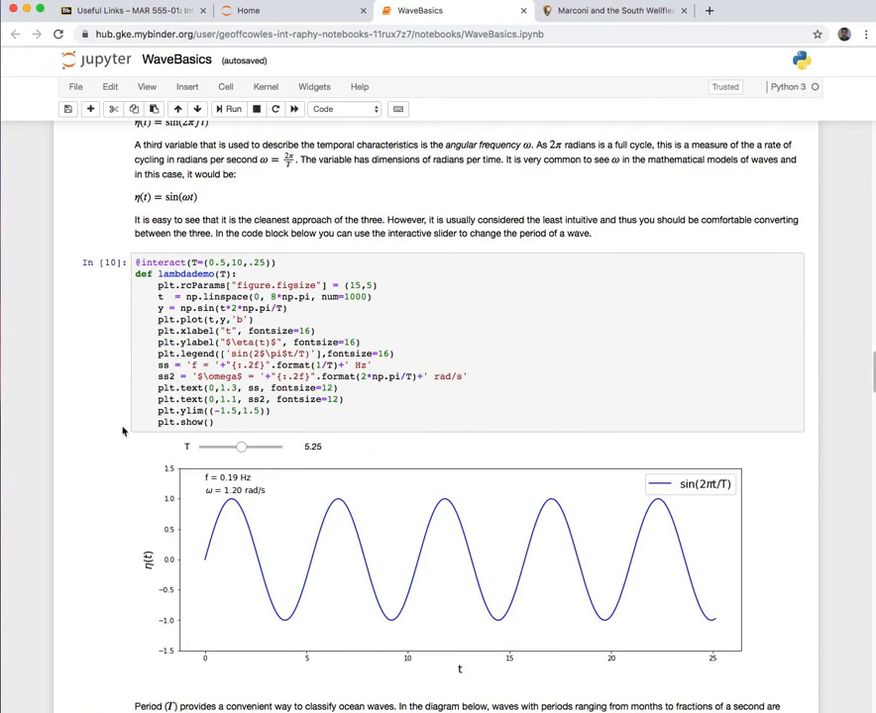
pyautogui.scroll(-3)
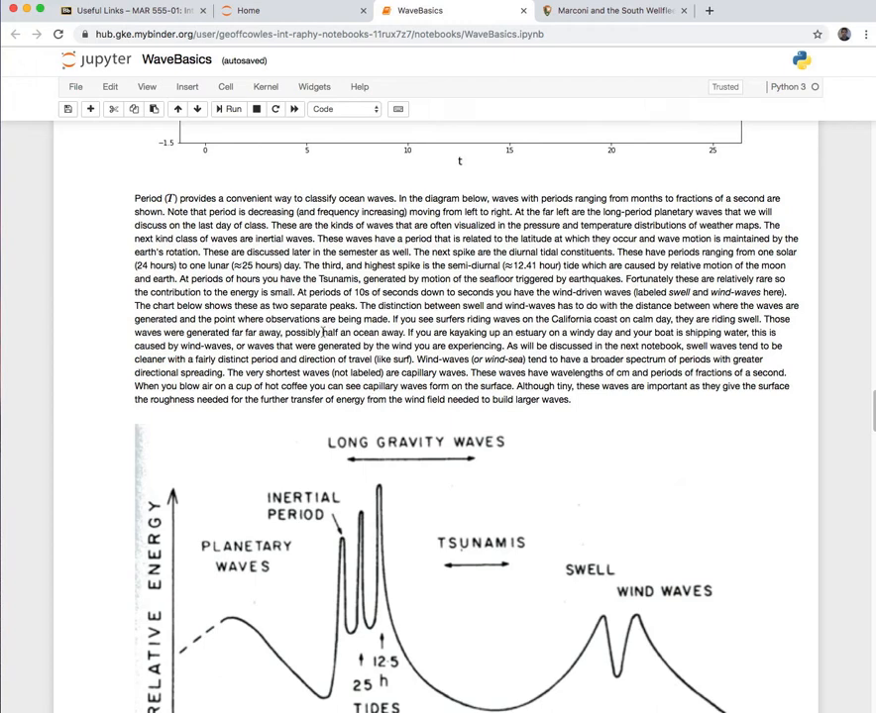
pyautogui.scroll(-3)
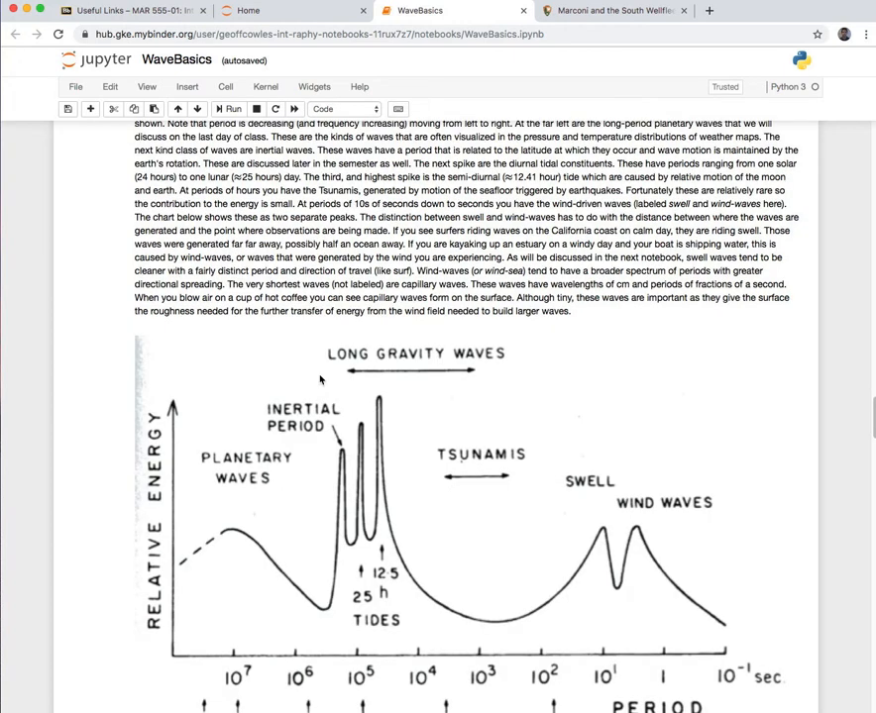
pyautogui.scroll(-3)
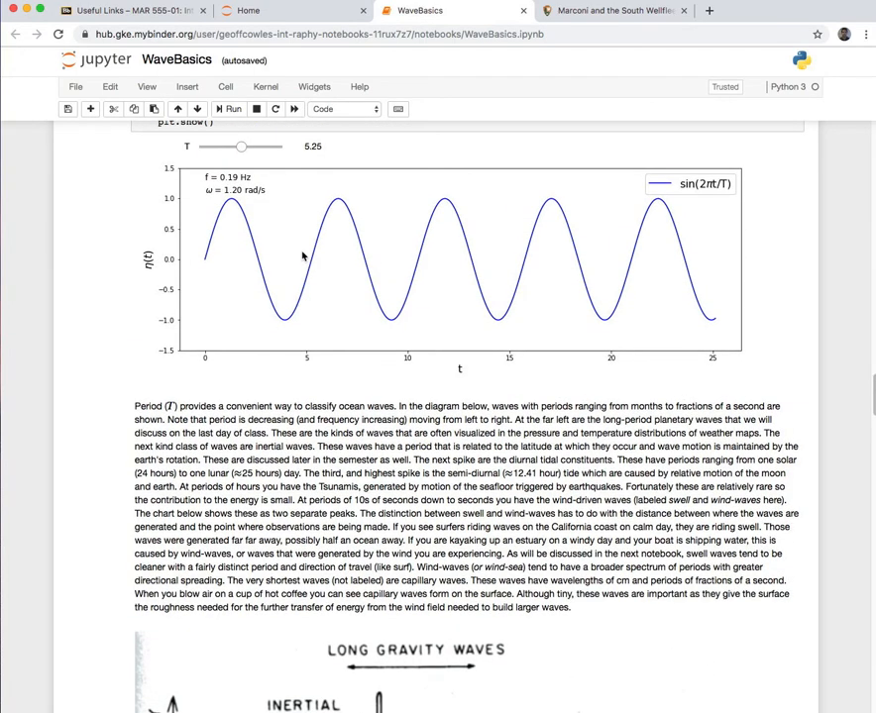
pyautogui.scroll(-3)
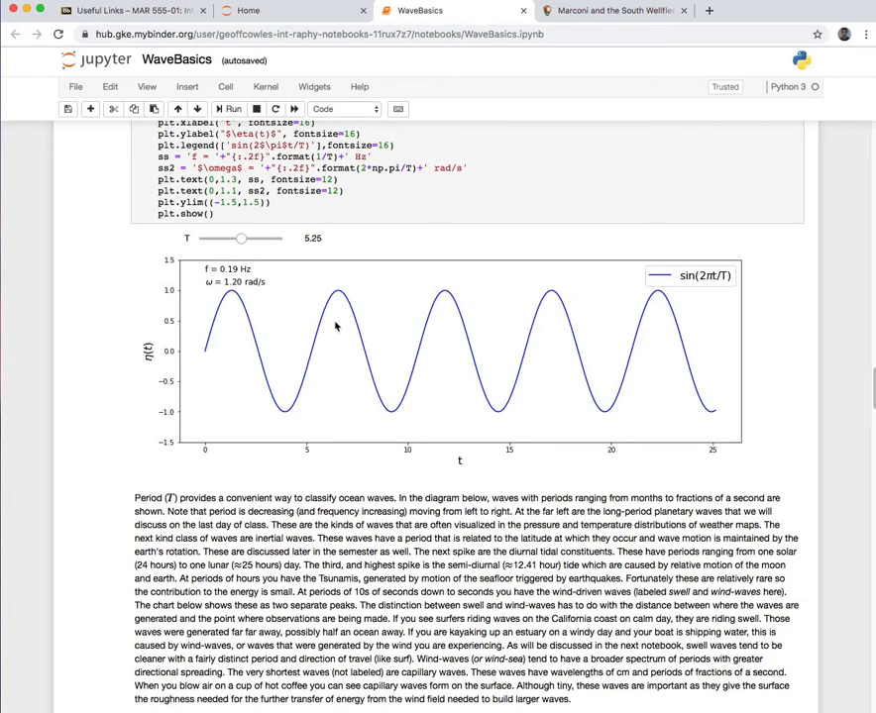
pyautogui.scroll(-3)
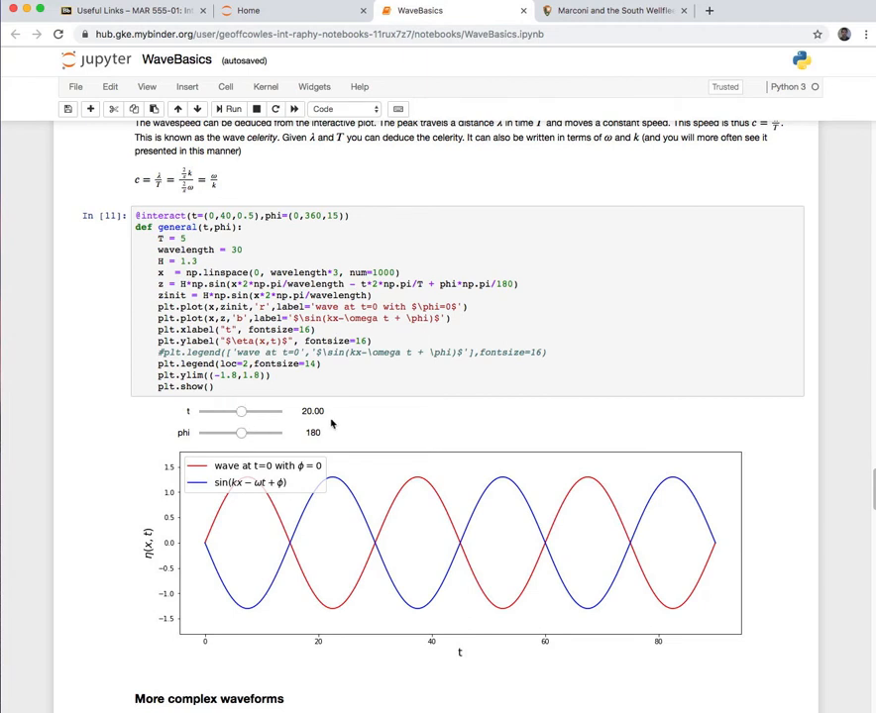
# Step: Scroll through More complex waveforms and Waves are Rarely Solitary to Measuring Wind Waves
pyautogui.scroll(-3)
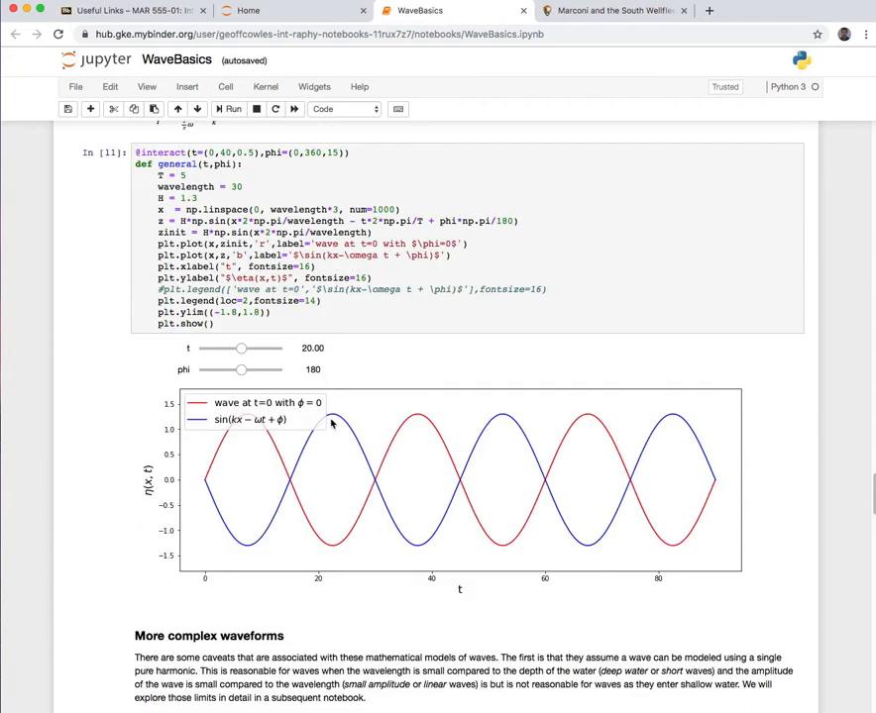
pyautogui.scroll(-3)
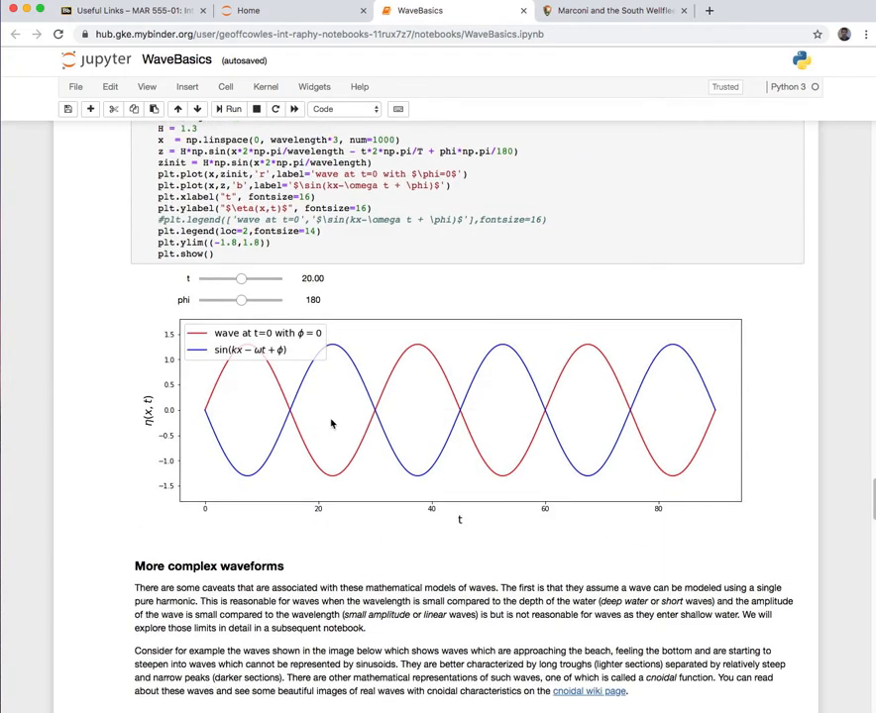
pyautogui.scroll(-3)
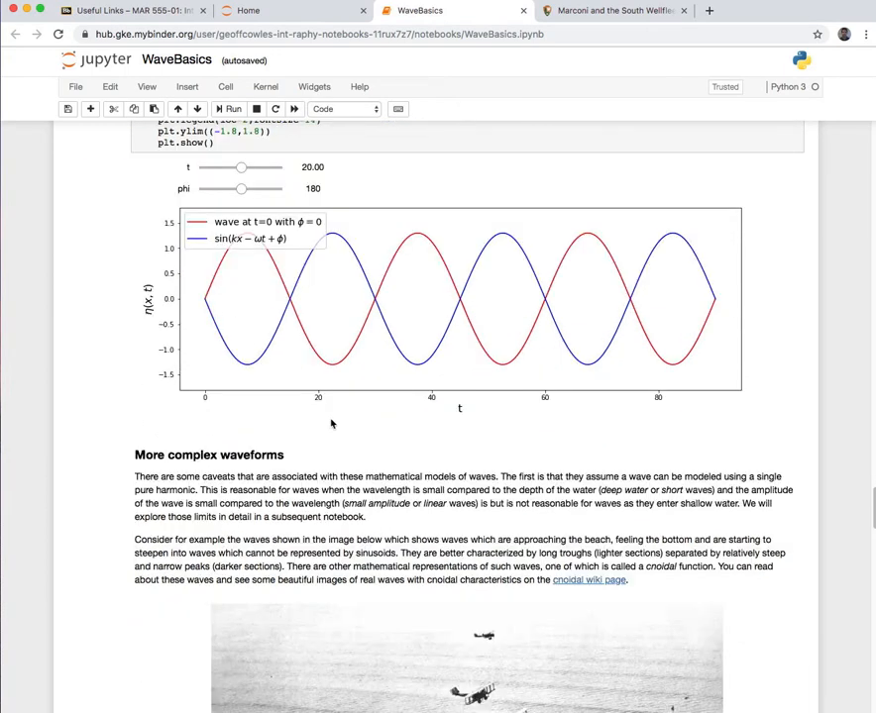
pyautogui.scroll(-3)
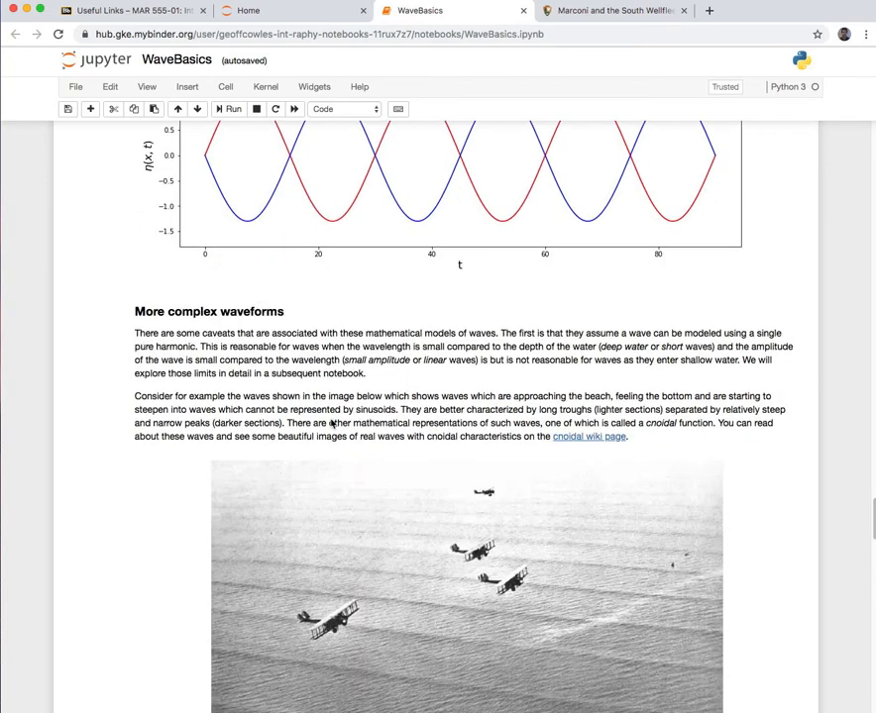
pyautogui.scroll(-3)
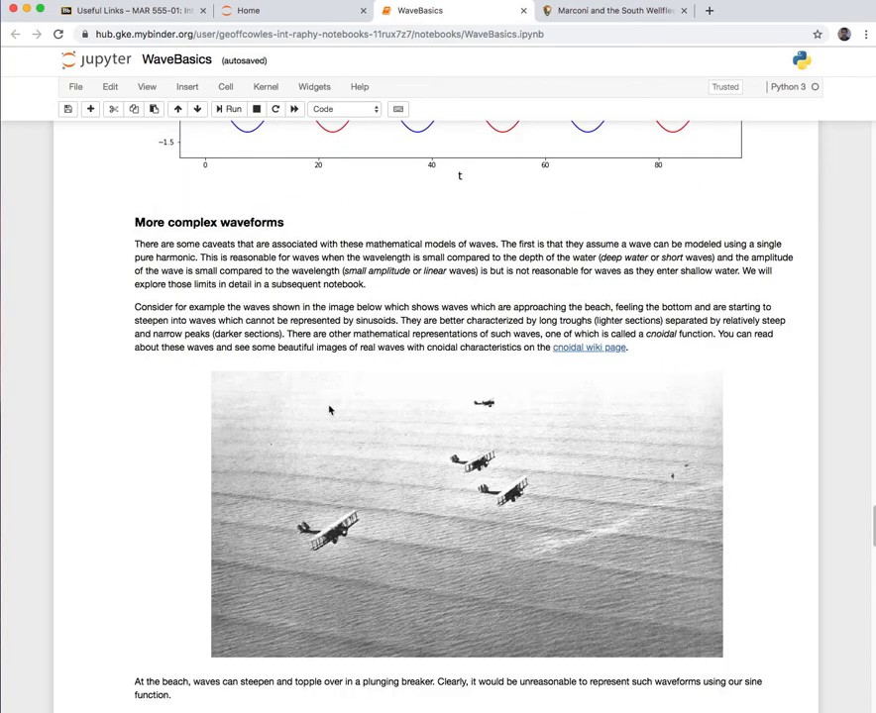
pyautogui.moveTo(444, 339)
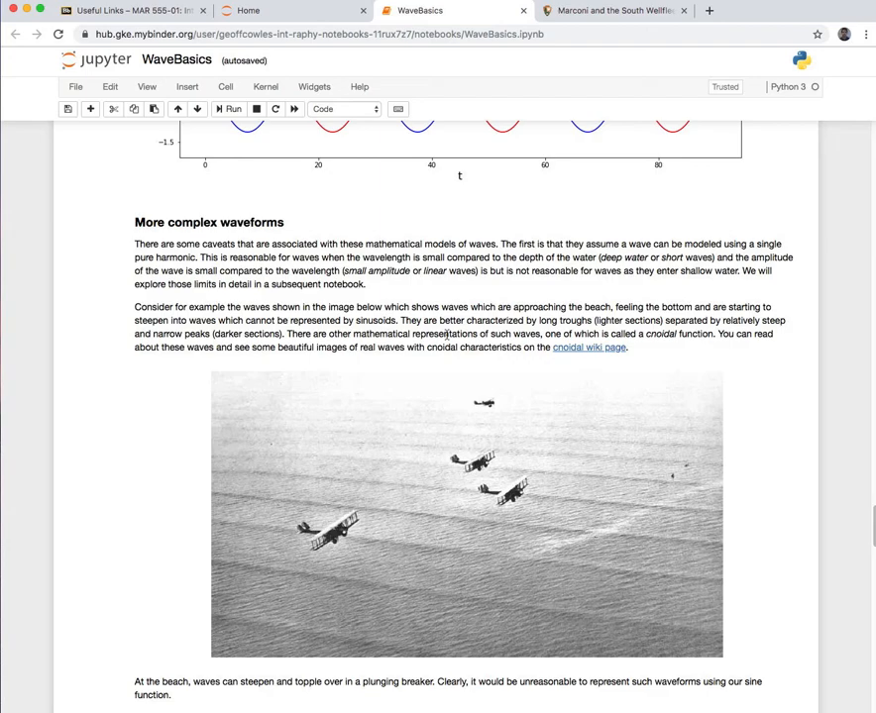
pyautogui.scroll(-3)
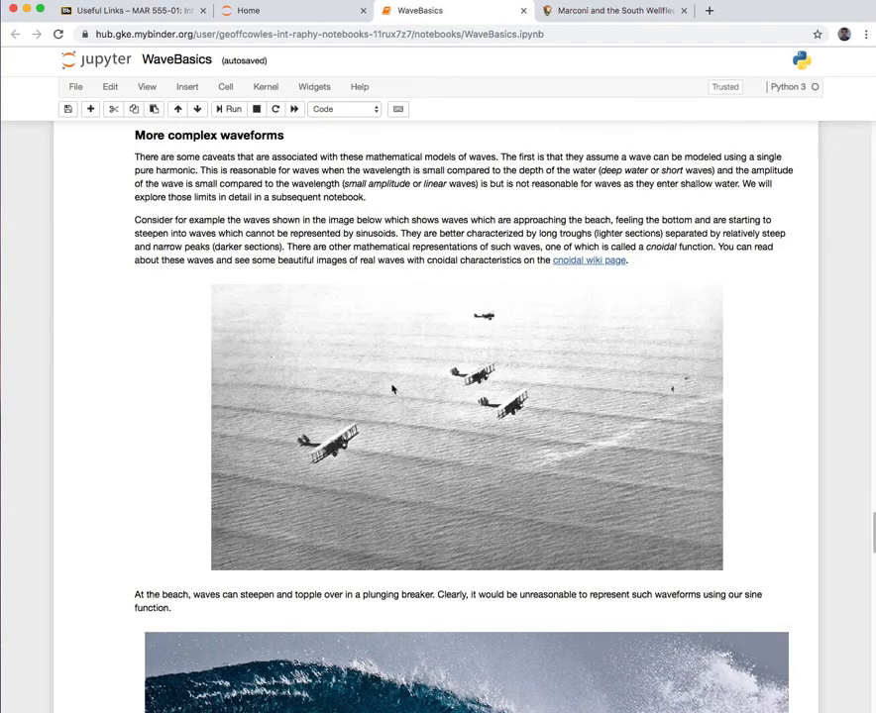
pyautogui.scroll(-3)
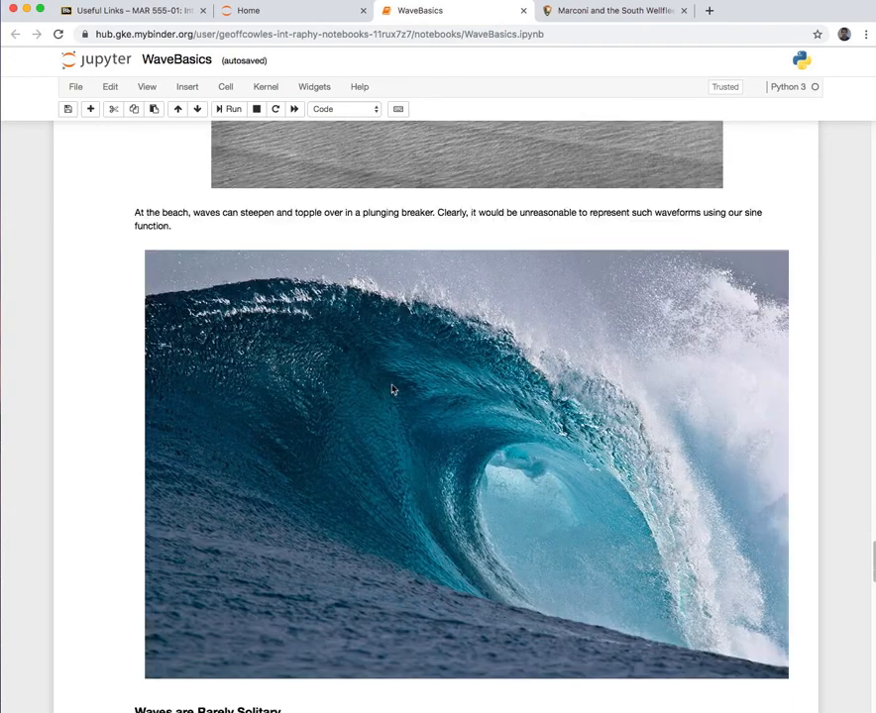
pyautogui.scroll(-3)
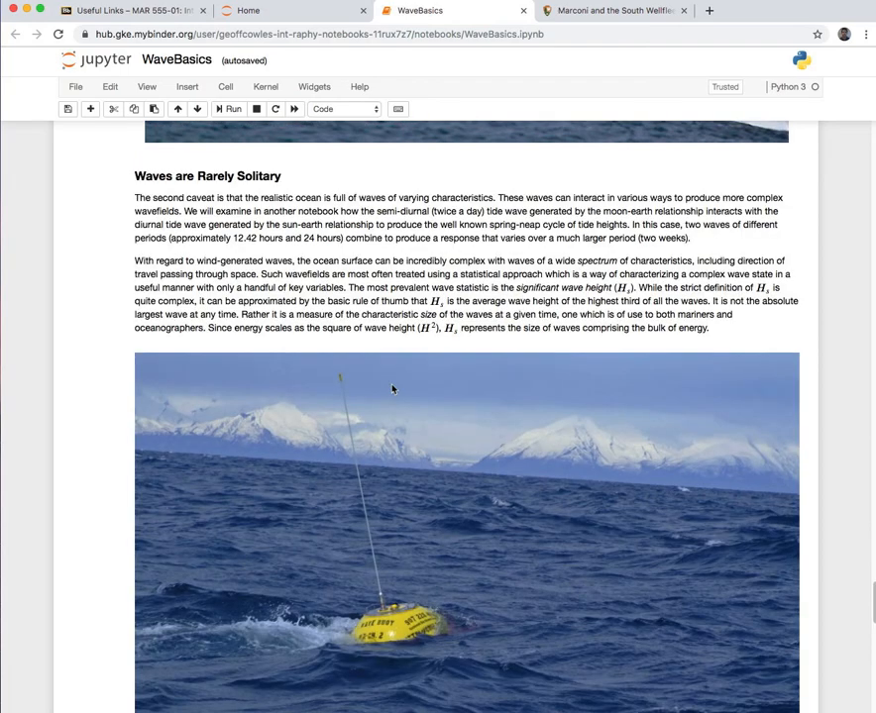
pyautogui.scroll(-3)
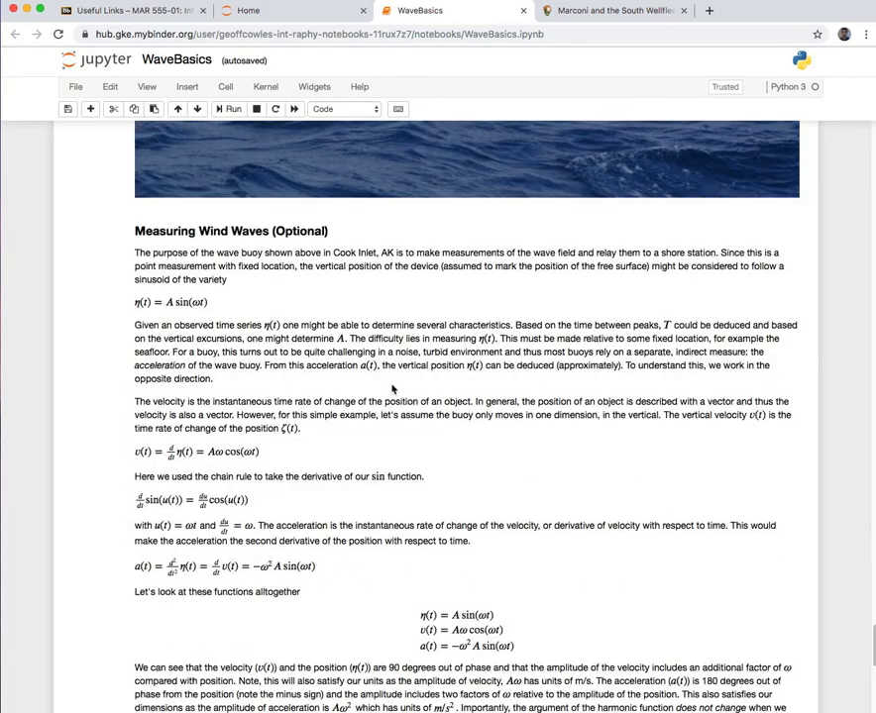
pyautogui.scroll(-3)
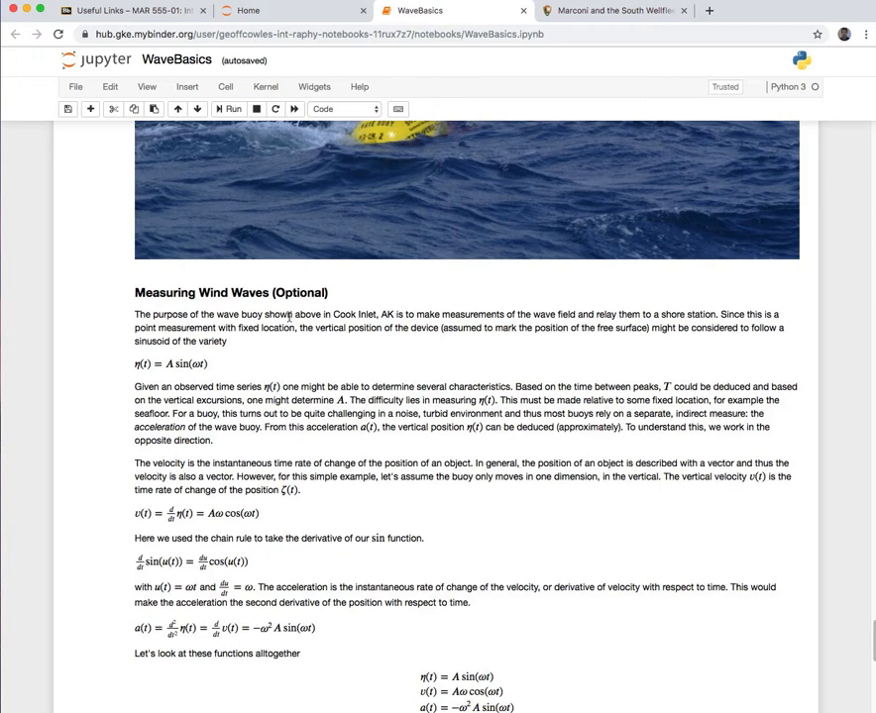
pyautogui.moveTo(256, 365)
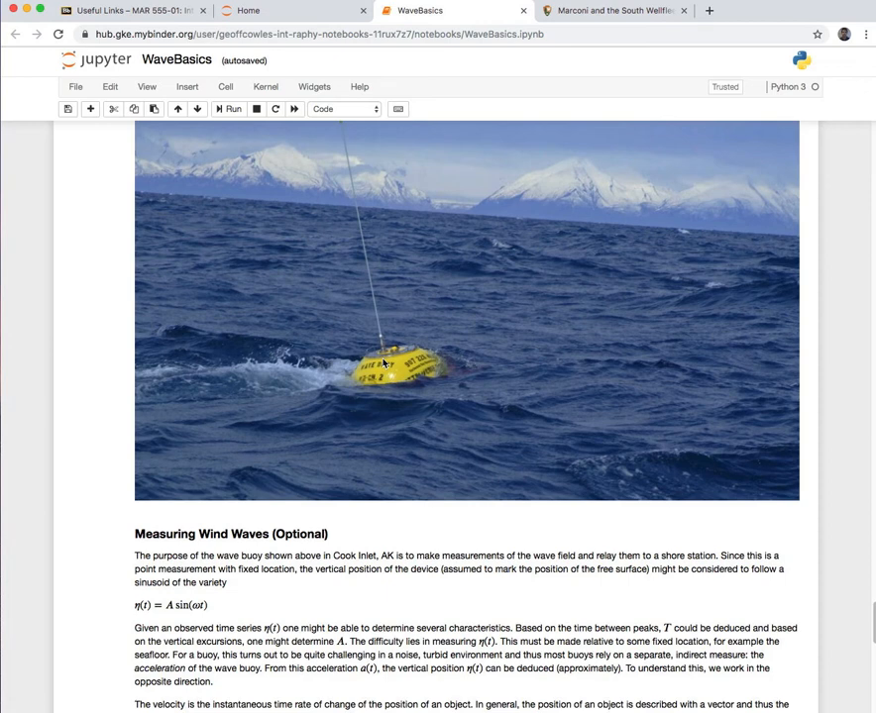
pyautogui.moveTo(395, 388)
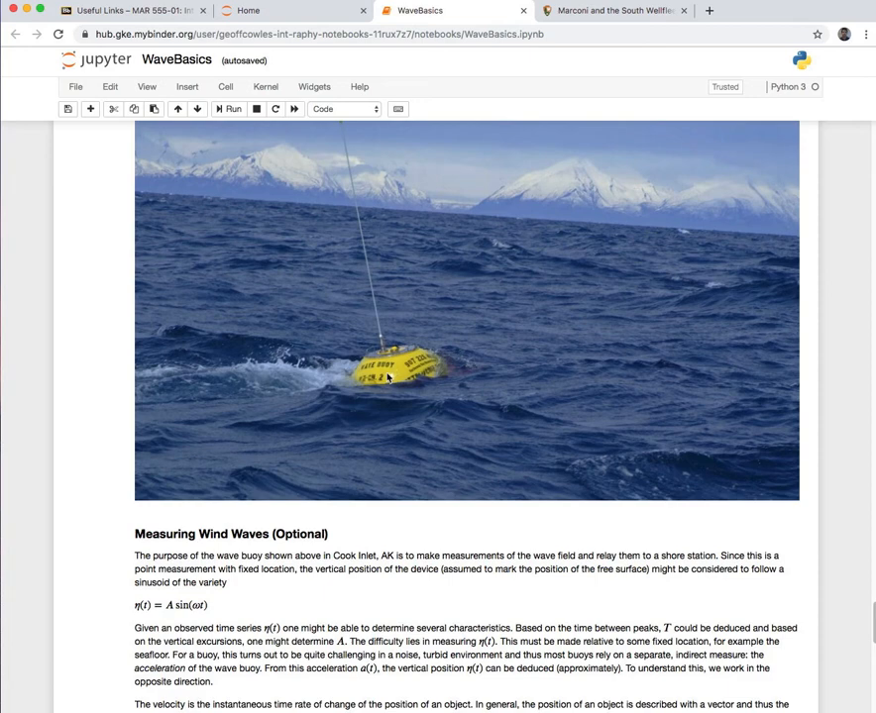
pyautogui.scroll(-3)
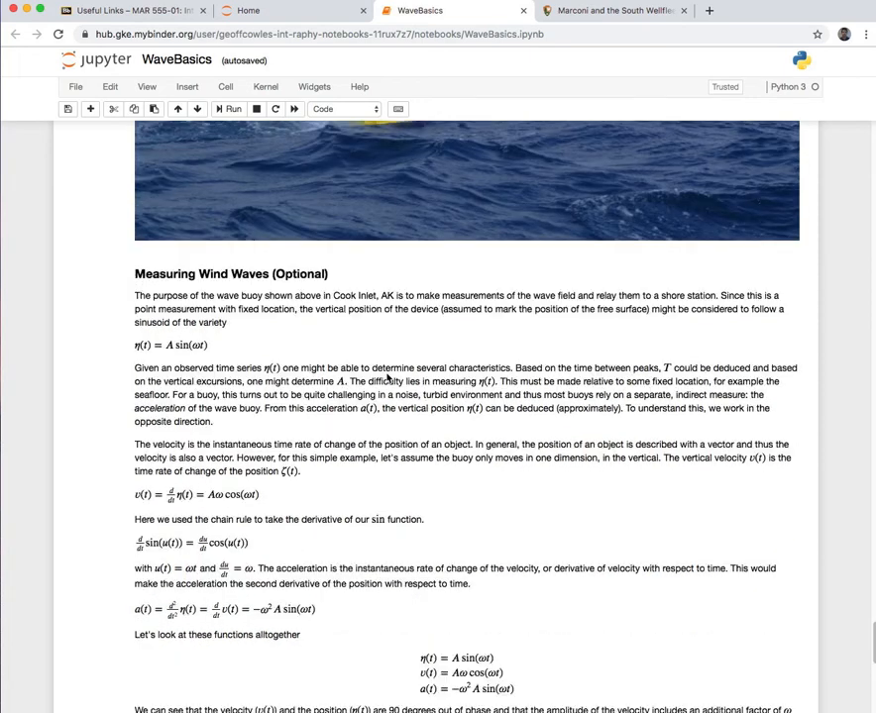
pyautogui.scroll(-3)
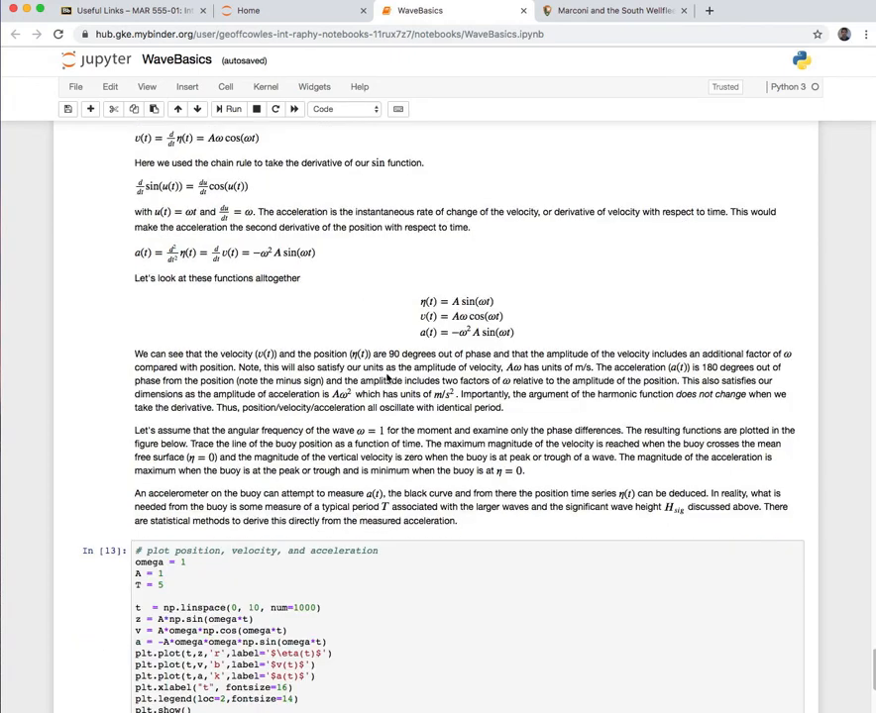
pyautogui.scroll(3)
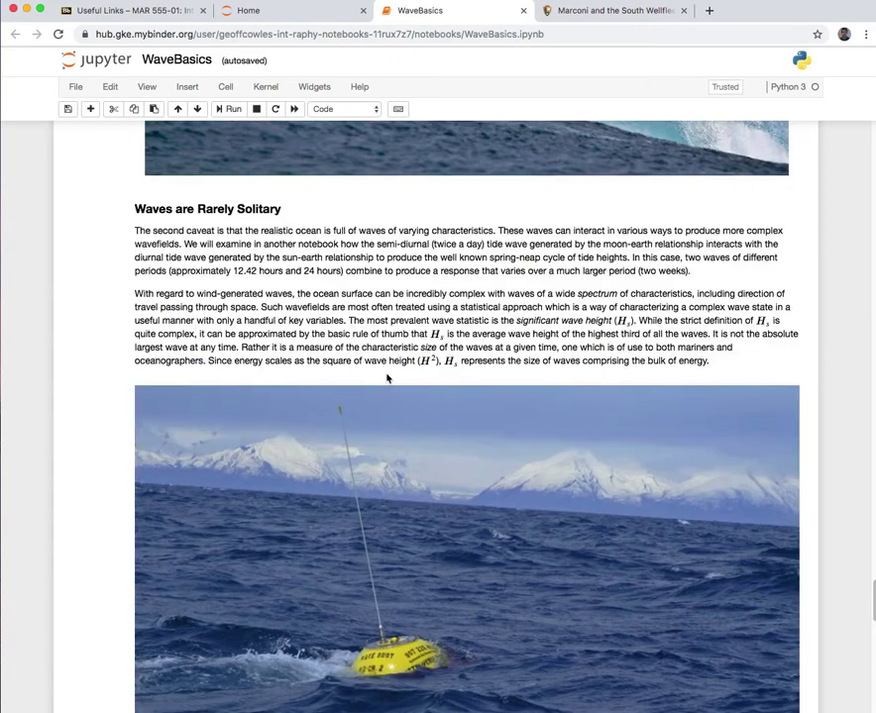
pyautogui.scroll(-3)
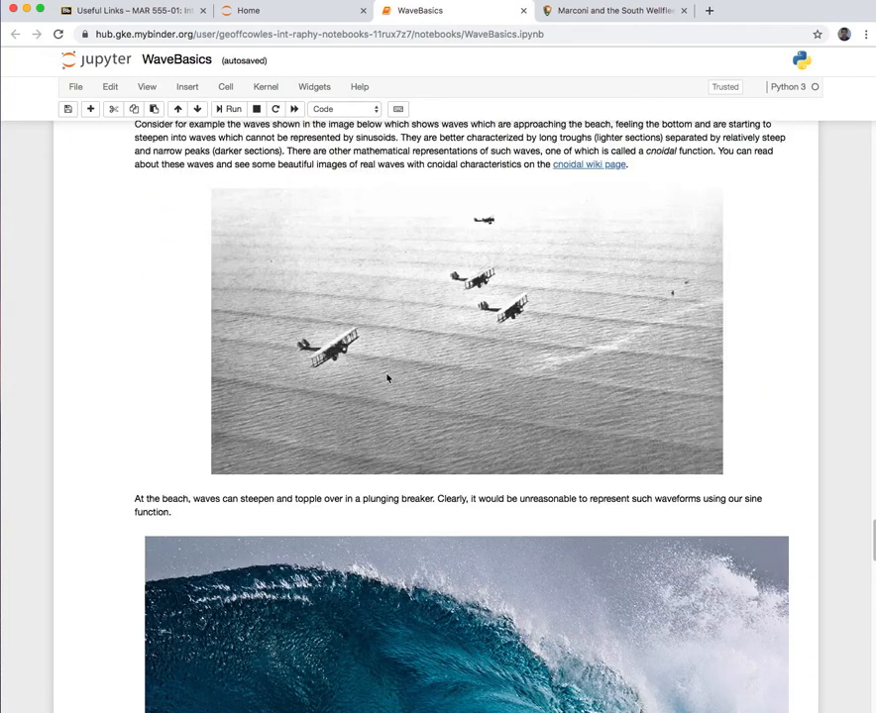
pyautogui.moveTo(706, 451)
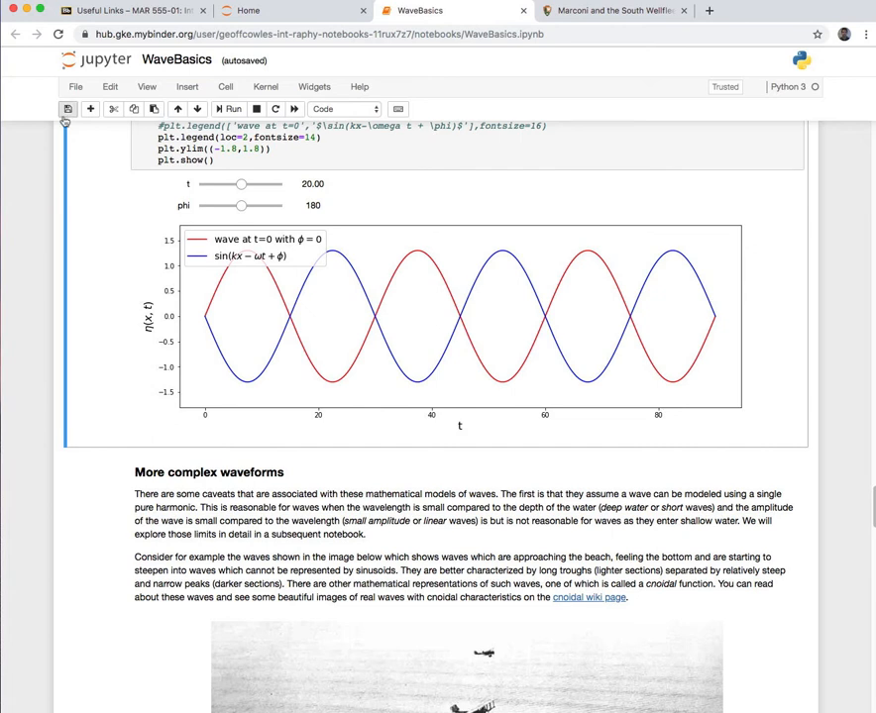
pyautogui.moveTo(89, 200)
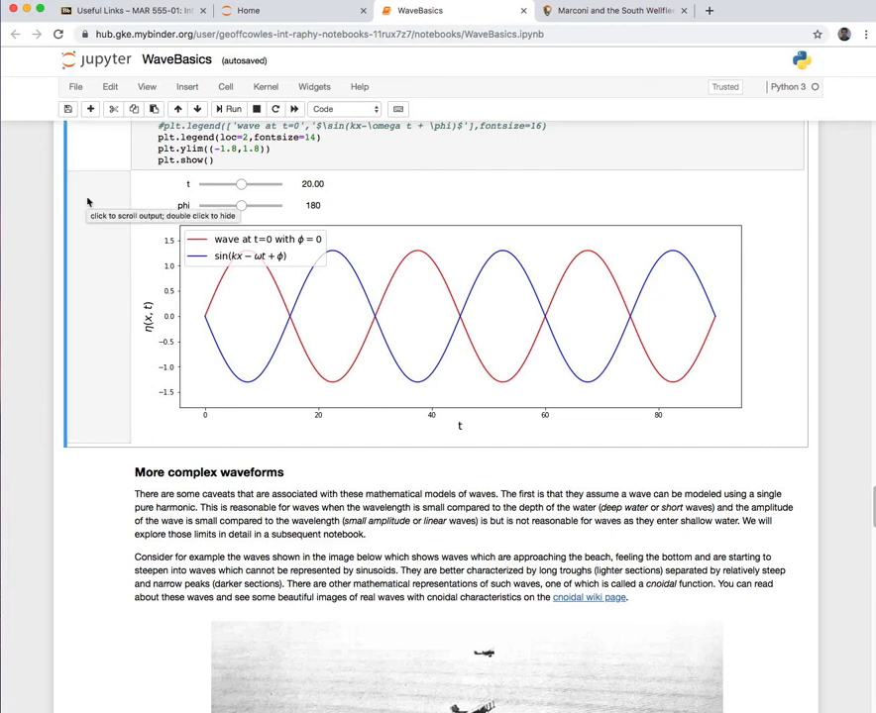
pyautogui.moveTo(265, 166)
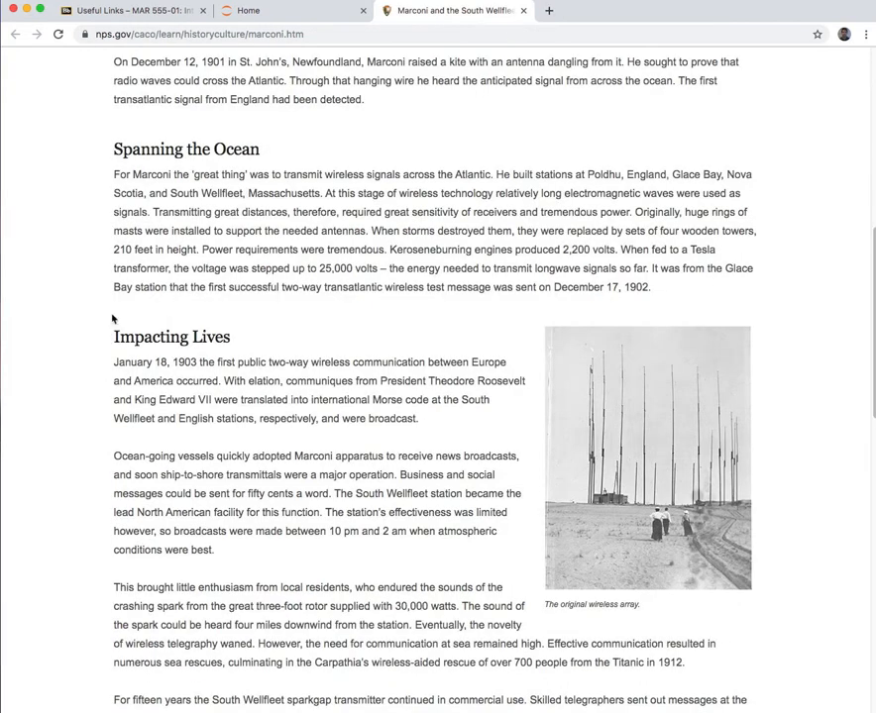
pyautogui.moveTo(266, 198)
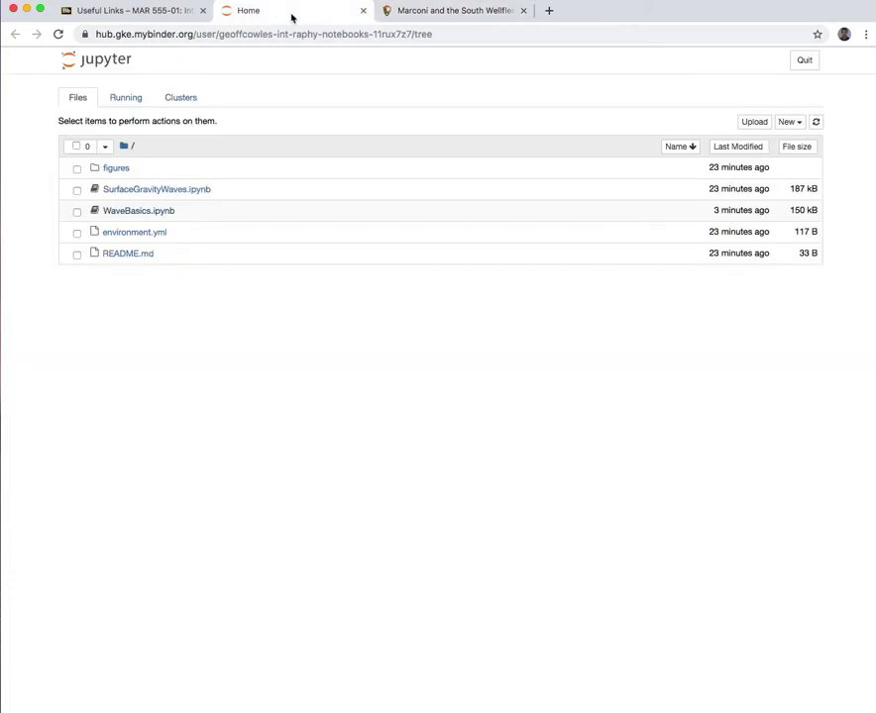
pyautogui.moveTo(236, 356)
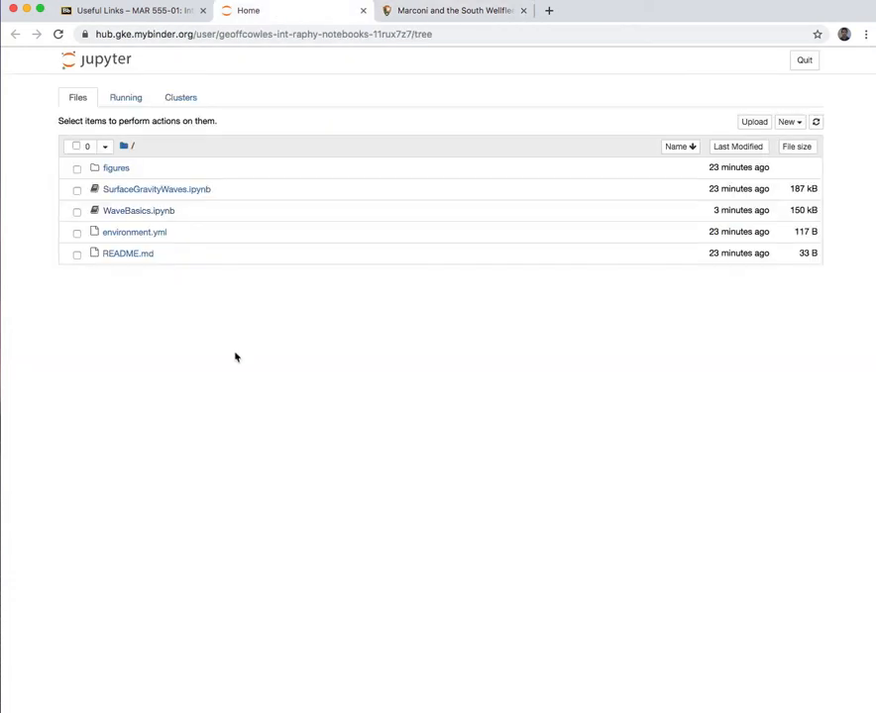
pyautogui.moveTo(226, 341)
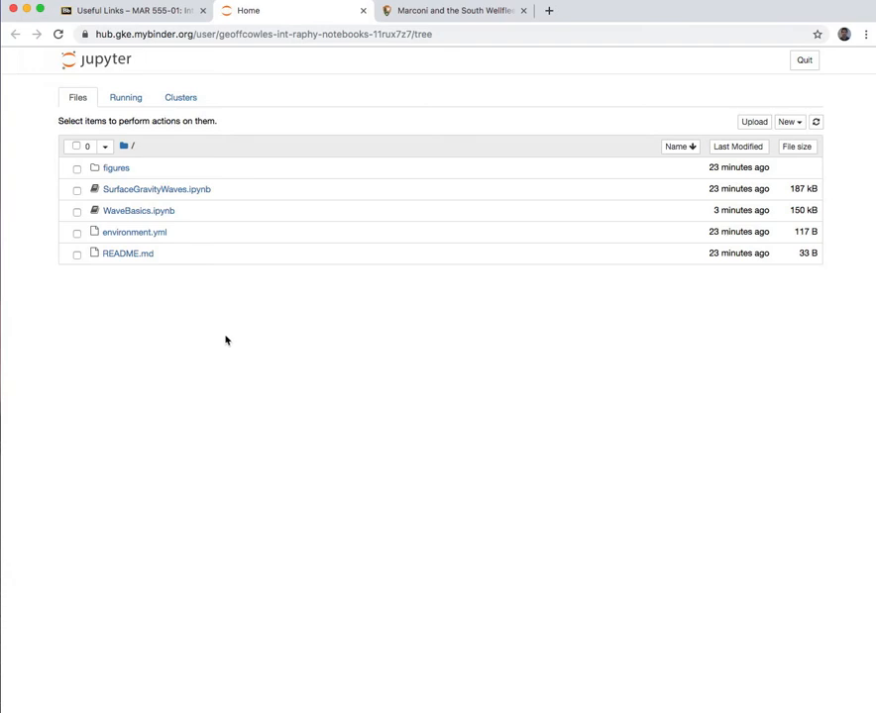
pyautogui.moveTo(222, 337)
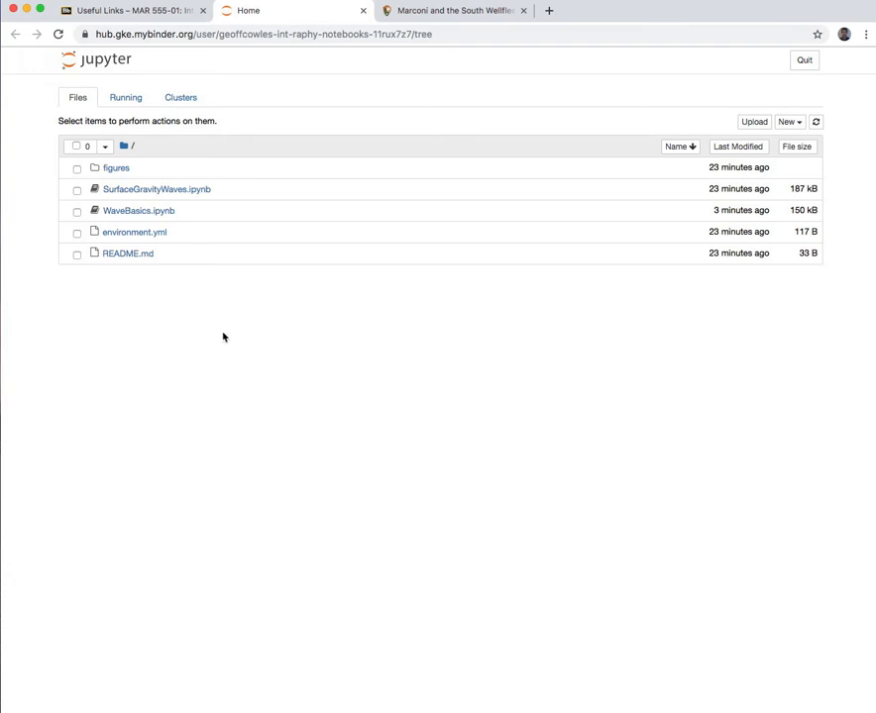
pyautogui.moveTo(150, 210)
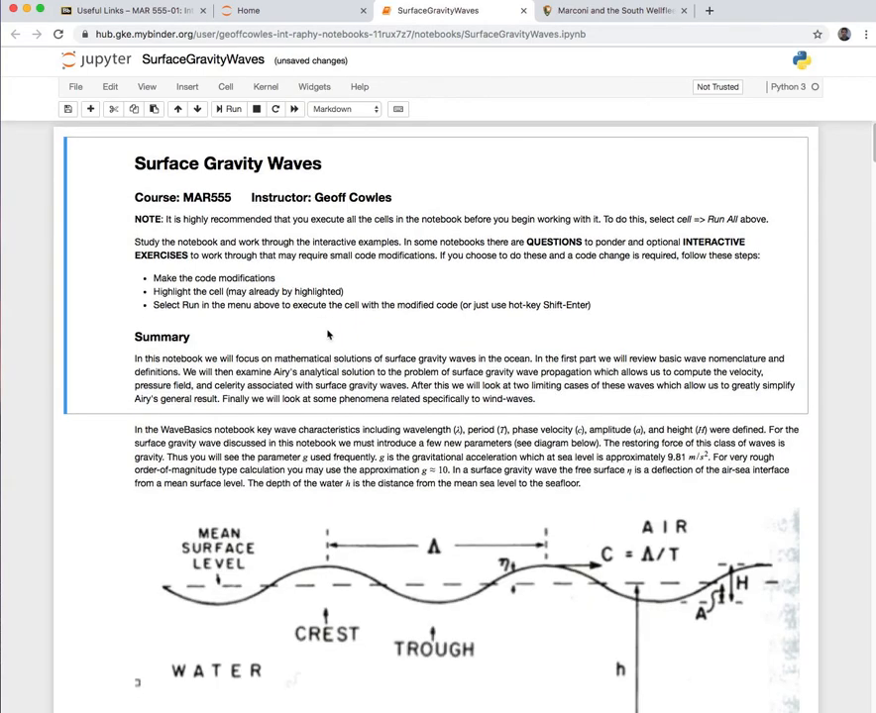
# Step: Scroll the SurfaceGravityWaves notebook past the hyperbolic-functions plot to the interactive Airy solution code
pyautogui.scroll(-3)
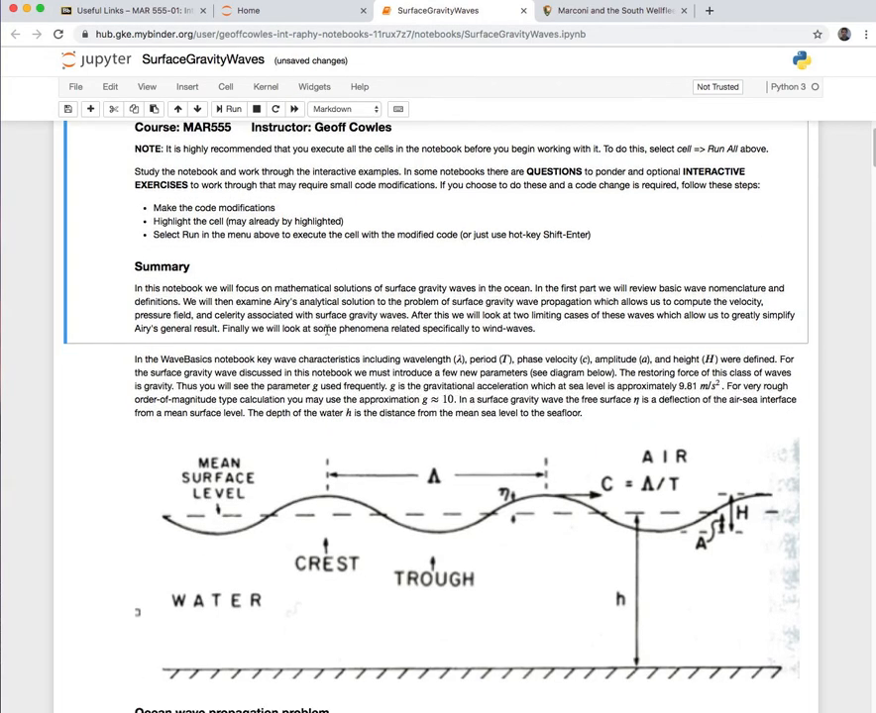
pyautogui.scroll(-3)
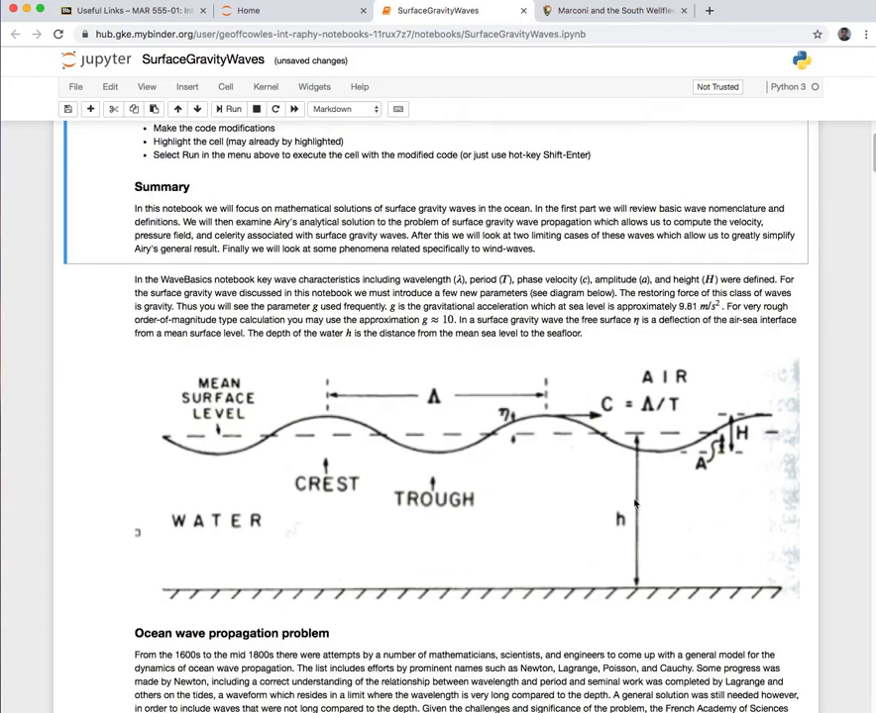
pyautogui.scroll(-3)
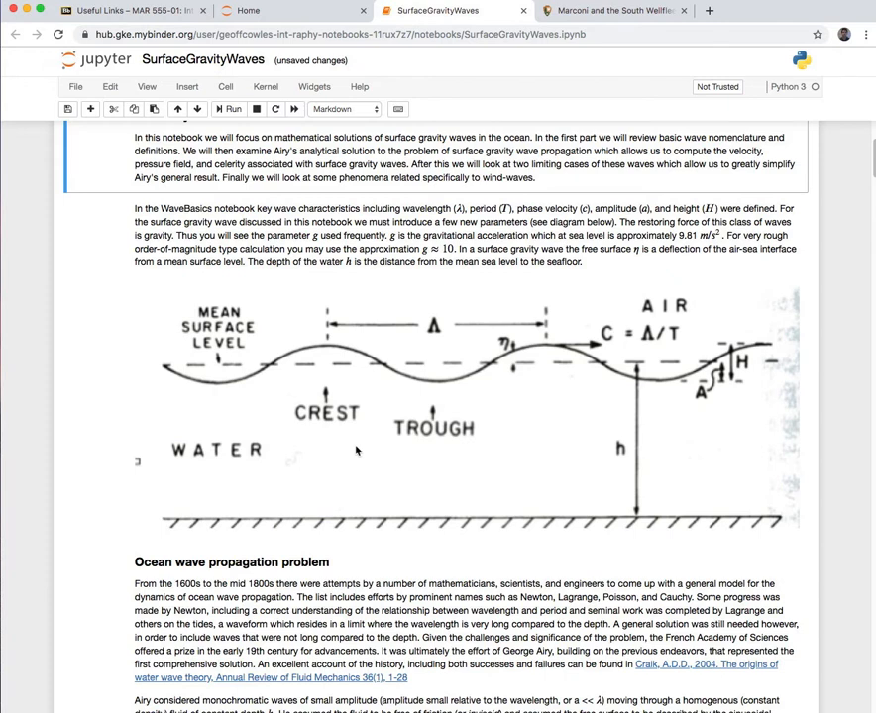
pyautogui.scroll(-3)
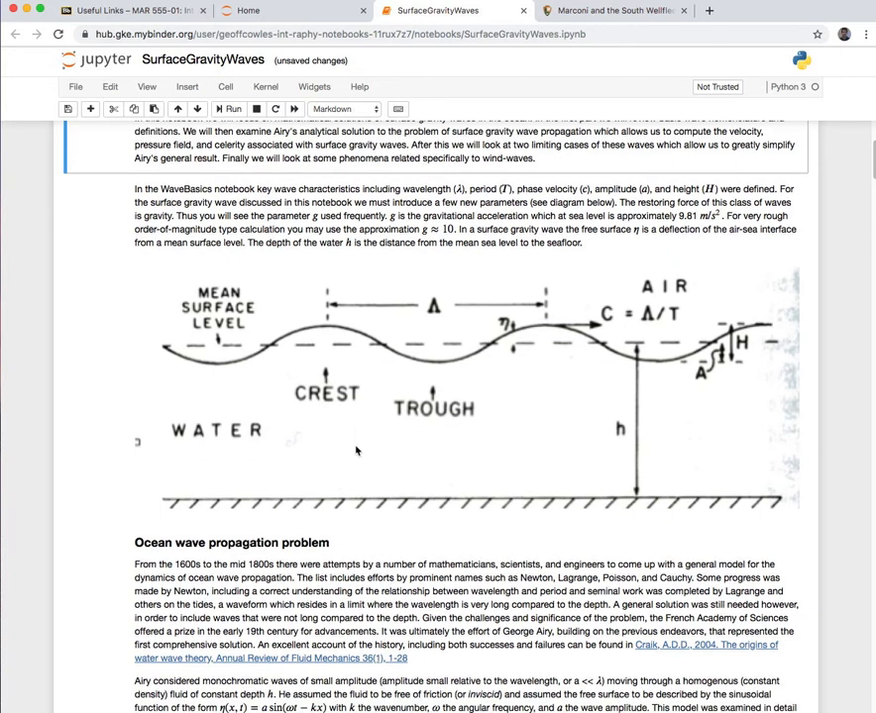
pyautogui.scroll(-3)
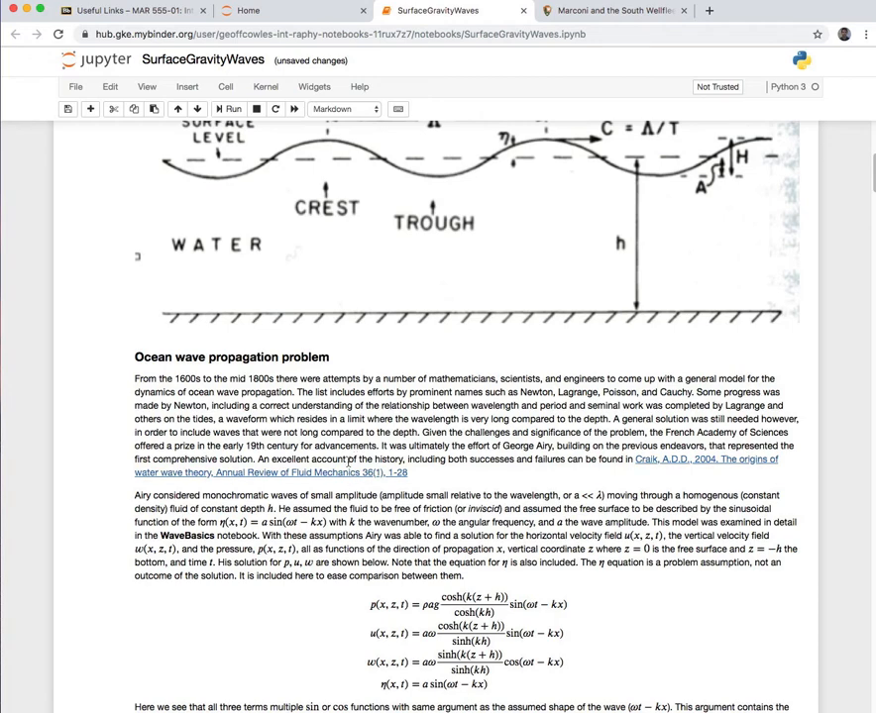
pyautogui.scroll(-3)
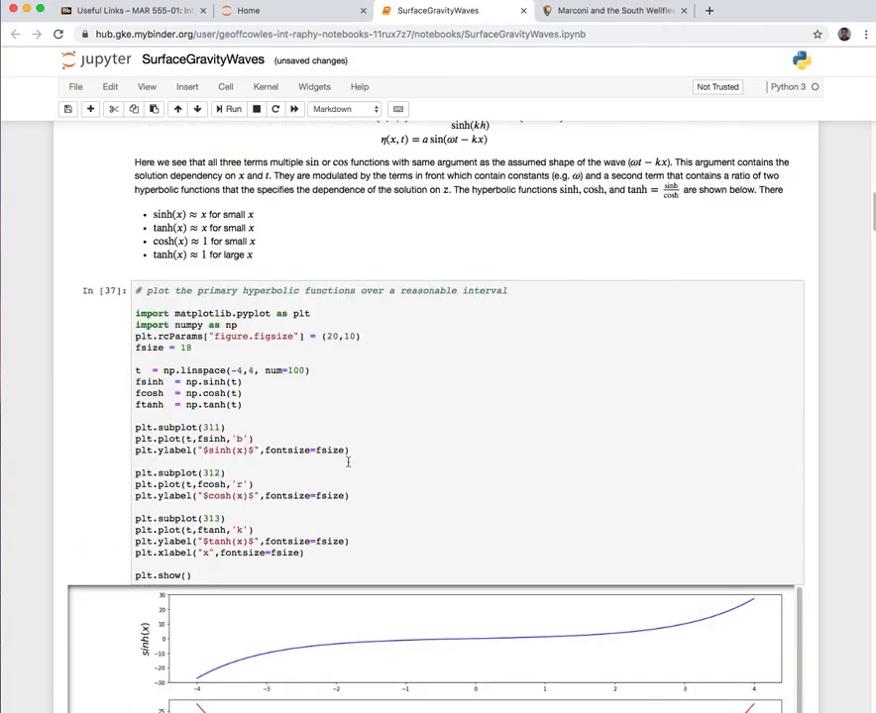
pyautogui.scroll(-3)
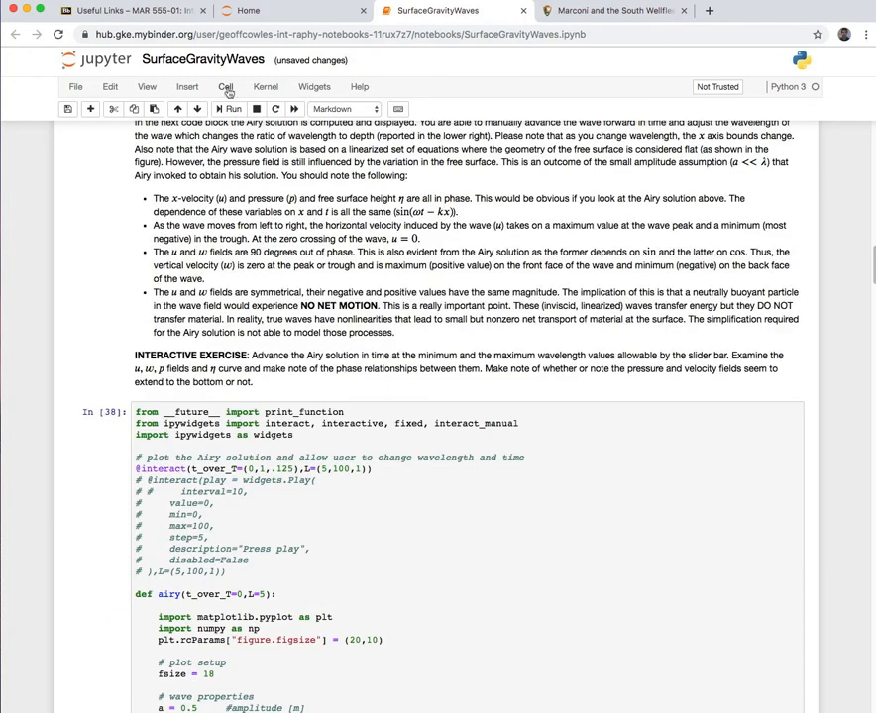
# Step: Run all cells from the Cell menu so the Refraction cell embeds the wave refraction video
pyautogui.click(225, 88)
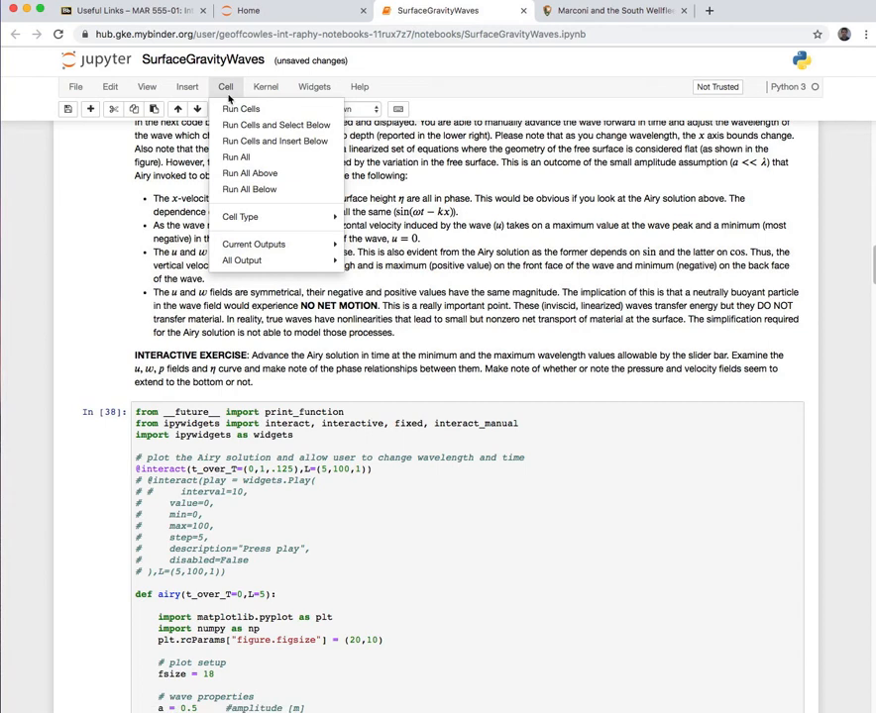
pyautogui.click(235, 159)
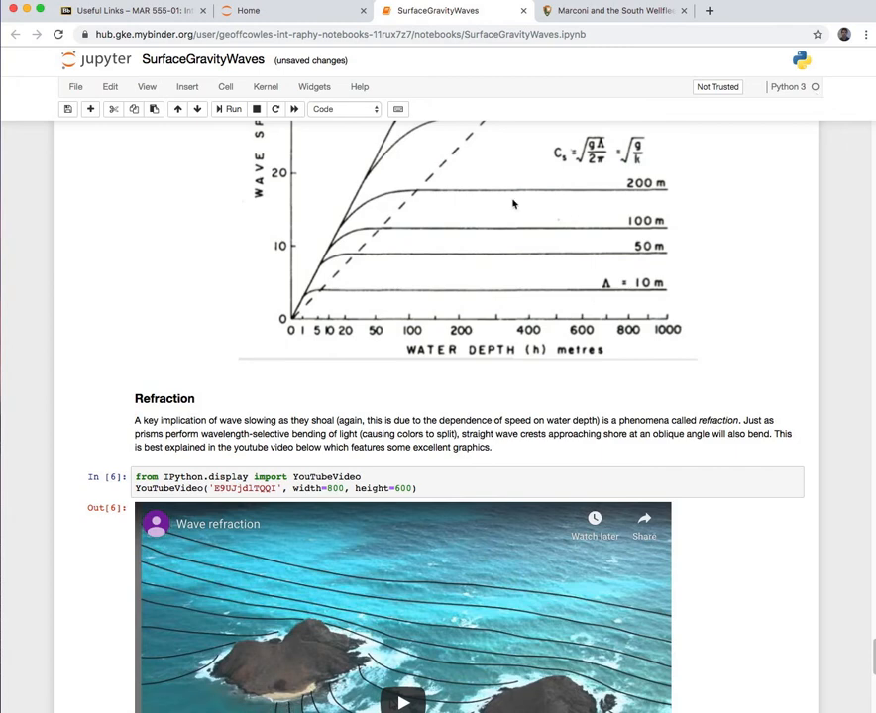
pyautogui.moveTo(271, 210)
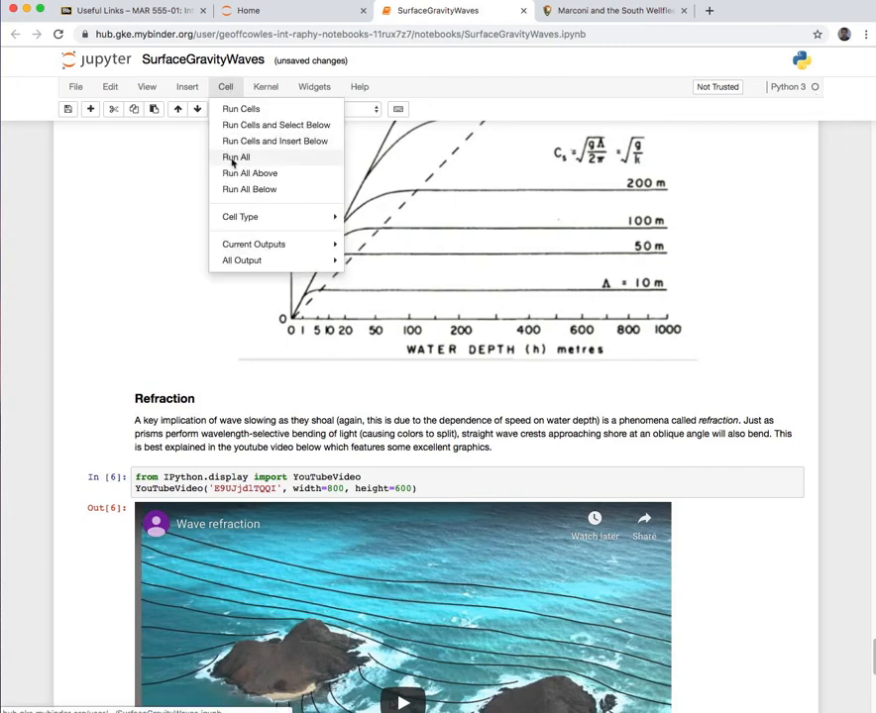
pyautogui.click(236, 157)
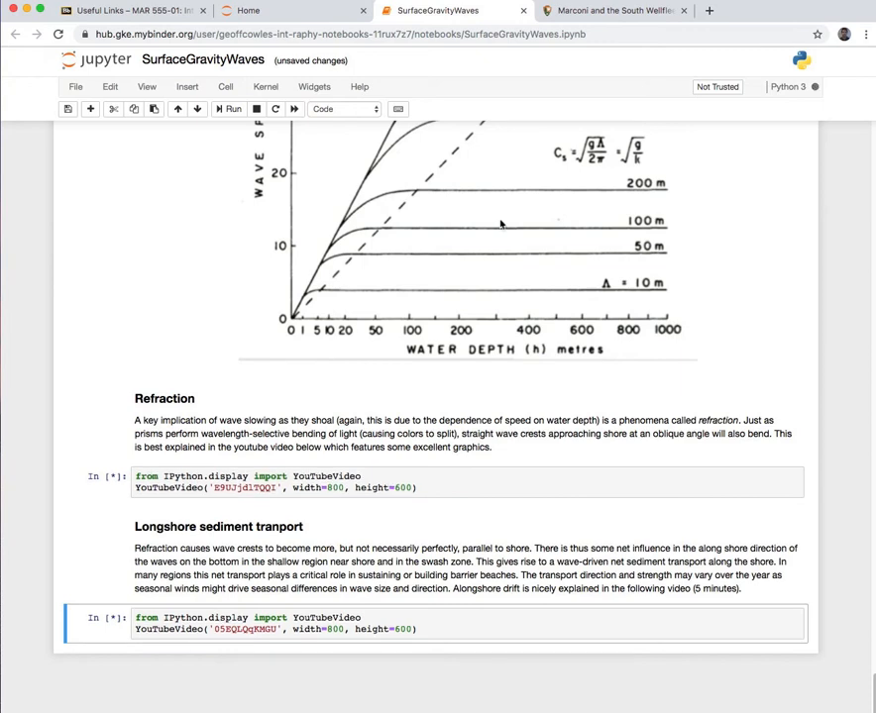
pyautogui.click(230, 109)
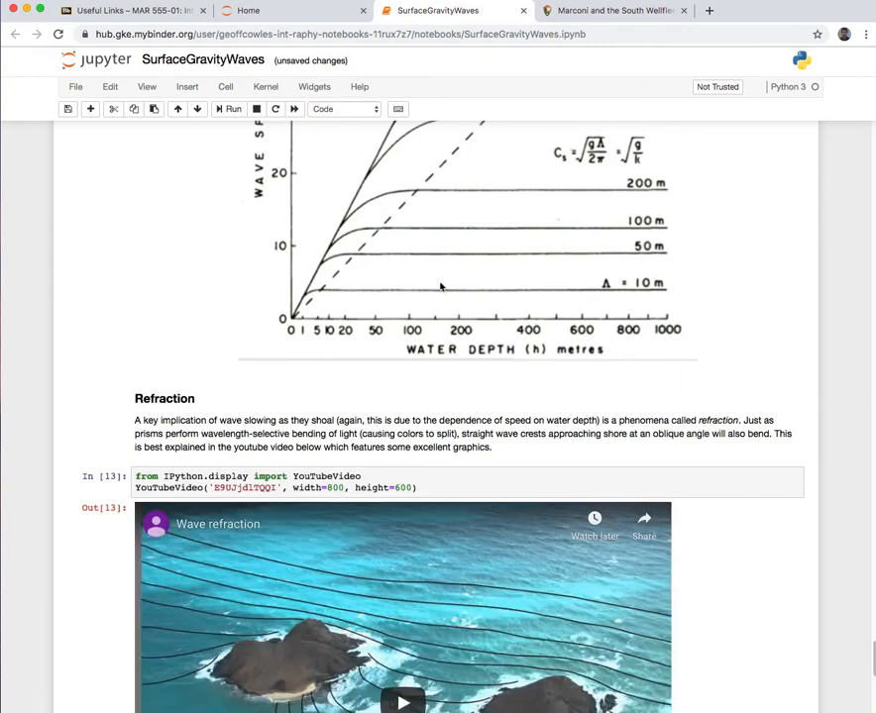
# Step: Scroll through the Refraction and Longshore sediment transport videos to the dispersion approximation code and plot
pyautogui.scroll(-3)
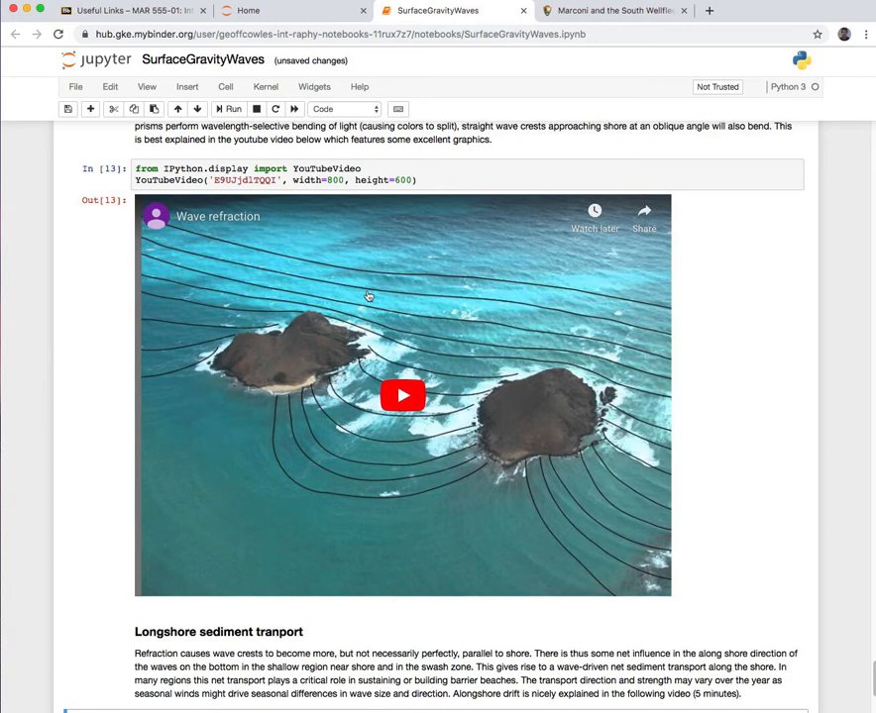
pyautogui.scroll(3)
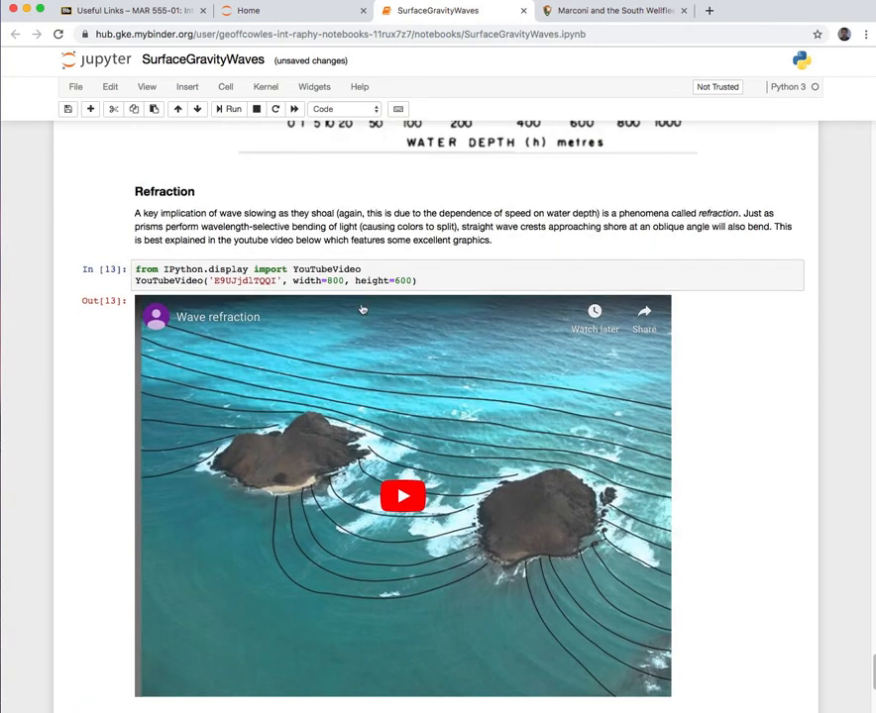
pyautogui.scroll(-3)
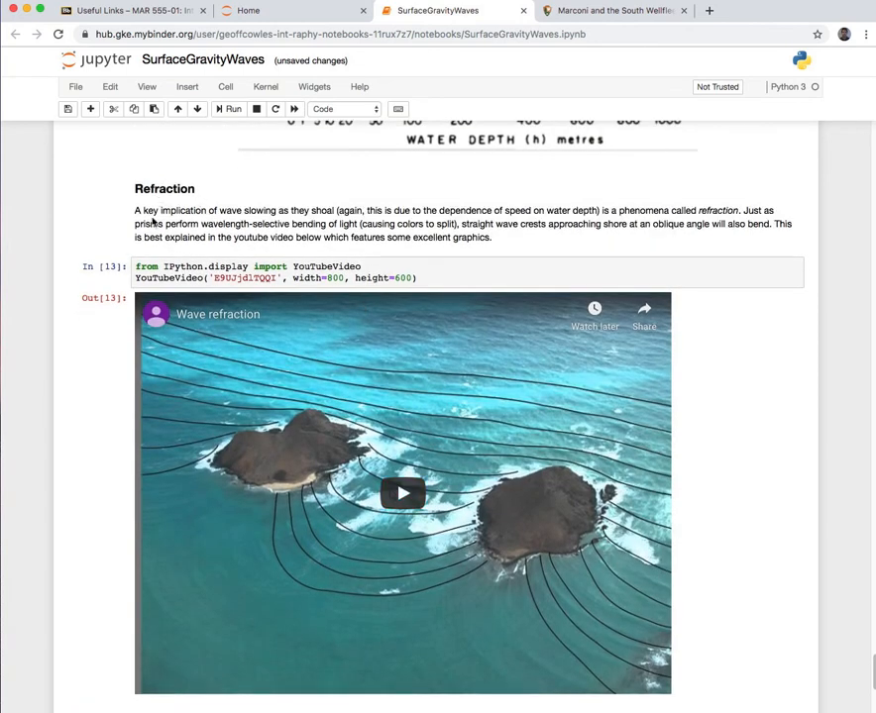
pyautogui.moveTo(408, 358)
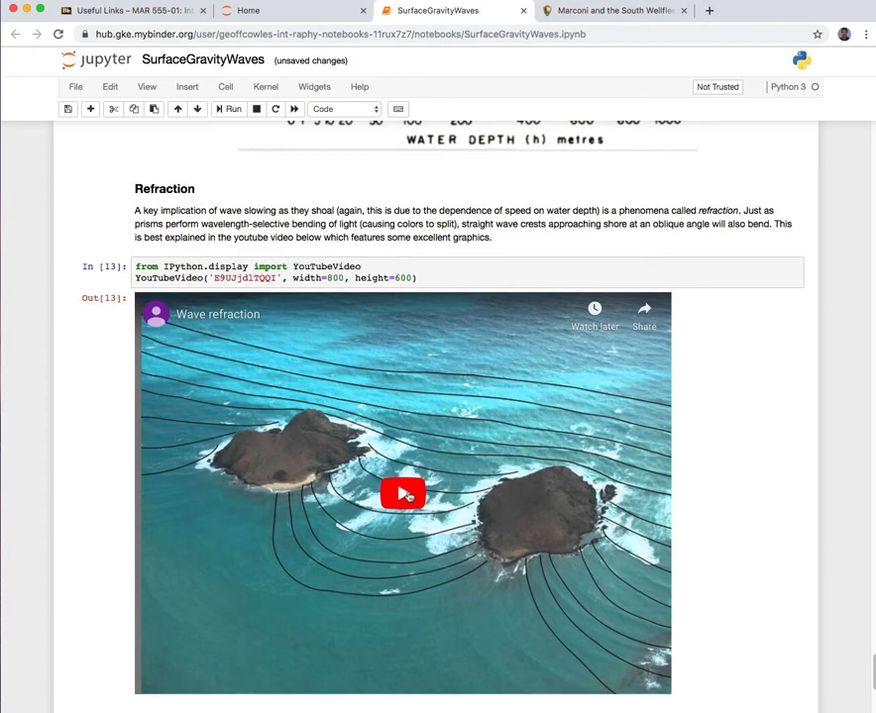
pyautogui.scroll(-3)
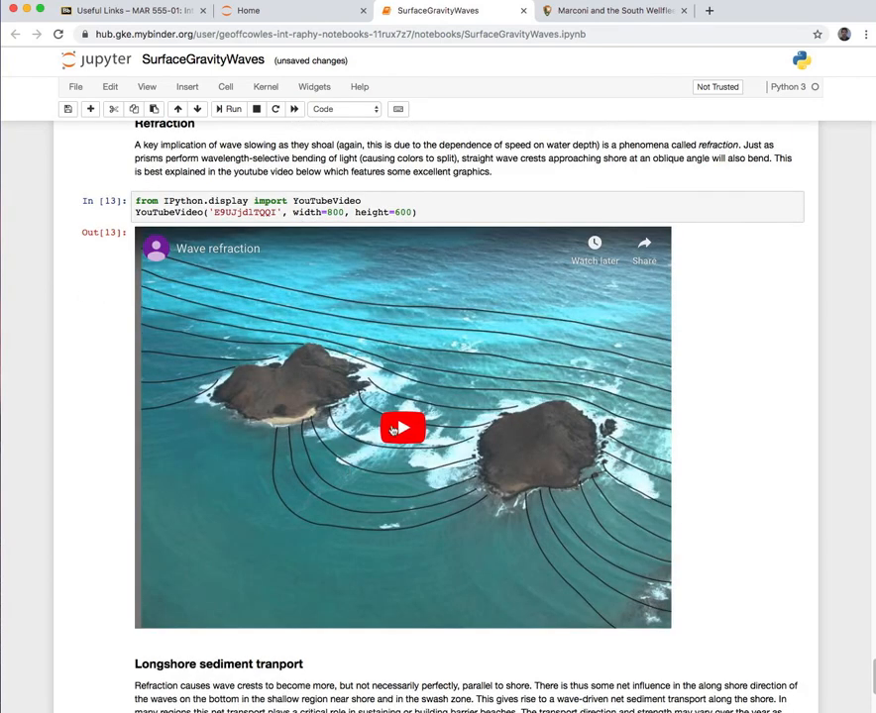
pyautogui.moveTo(392, 484)
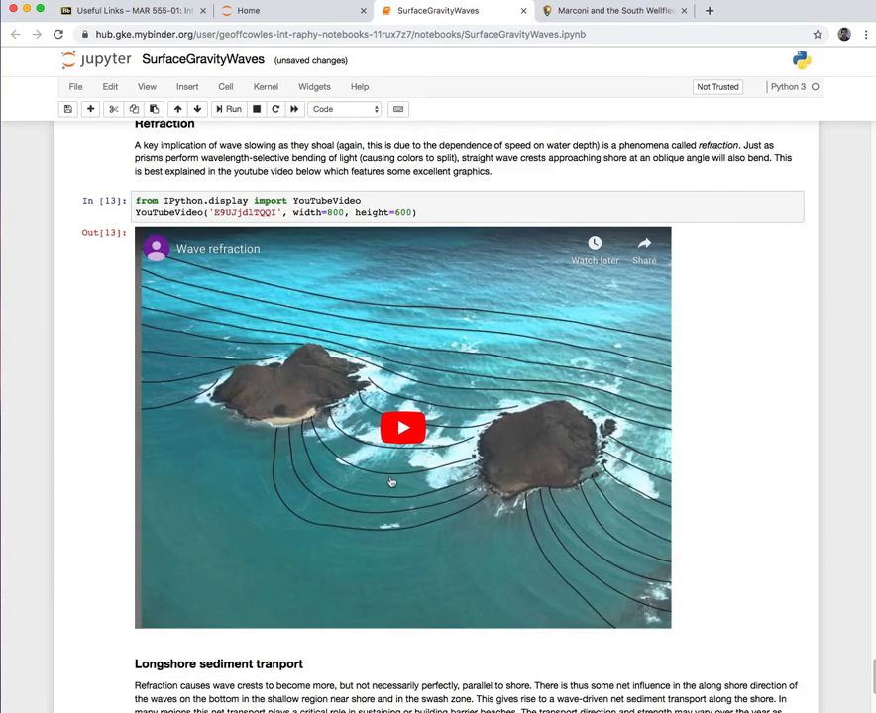
pyautogui.scroll(-3)
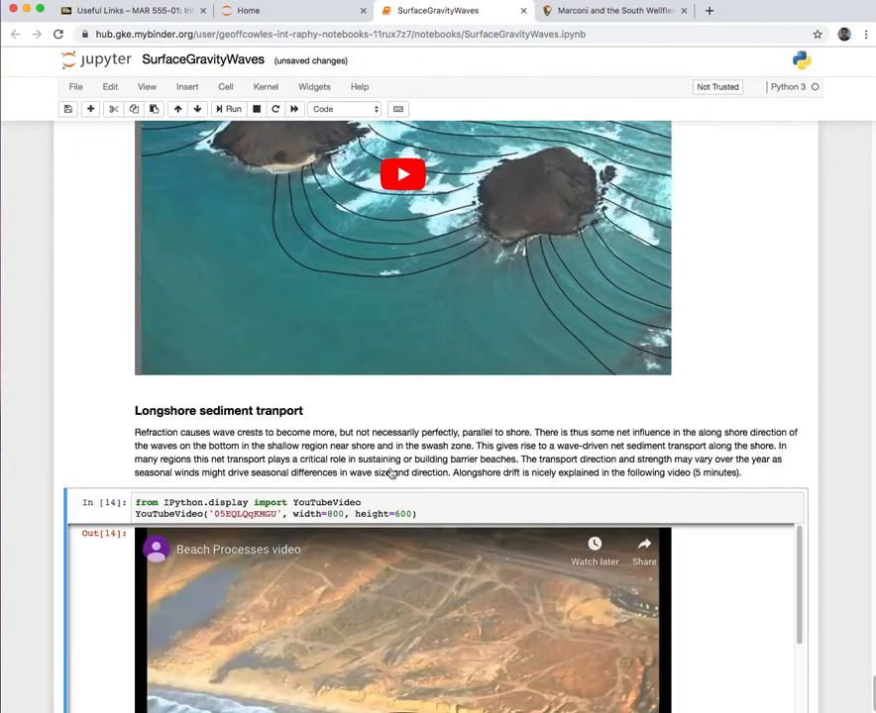
pyautogui.scroll(-3)
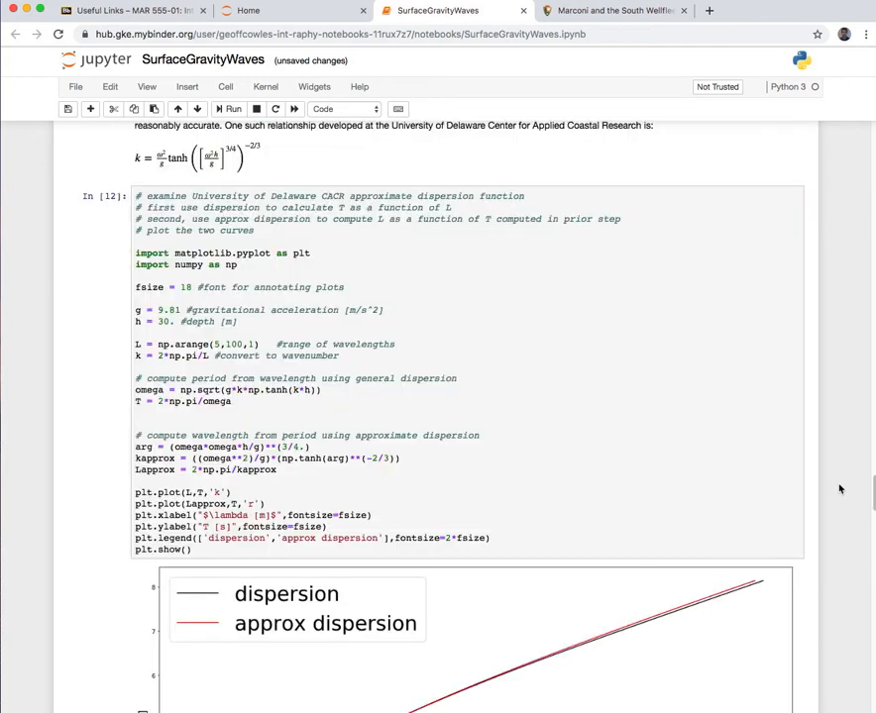
# Step: In the interactive velocity plot, drag wavelength L to 20 (h/L 0.25) and back to 5 (h/L 1.00)
pyautogui.scroll(-3)
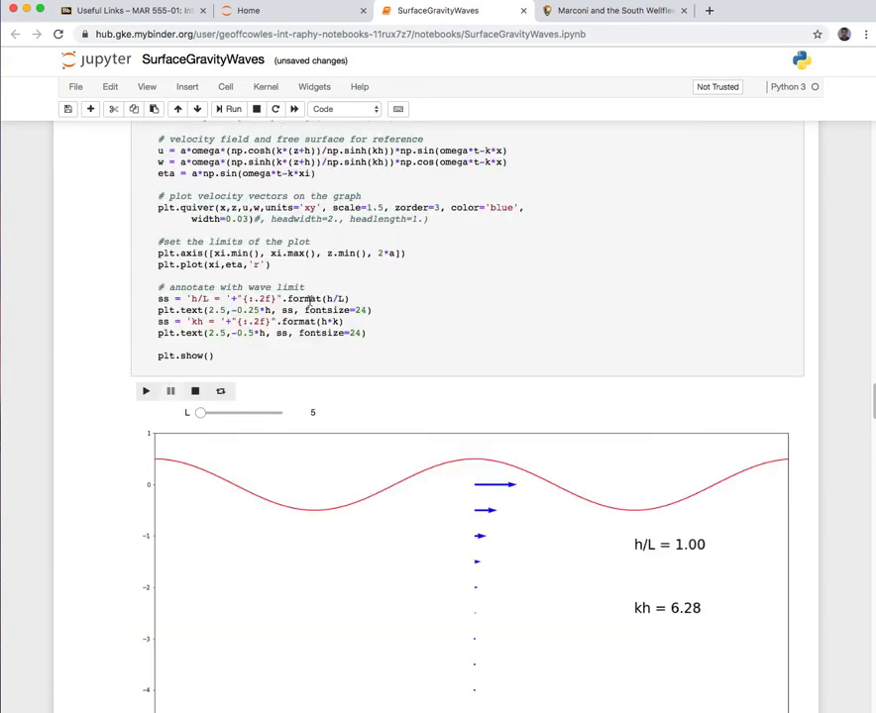
pyautogui.scroll(-3)
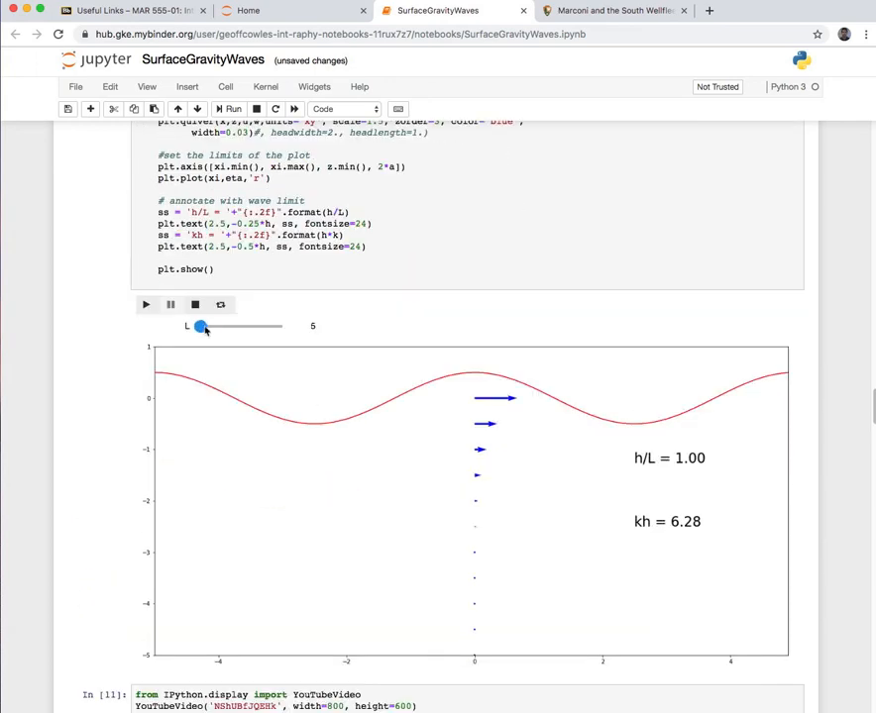
pyautogui.moveTo(202, 327); pyautogui.dragTo(214, 327)
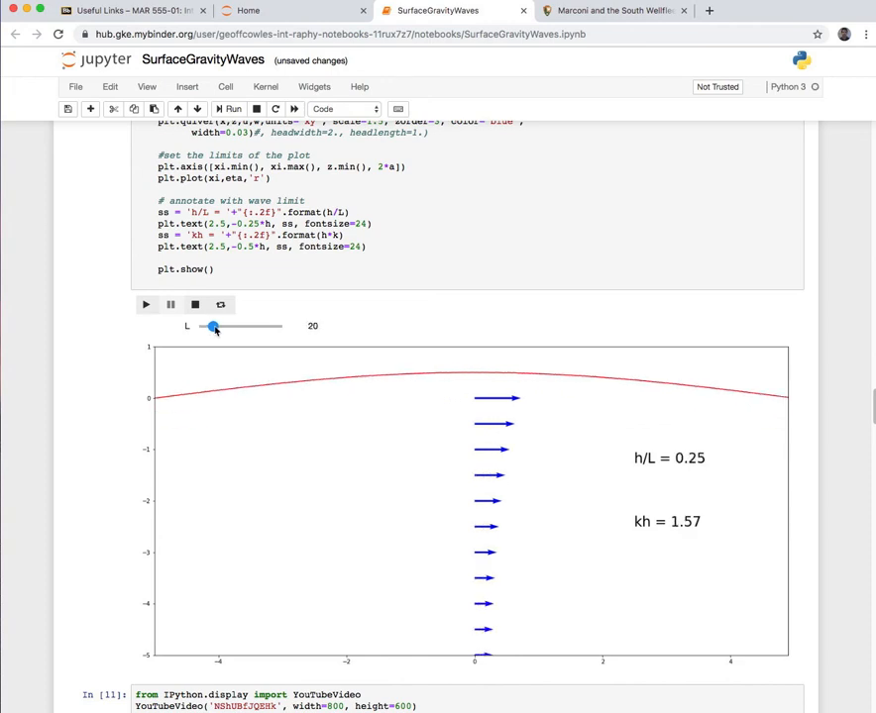
pyautogui.moveTo(214, 327); pyautogui.dragTo(202, 326)
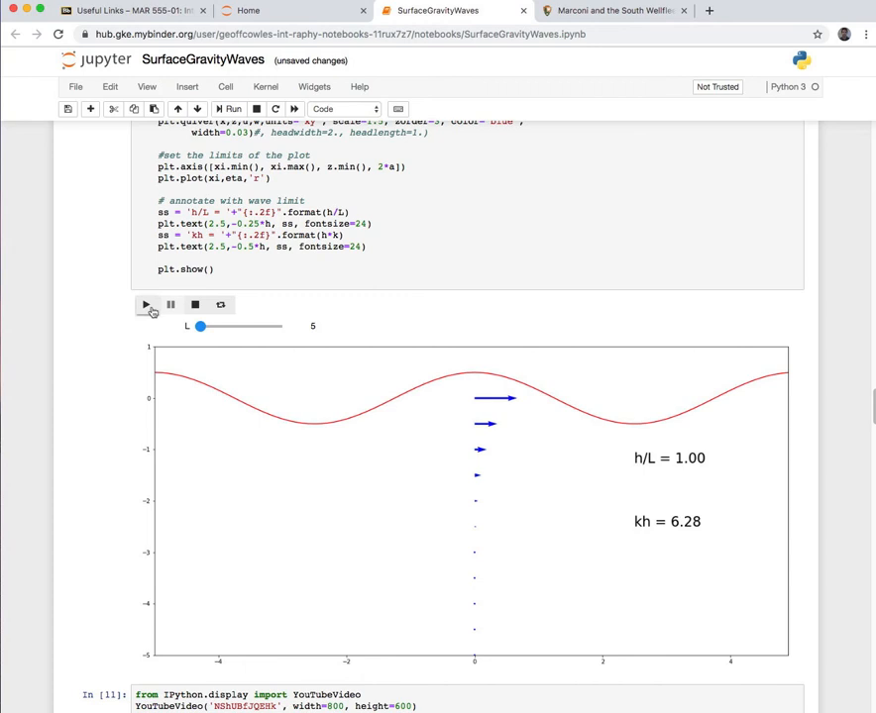
# Step: Play the velocity-vector animation with Loop enabled, then stop it and reset the vectors
pyautogui.click(146, 305)
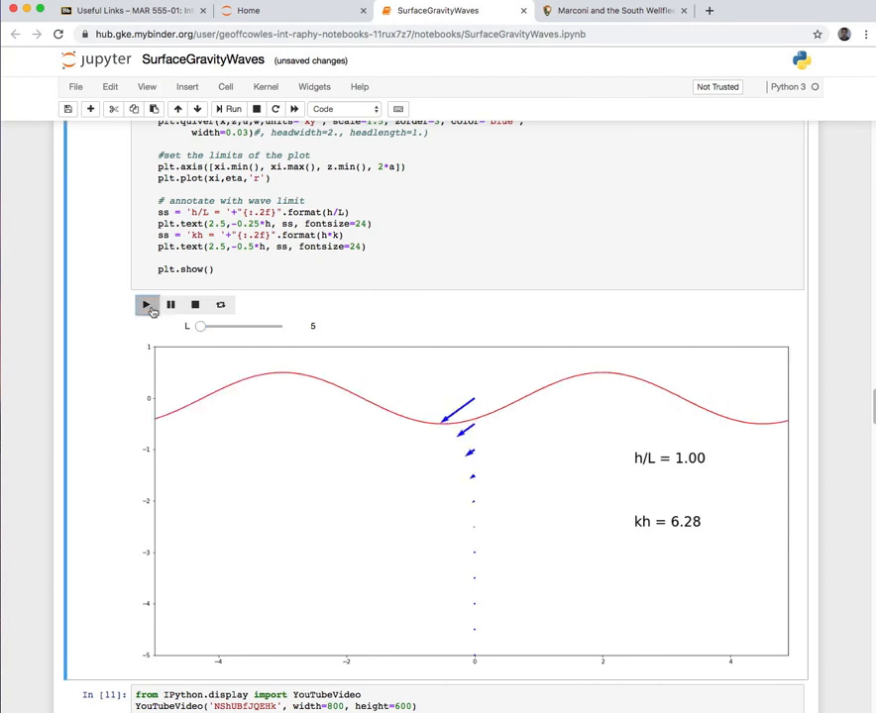
pyautogui.click(147, 305)
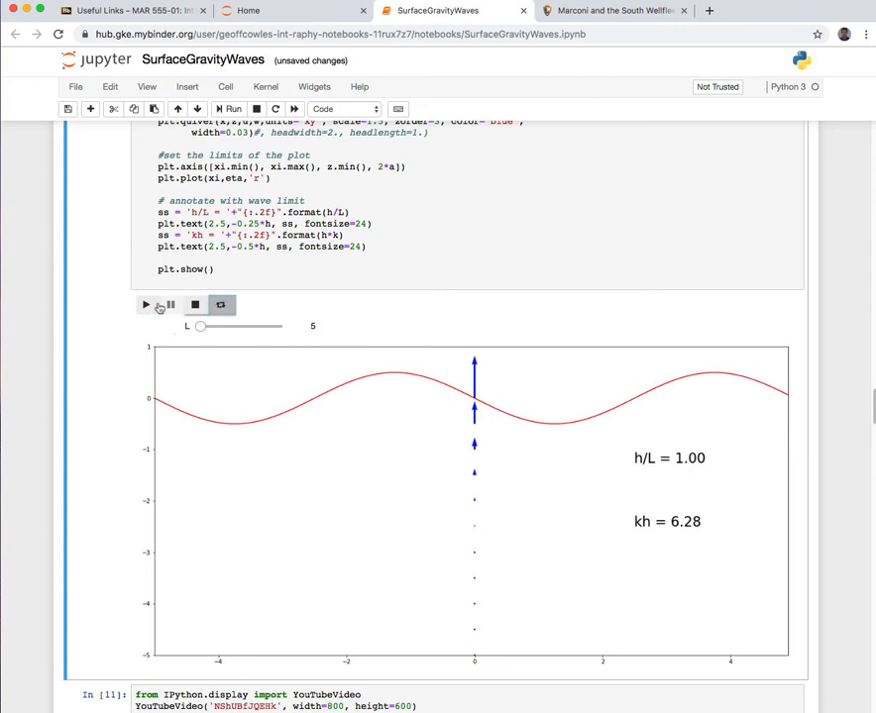
pyautogui.click(145, 305)
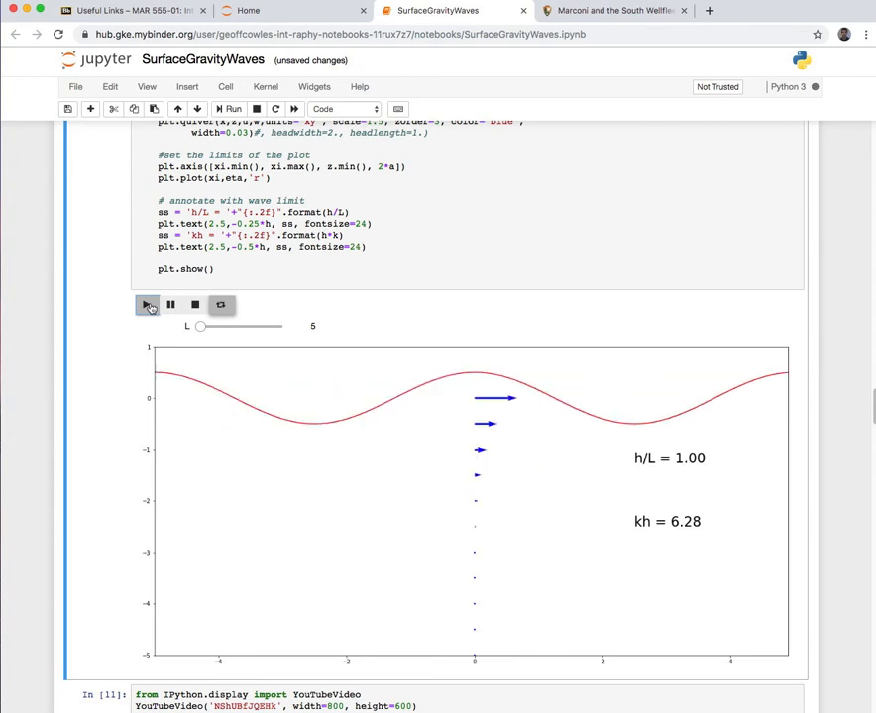
pyautogui.click(146, 305)
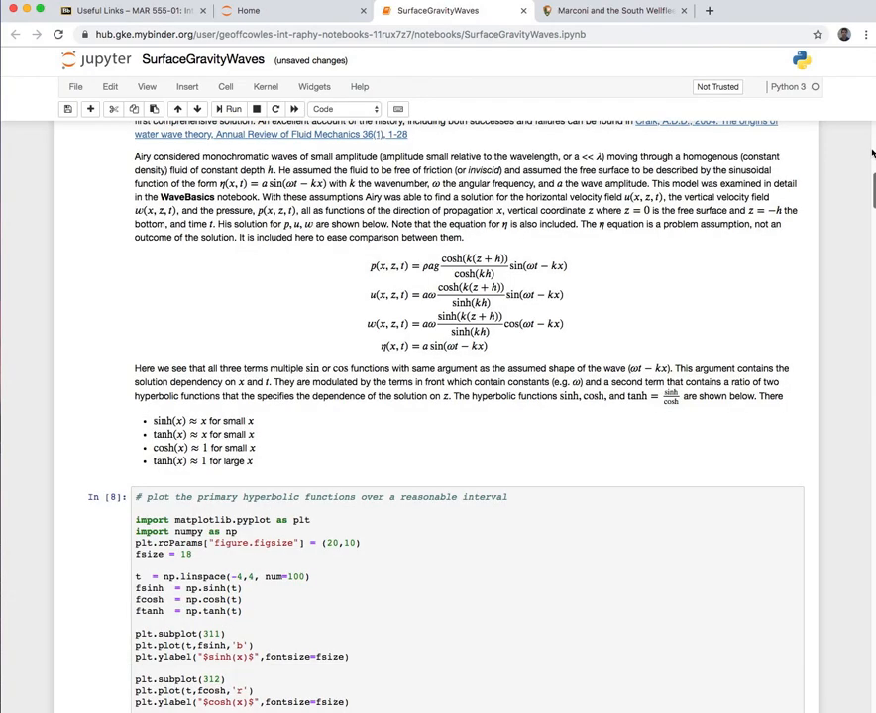
# Step: Scroll the SurfaceGravityWaves notebook back to its Summary and wave-definition diagram
pyautogui.scroll(3)
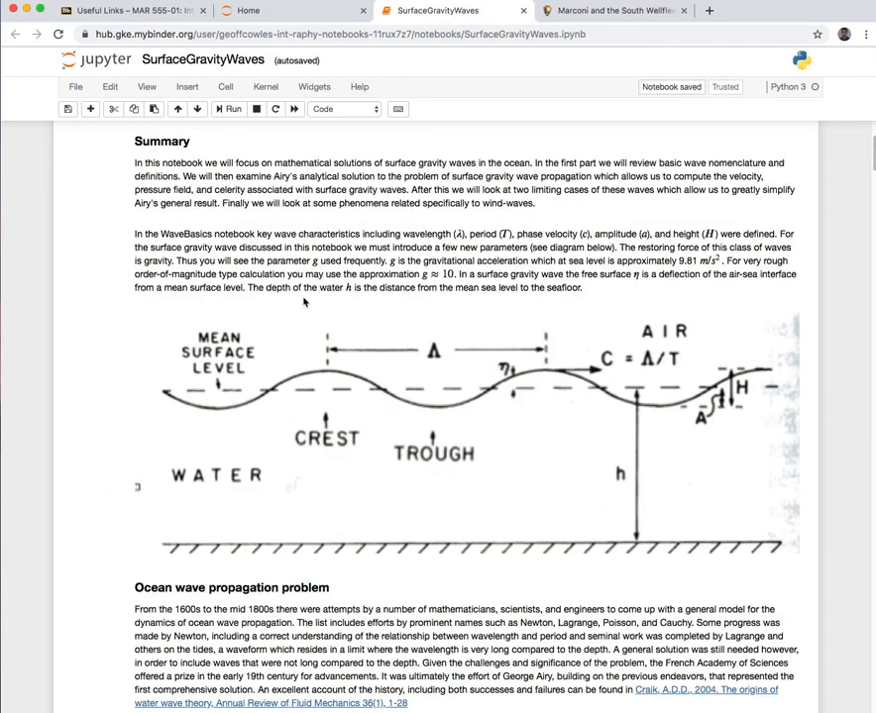
pyautogui.scroll(-3)
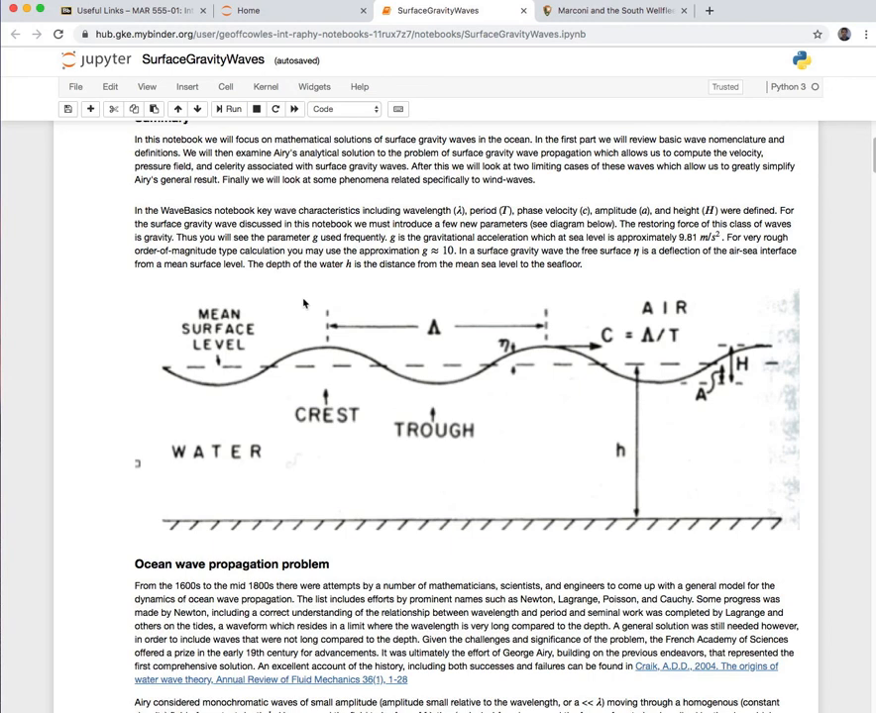
pyautogui.moveTo(289, 277)
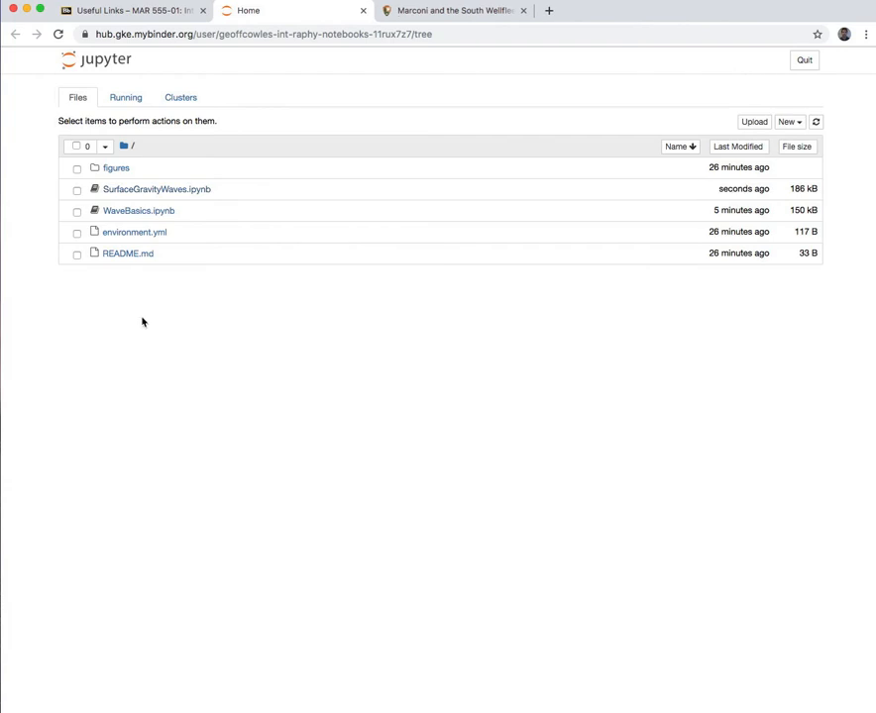
pyautogui.moveTo(135, 286)
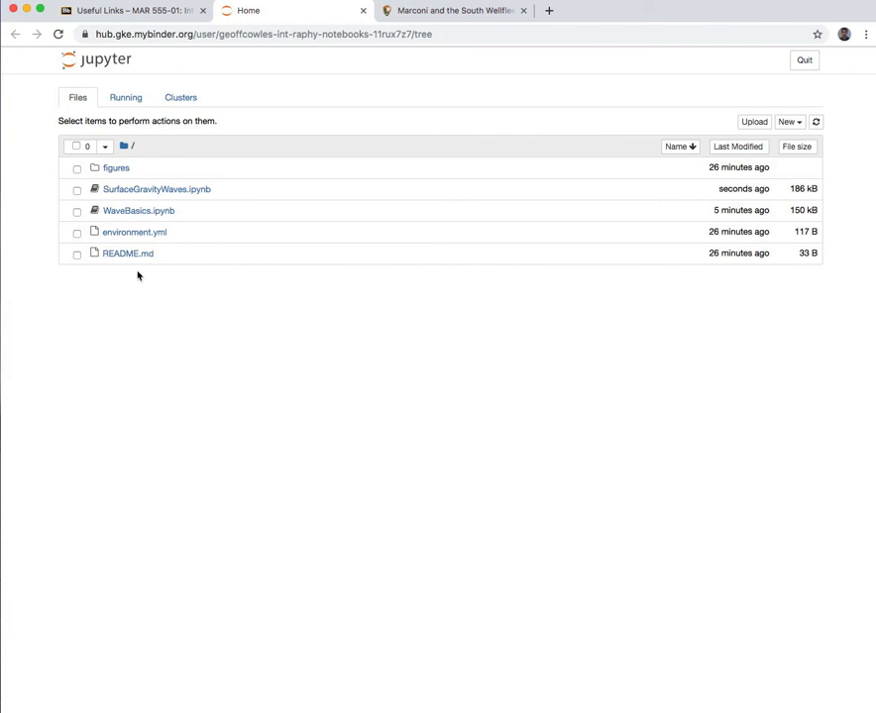
pyautogui.moveTo(777, 59)
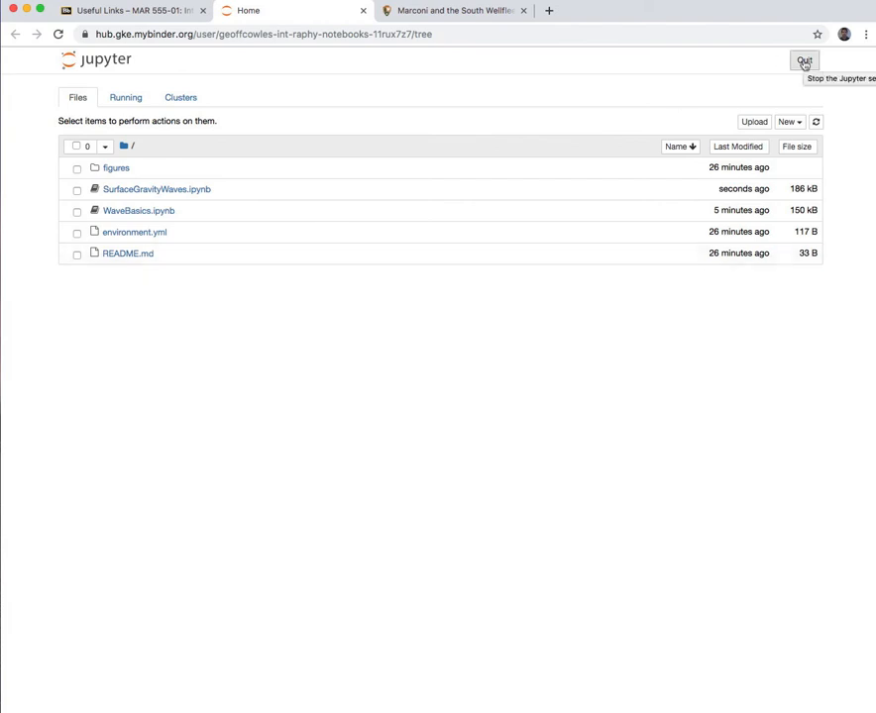
# Step: Quit the Jupyter server from the dashboard and switch back to the Useful Links course tab
pyautogui.click(805, 55)
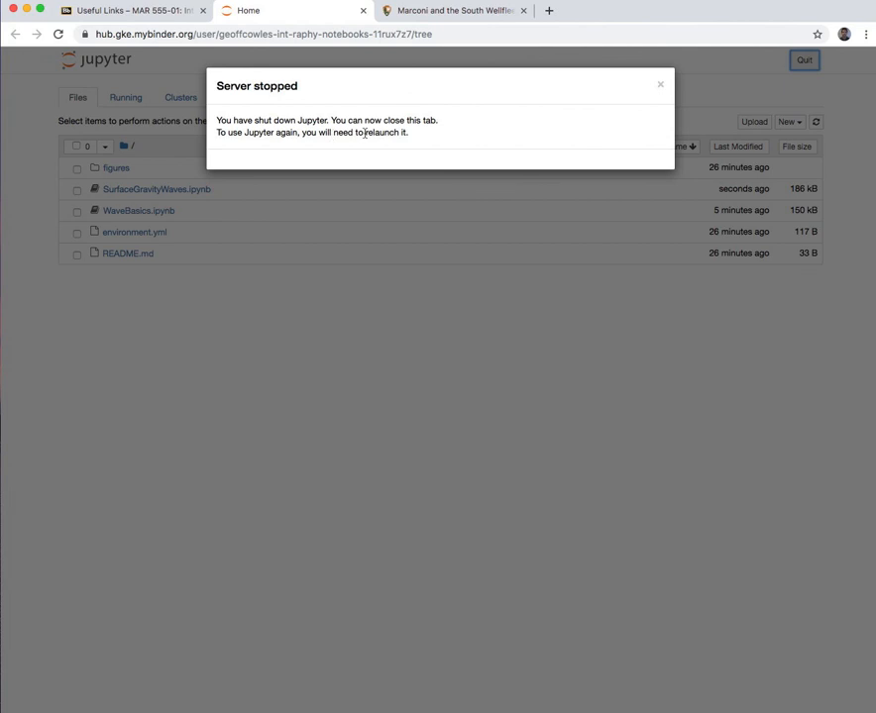
pyautogui.moveTo(364, 12)
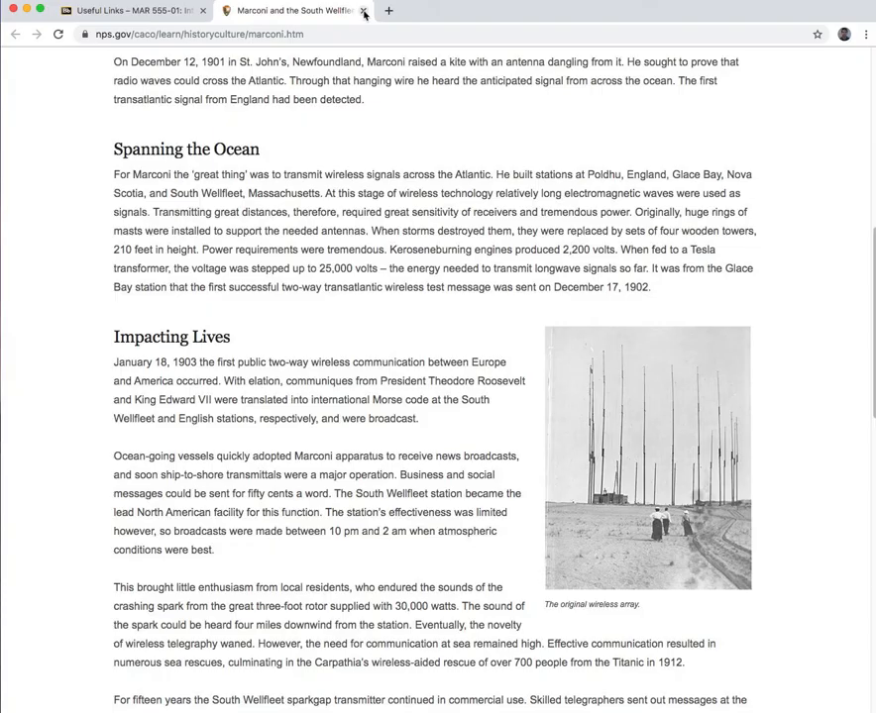
pyautogui.click(128, 12)
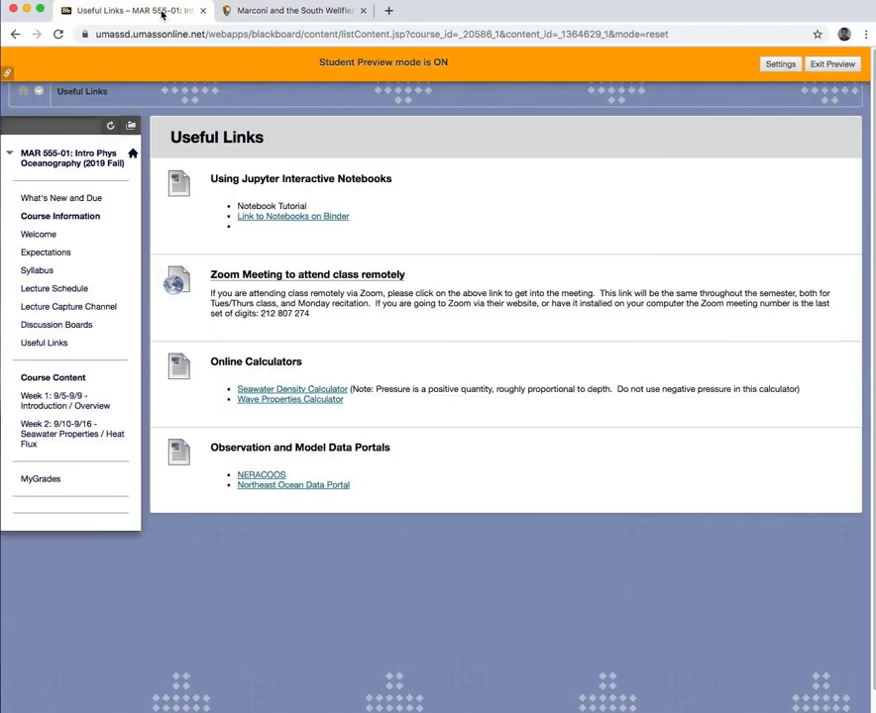
pyautogui.moveTo(43, 343)
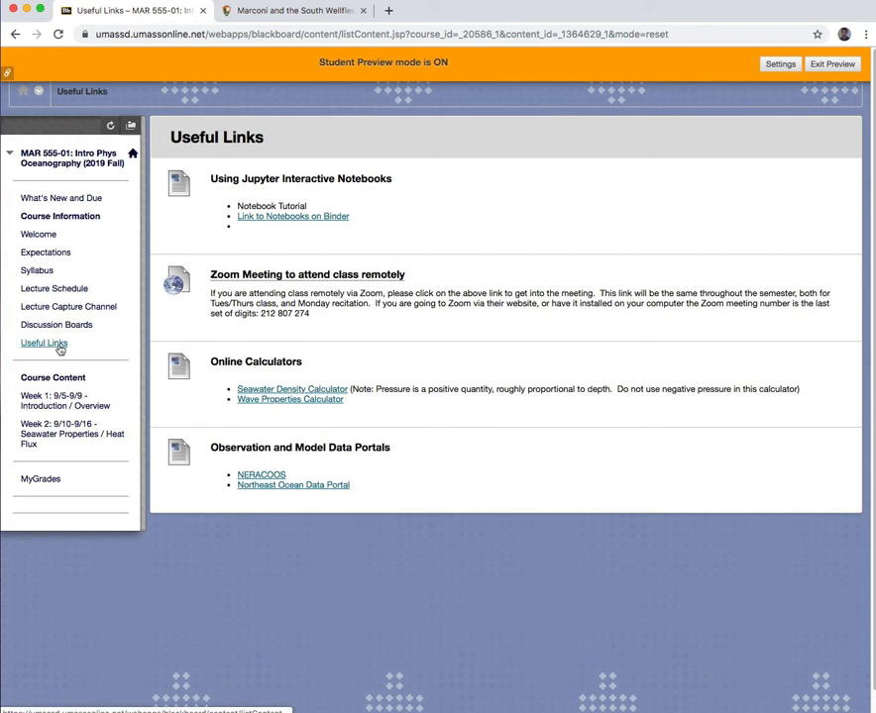